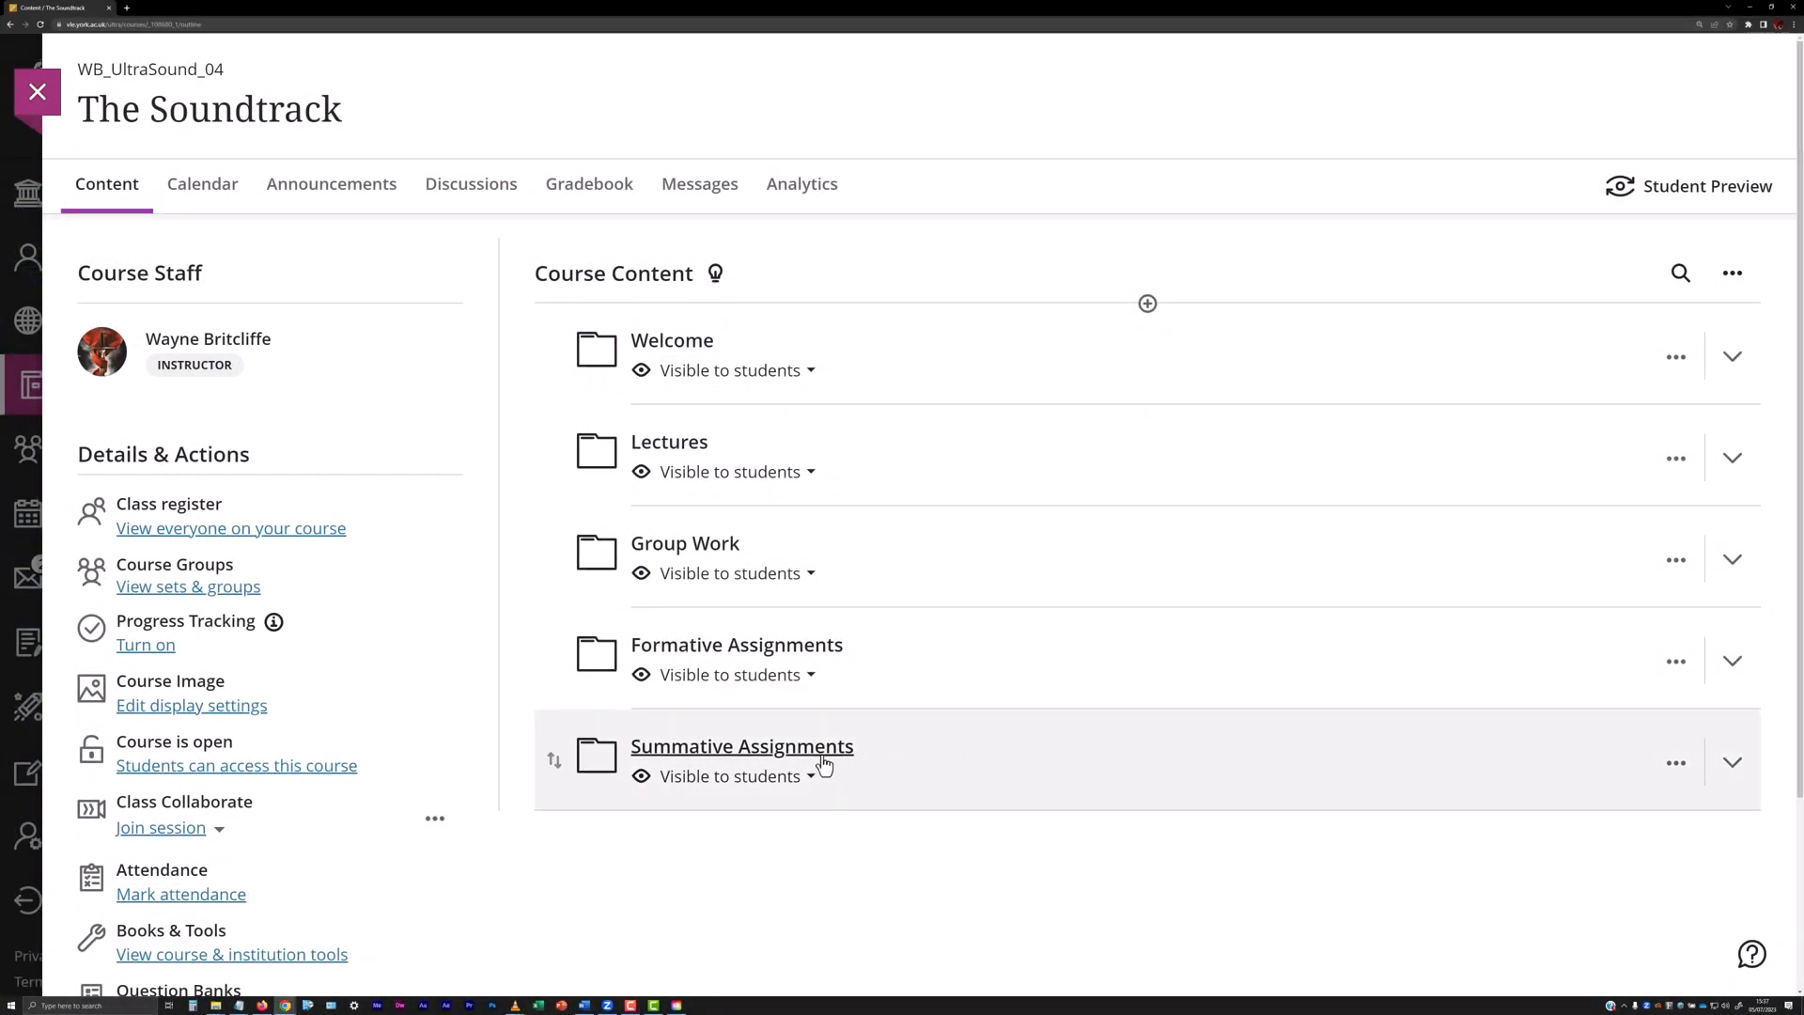
# - Expand Summative Assignments and open the 'Et facta est assignatio' assignment
pyautogui.click(1731, 761)
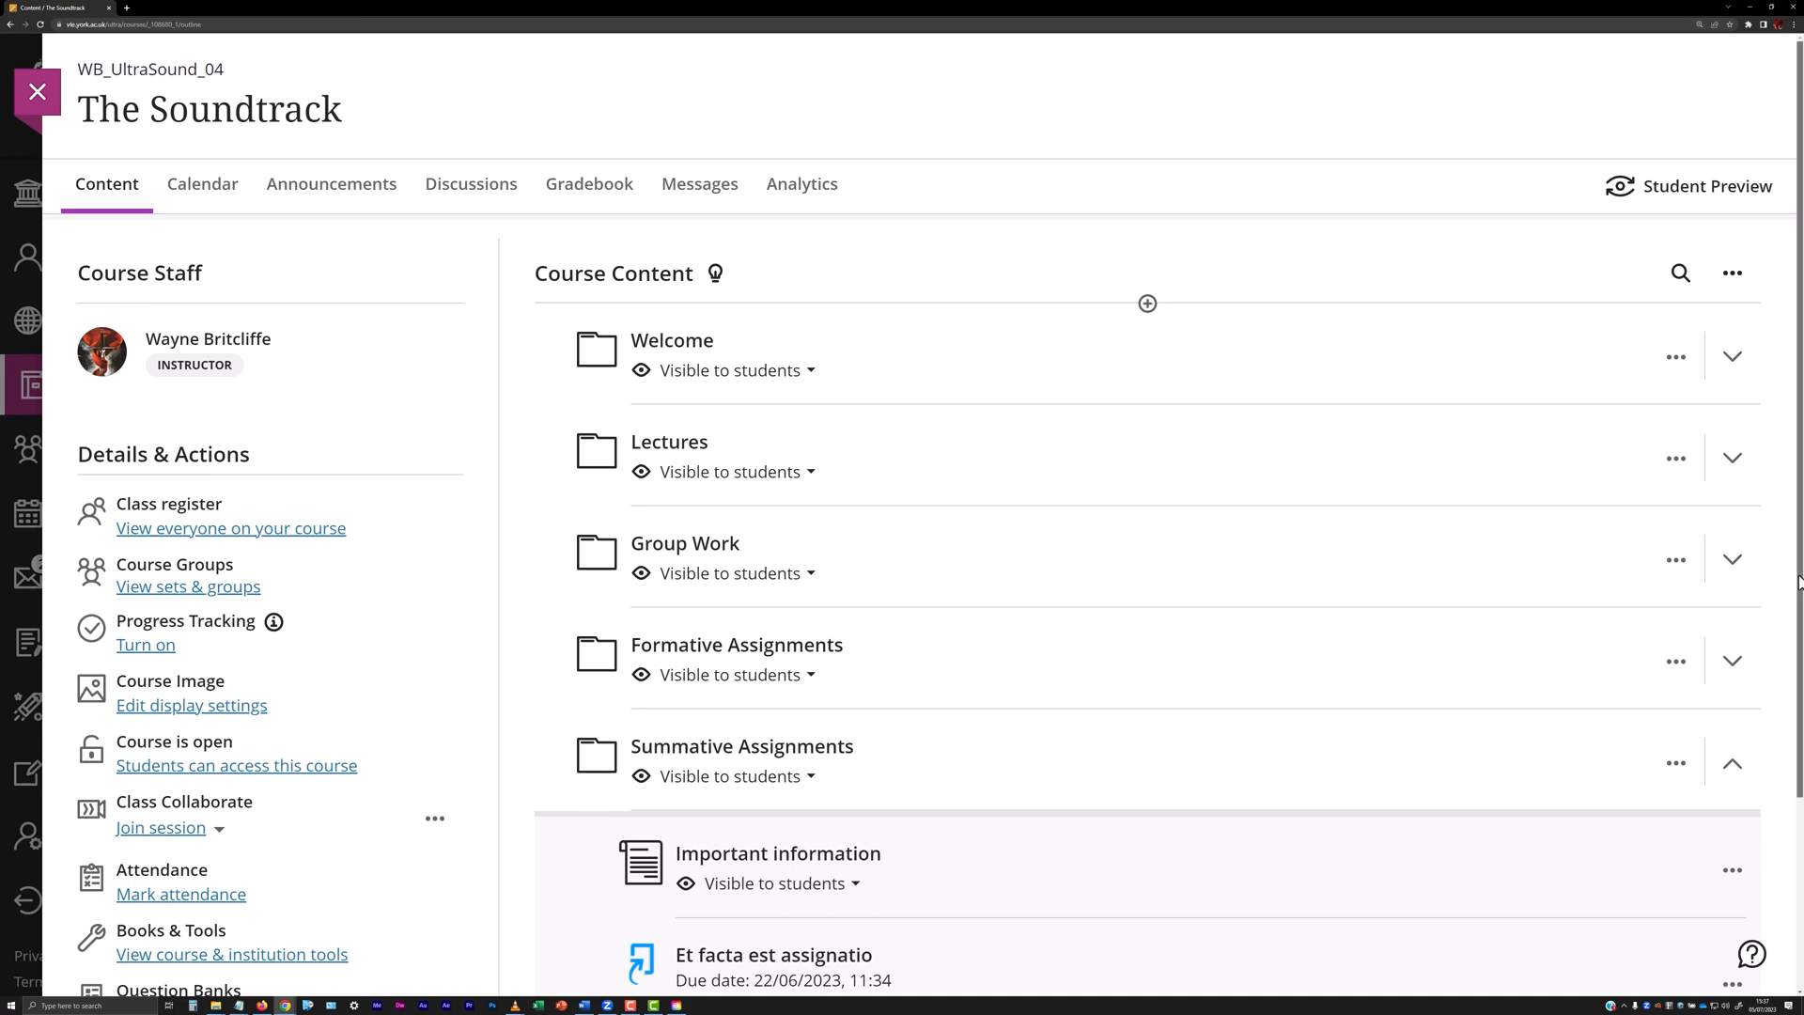
pyautogui.scroll(-3)
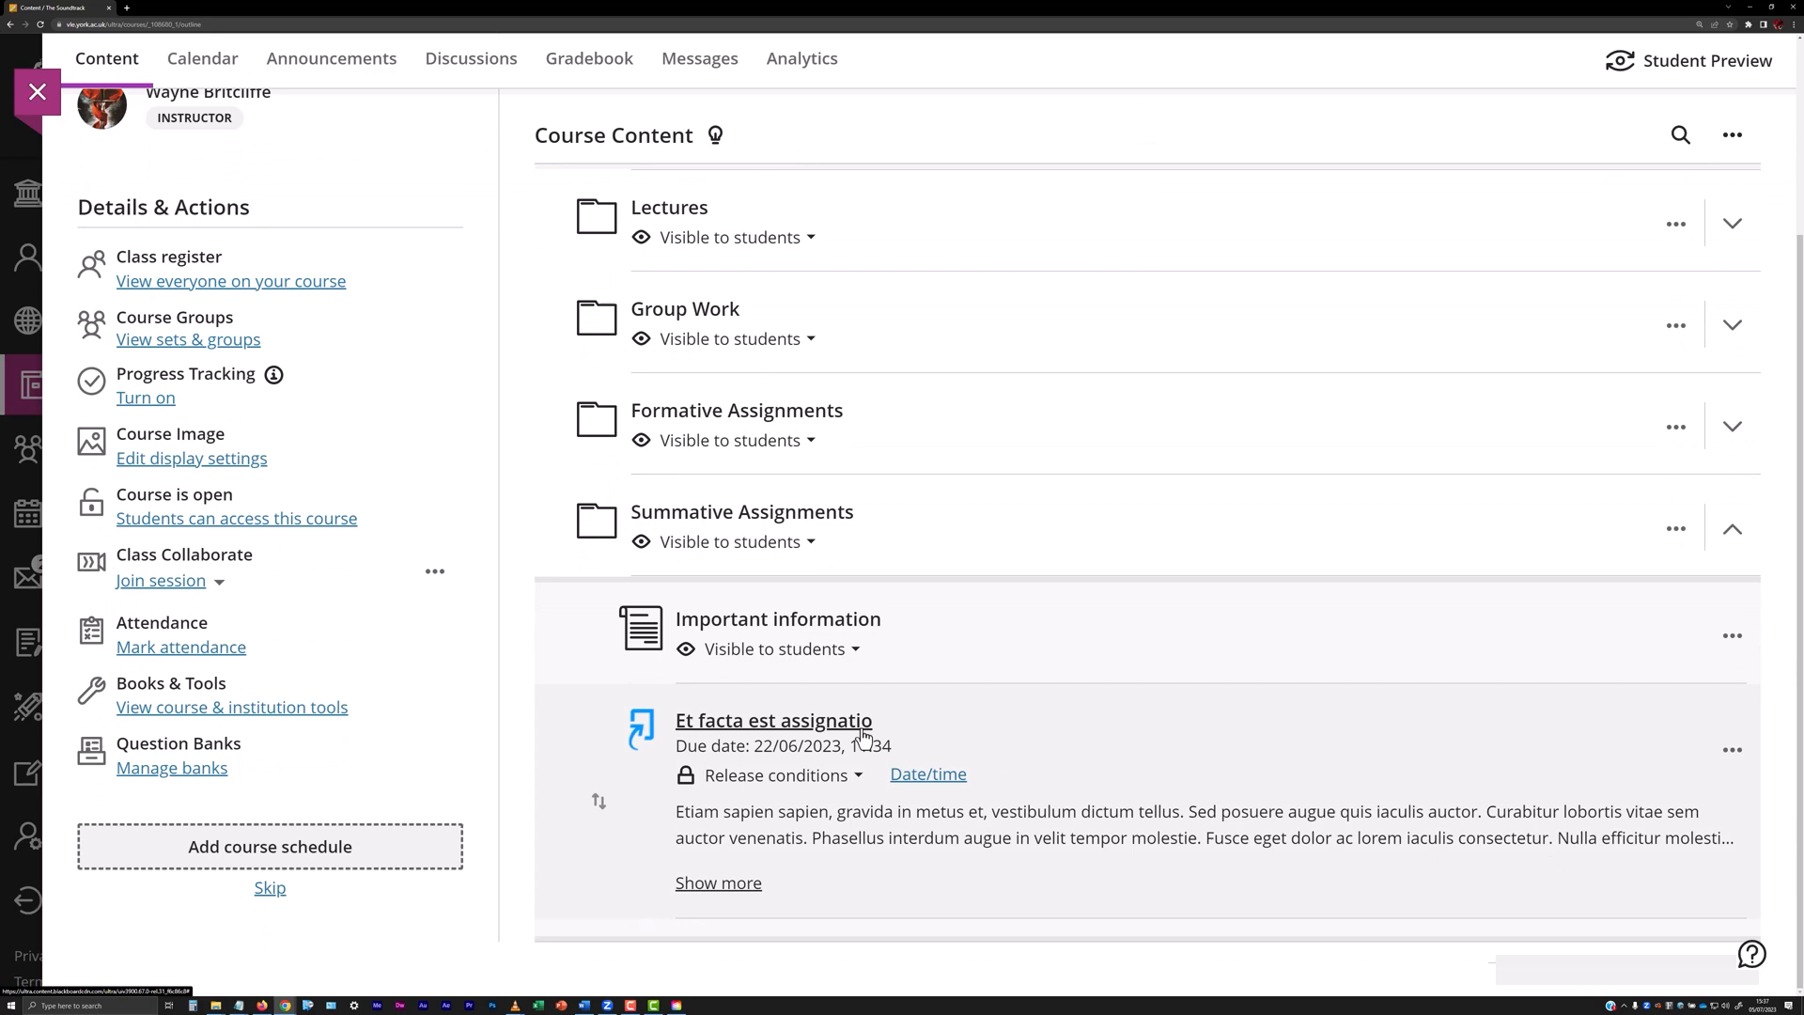
pyautogui.click(773, 719)
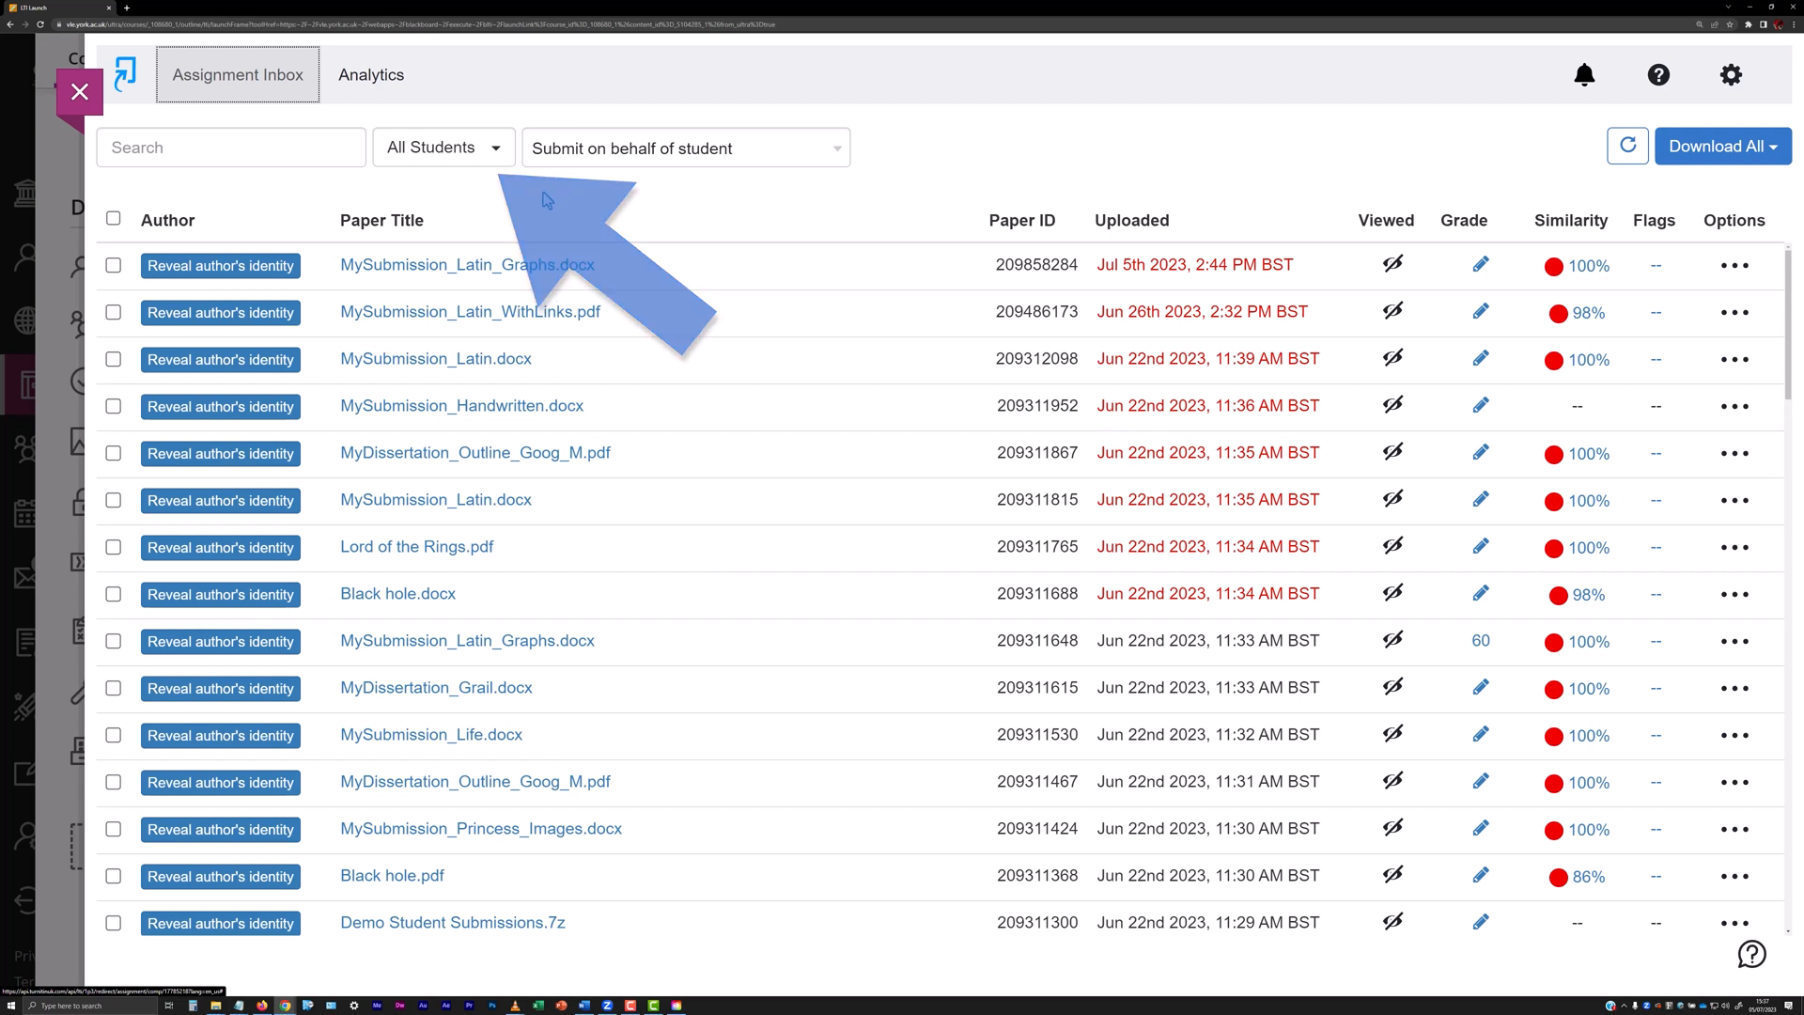
# - Filter the inbox to Assess01_Marking_Group To Mark and open MySubmission_Latin_Graphs.docx for grading
pyautogui.click(443, 147)
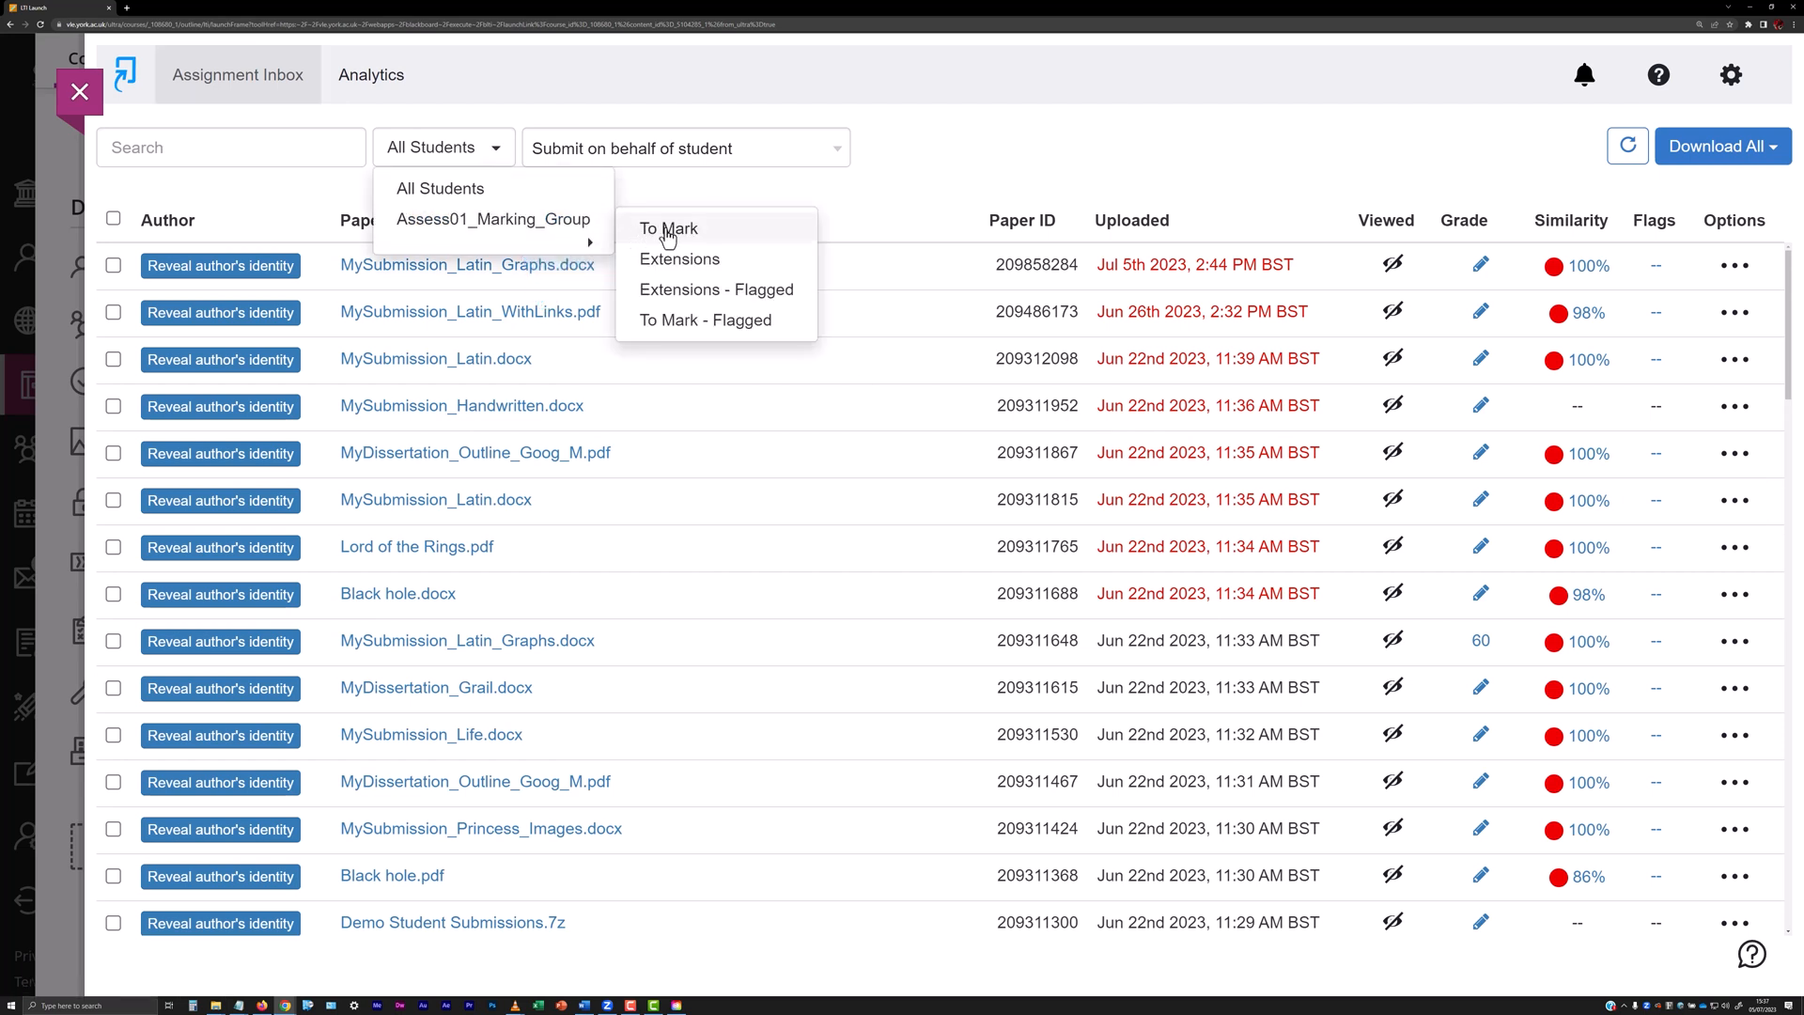
pyautogui.click(667, 228)
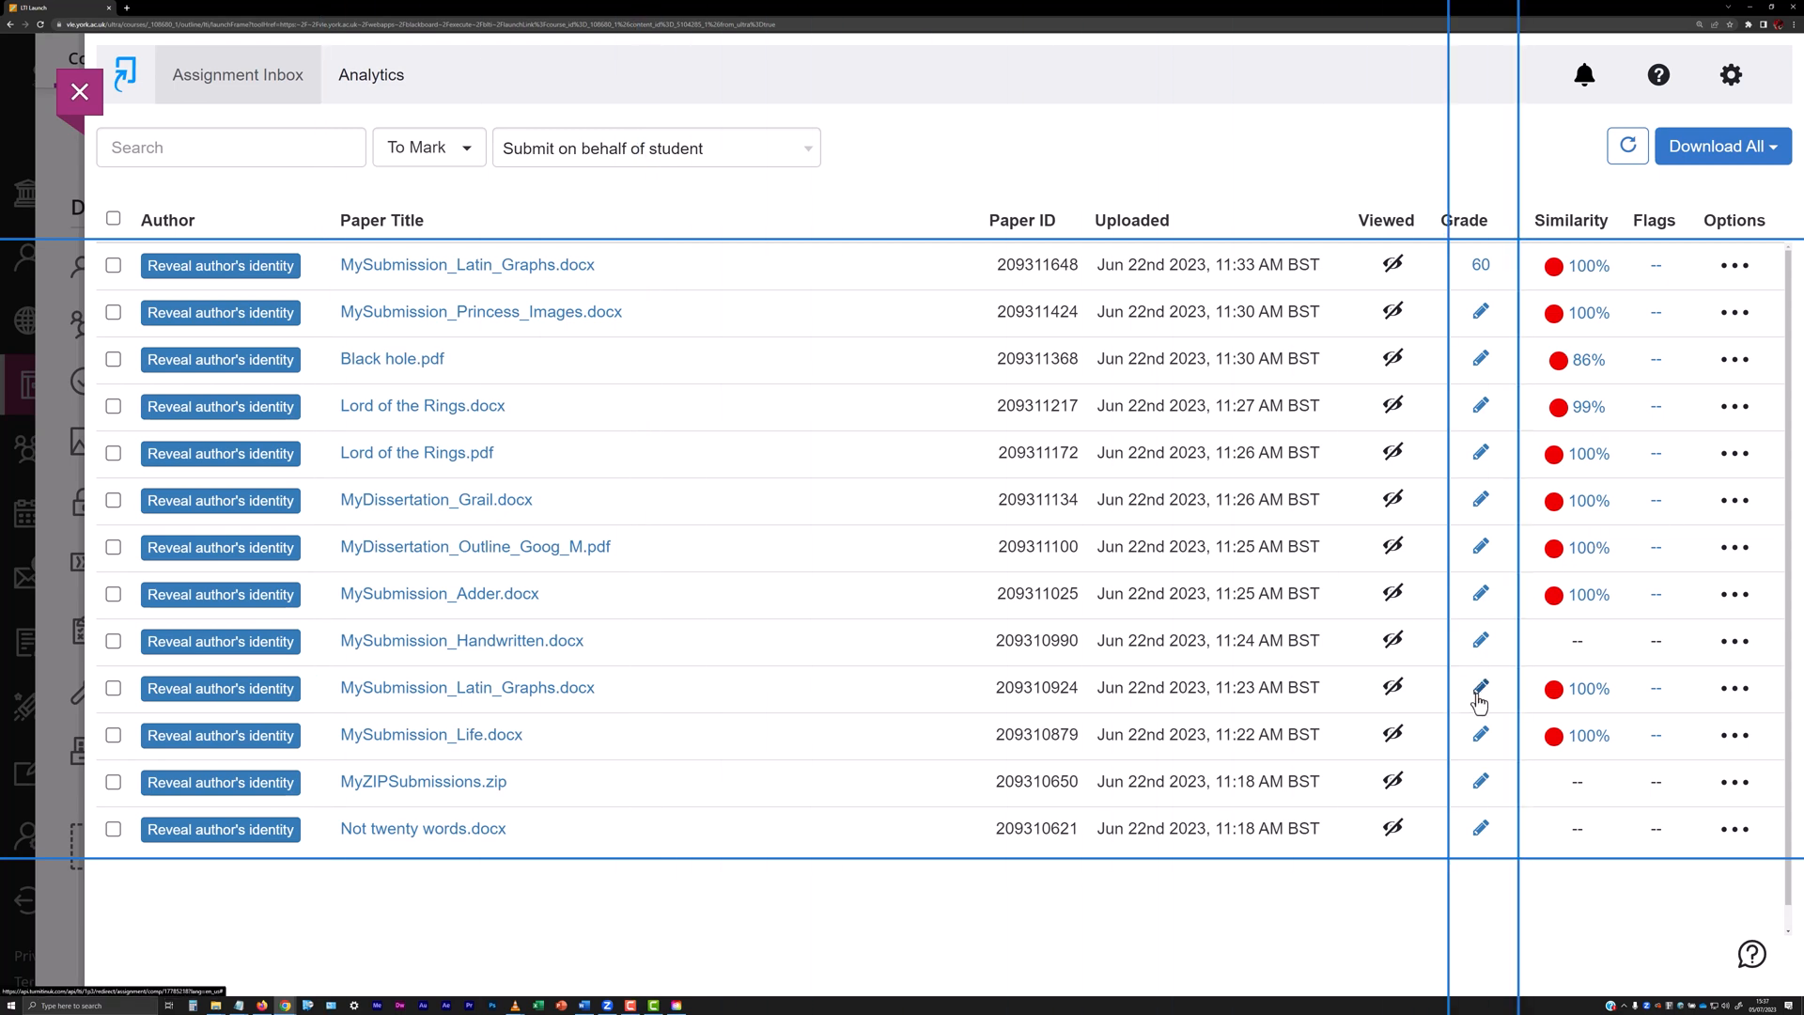
pyautogui.click(1481, 687)
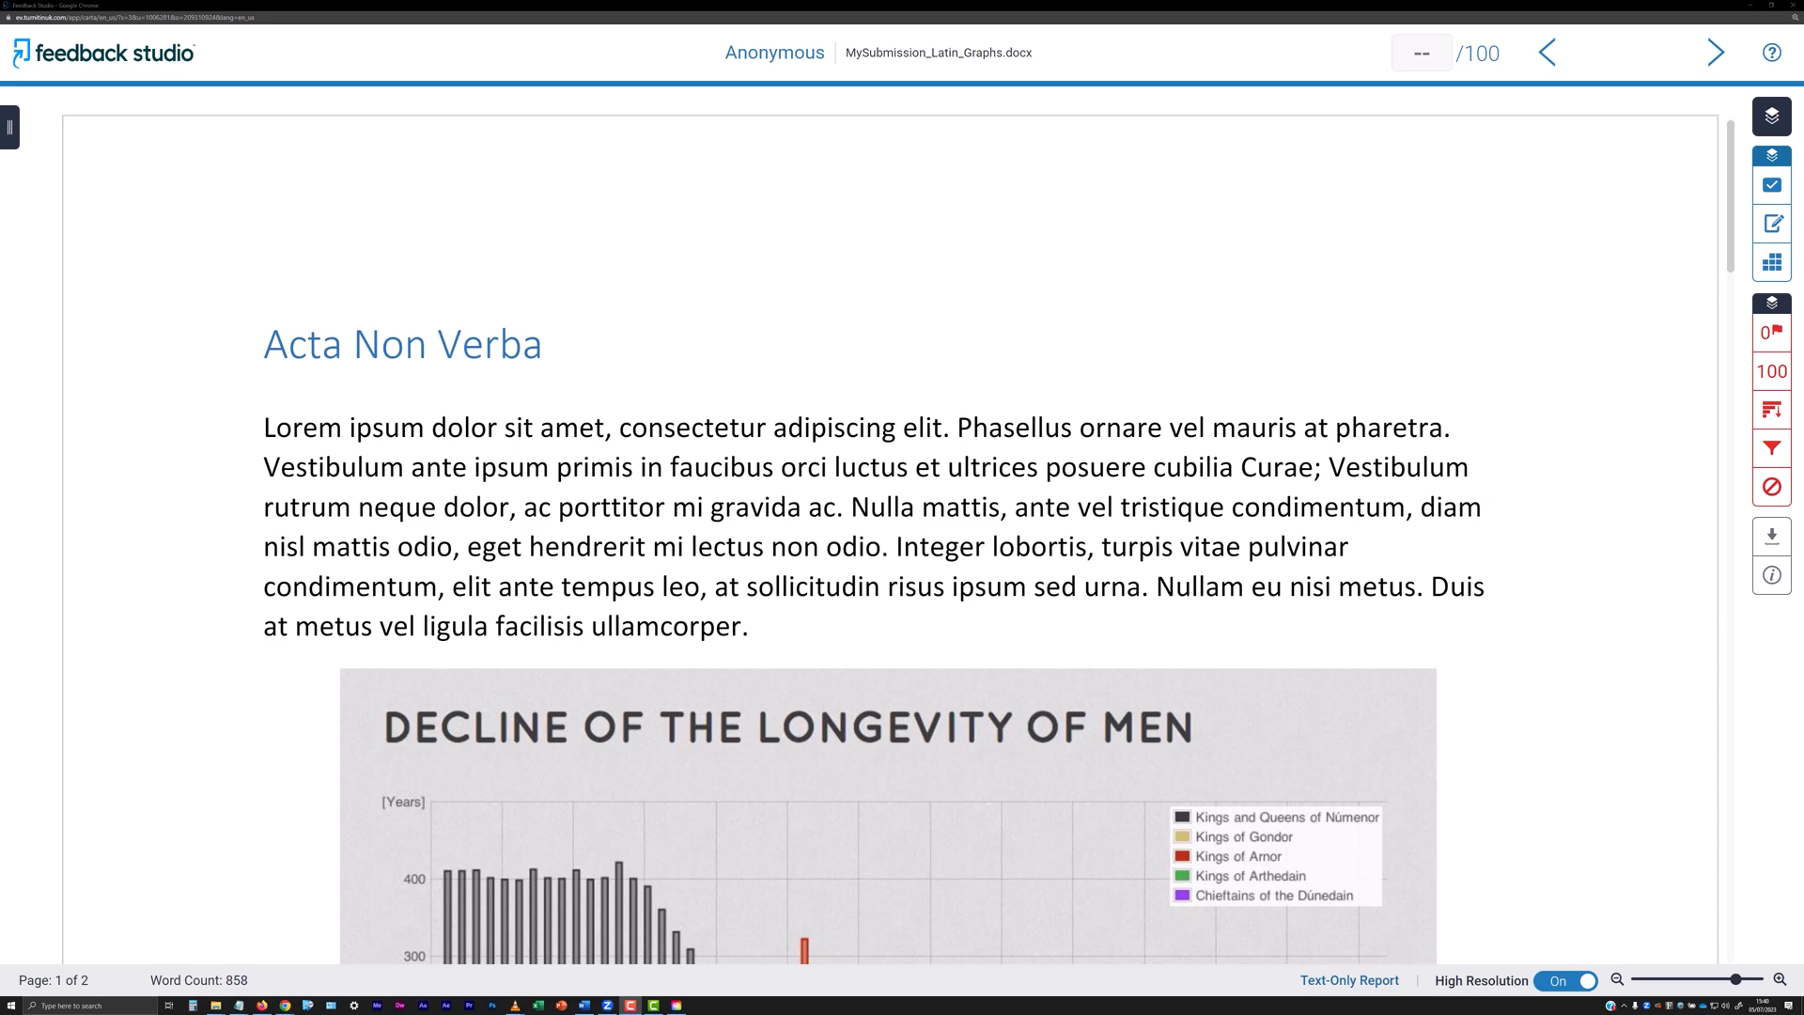
pyautogui.moveTo(466, 557)
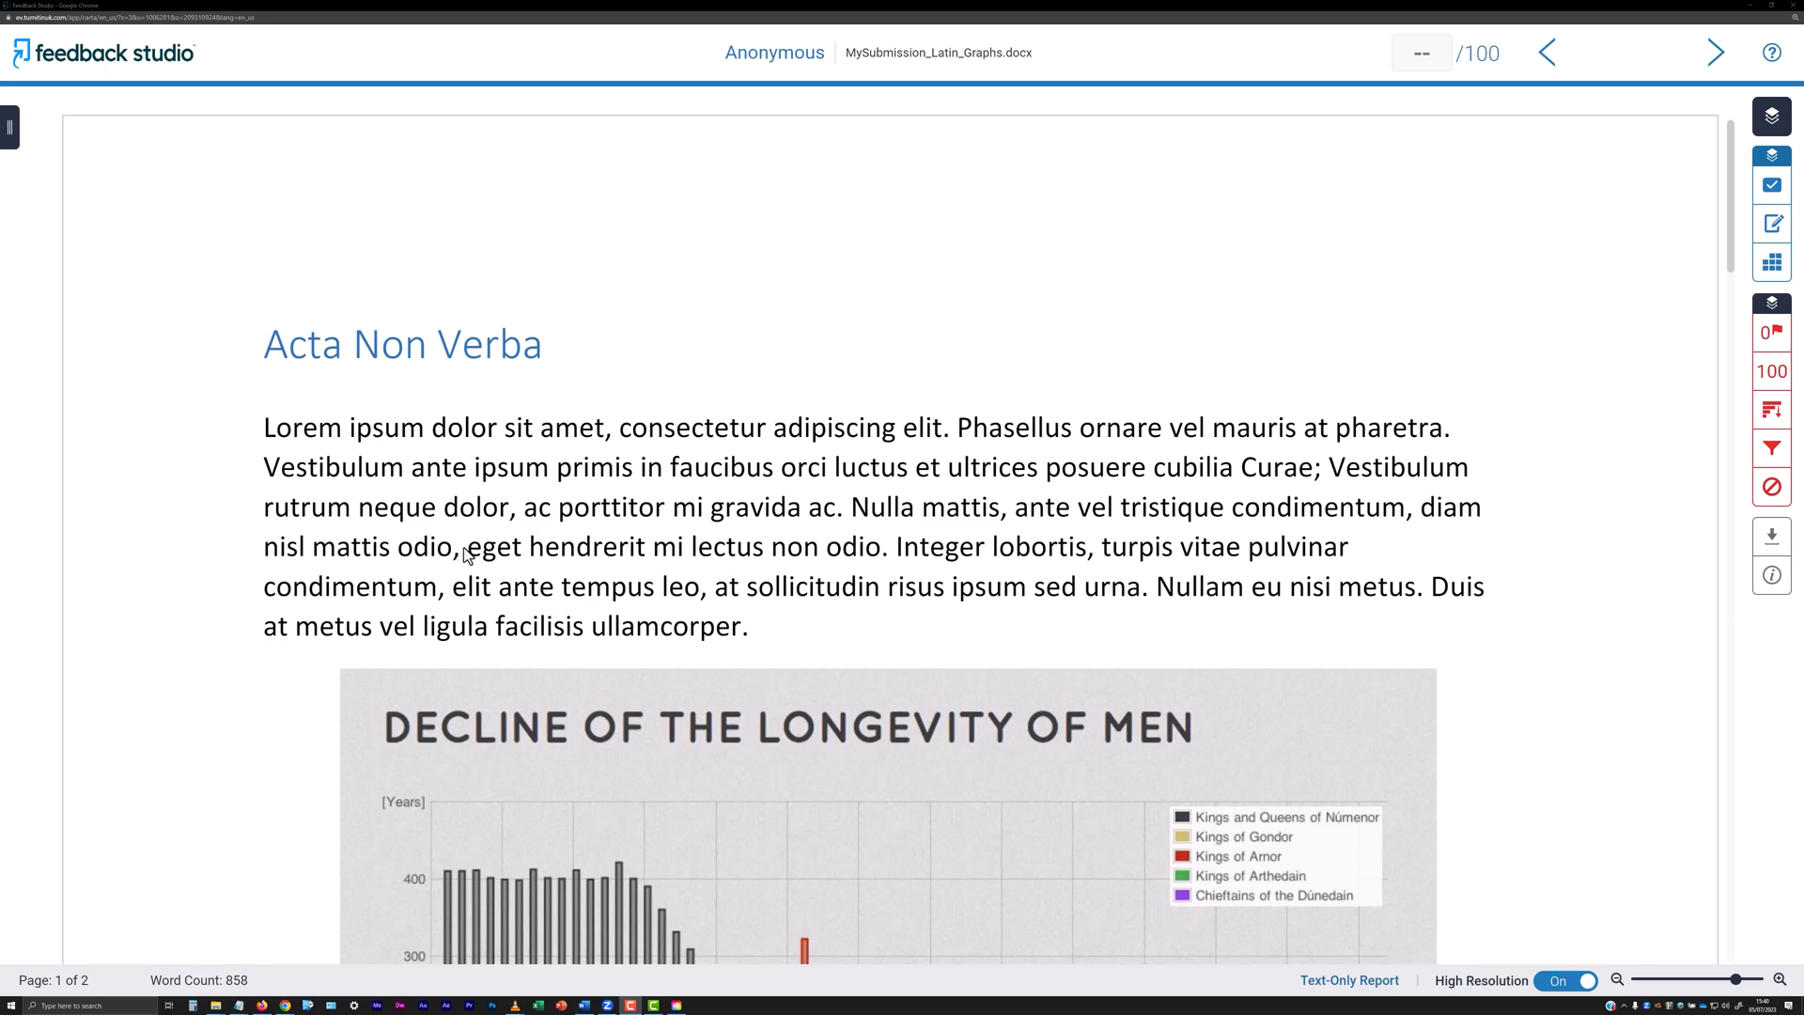
# - Highlight 'eget hendrerit mi lectus non odio' and type a Latin comment ending 'lacus.'
pyautogui.moveTo(463, 547); pyautogui.dragTo(883, 546)
pyautogui.write('Nulla quis rutrum erat. Fusce a ipsum nec dolor vehicula commodo. Suspendisse ac sagittis')
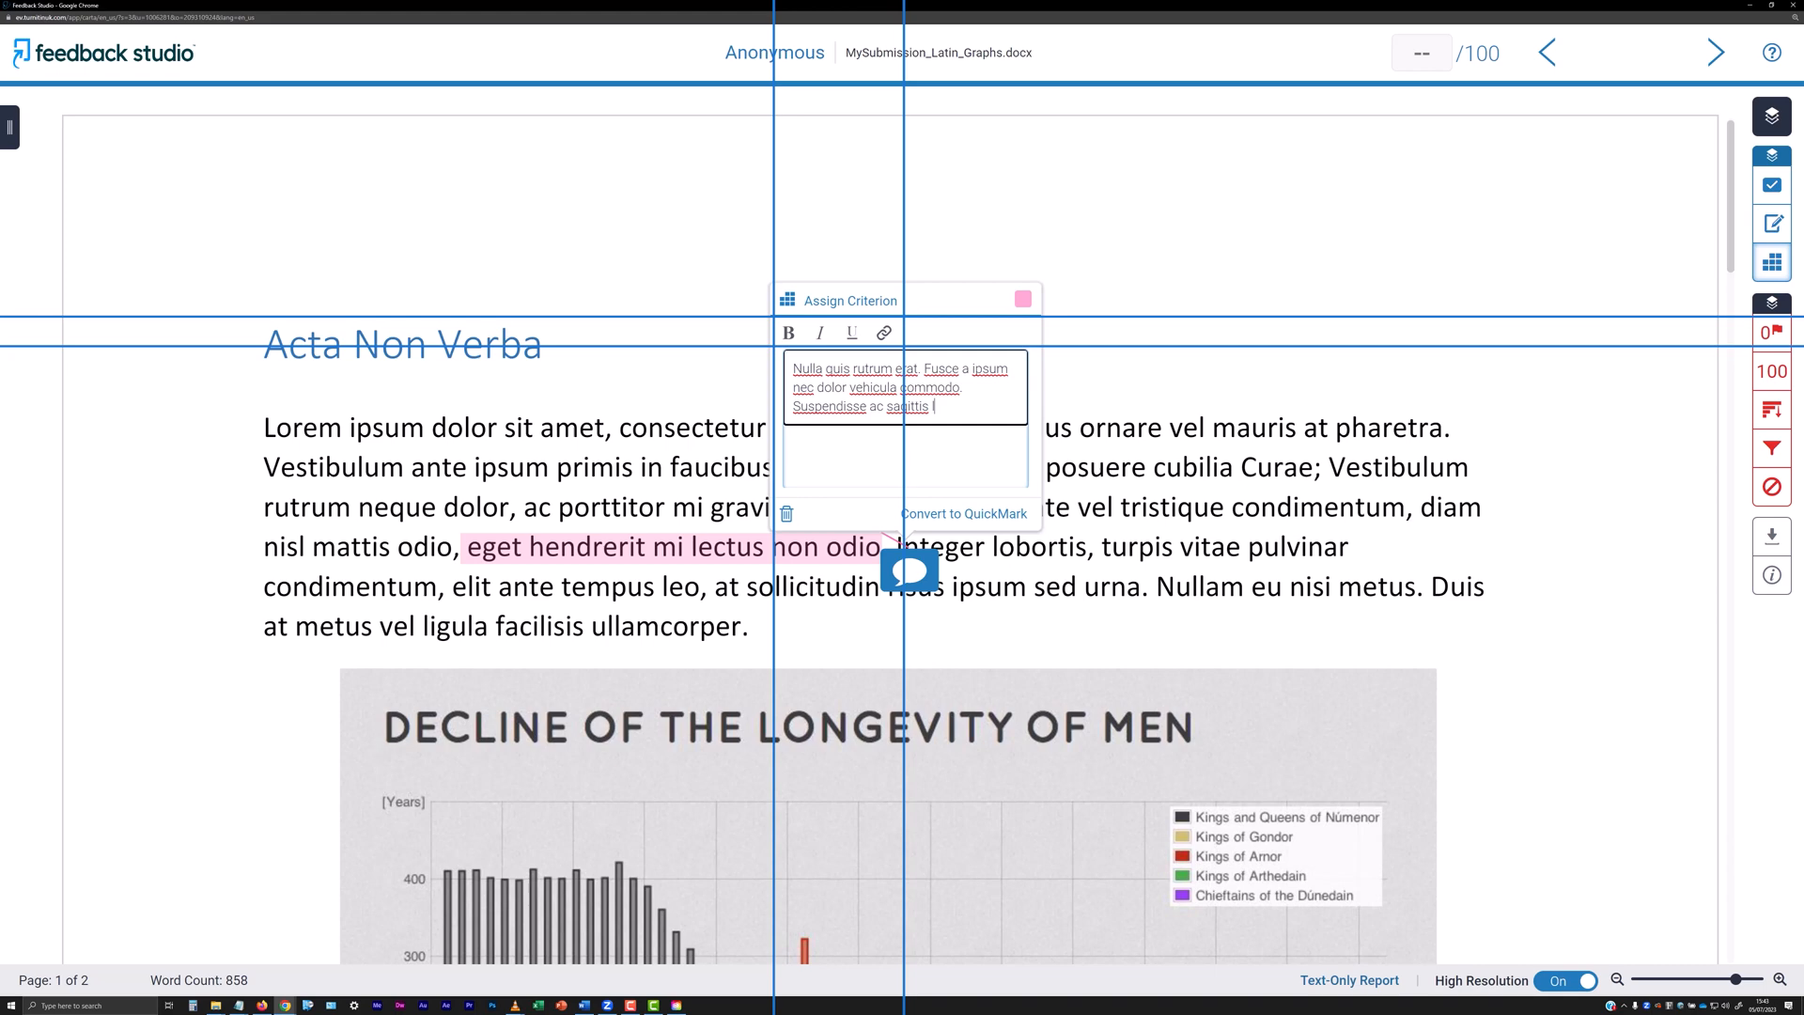
pyautogui.write('lacus.')
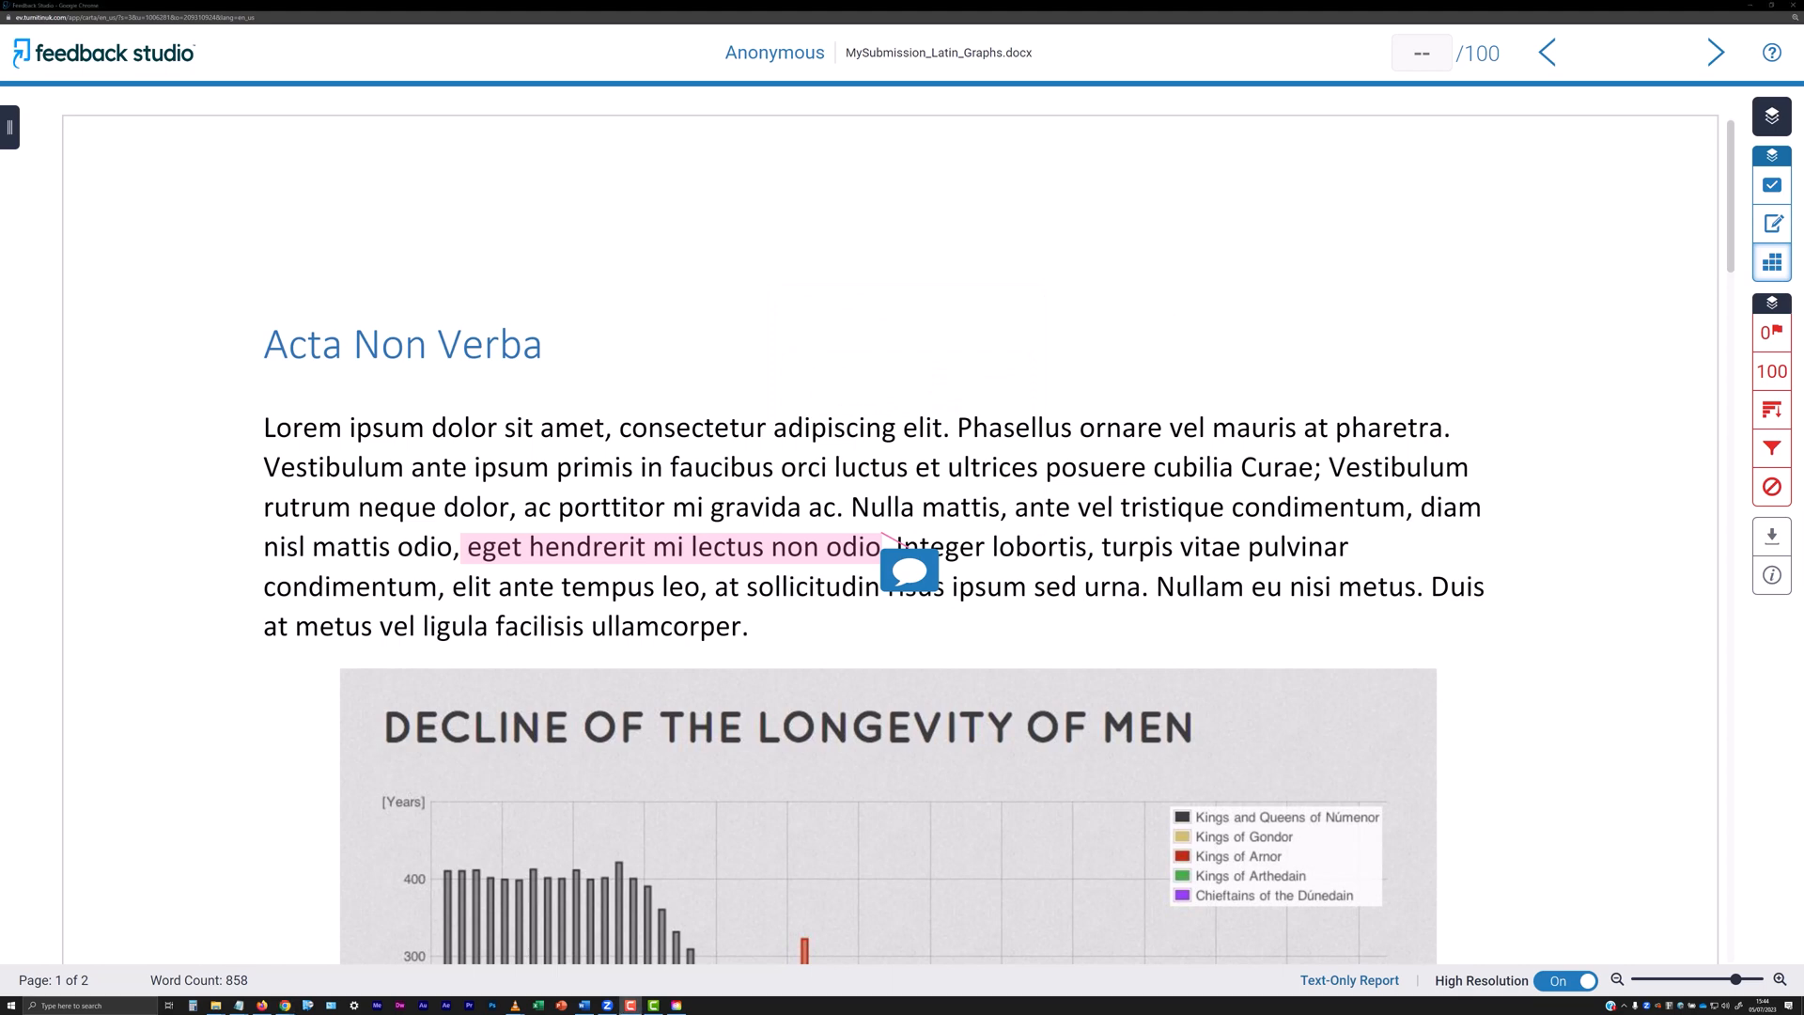
pyautogui.moveTo(1446, 553)
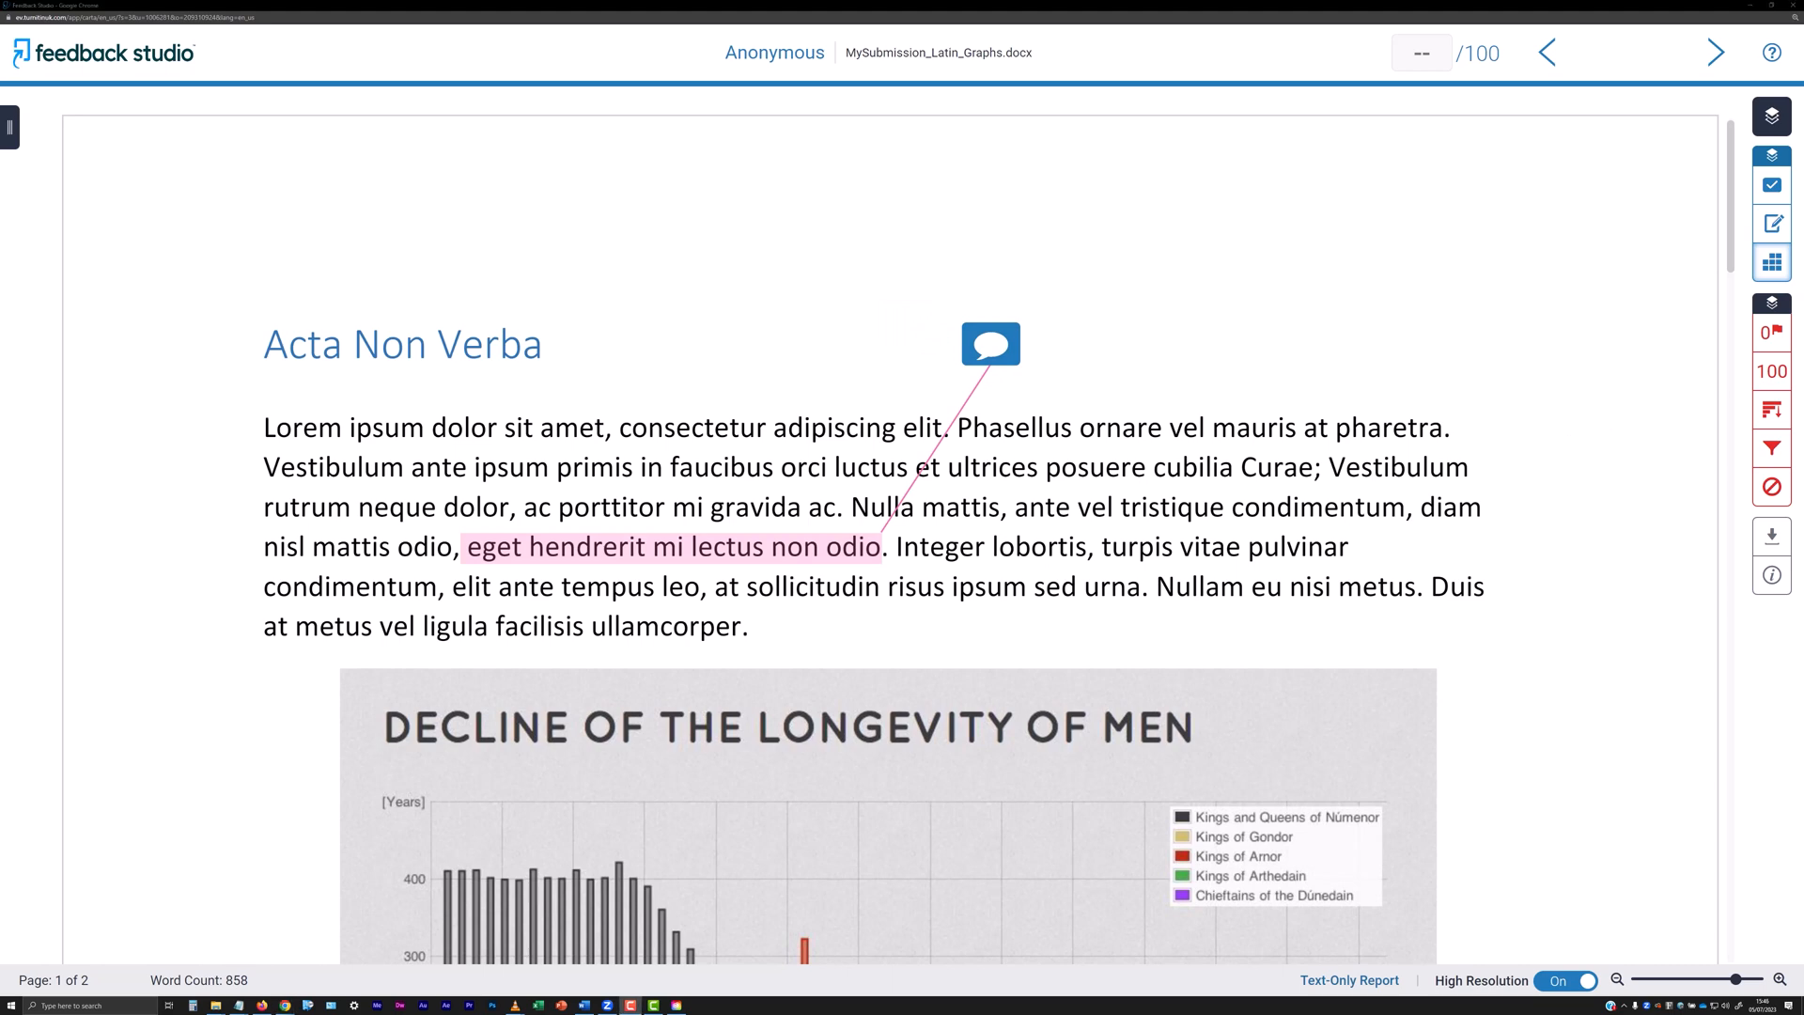
pyautogui.moveTo(1568, 364)
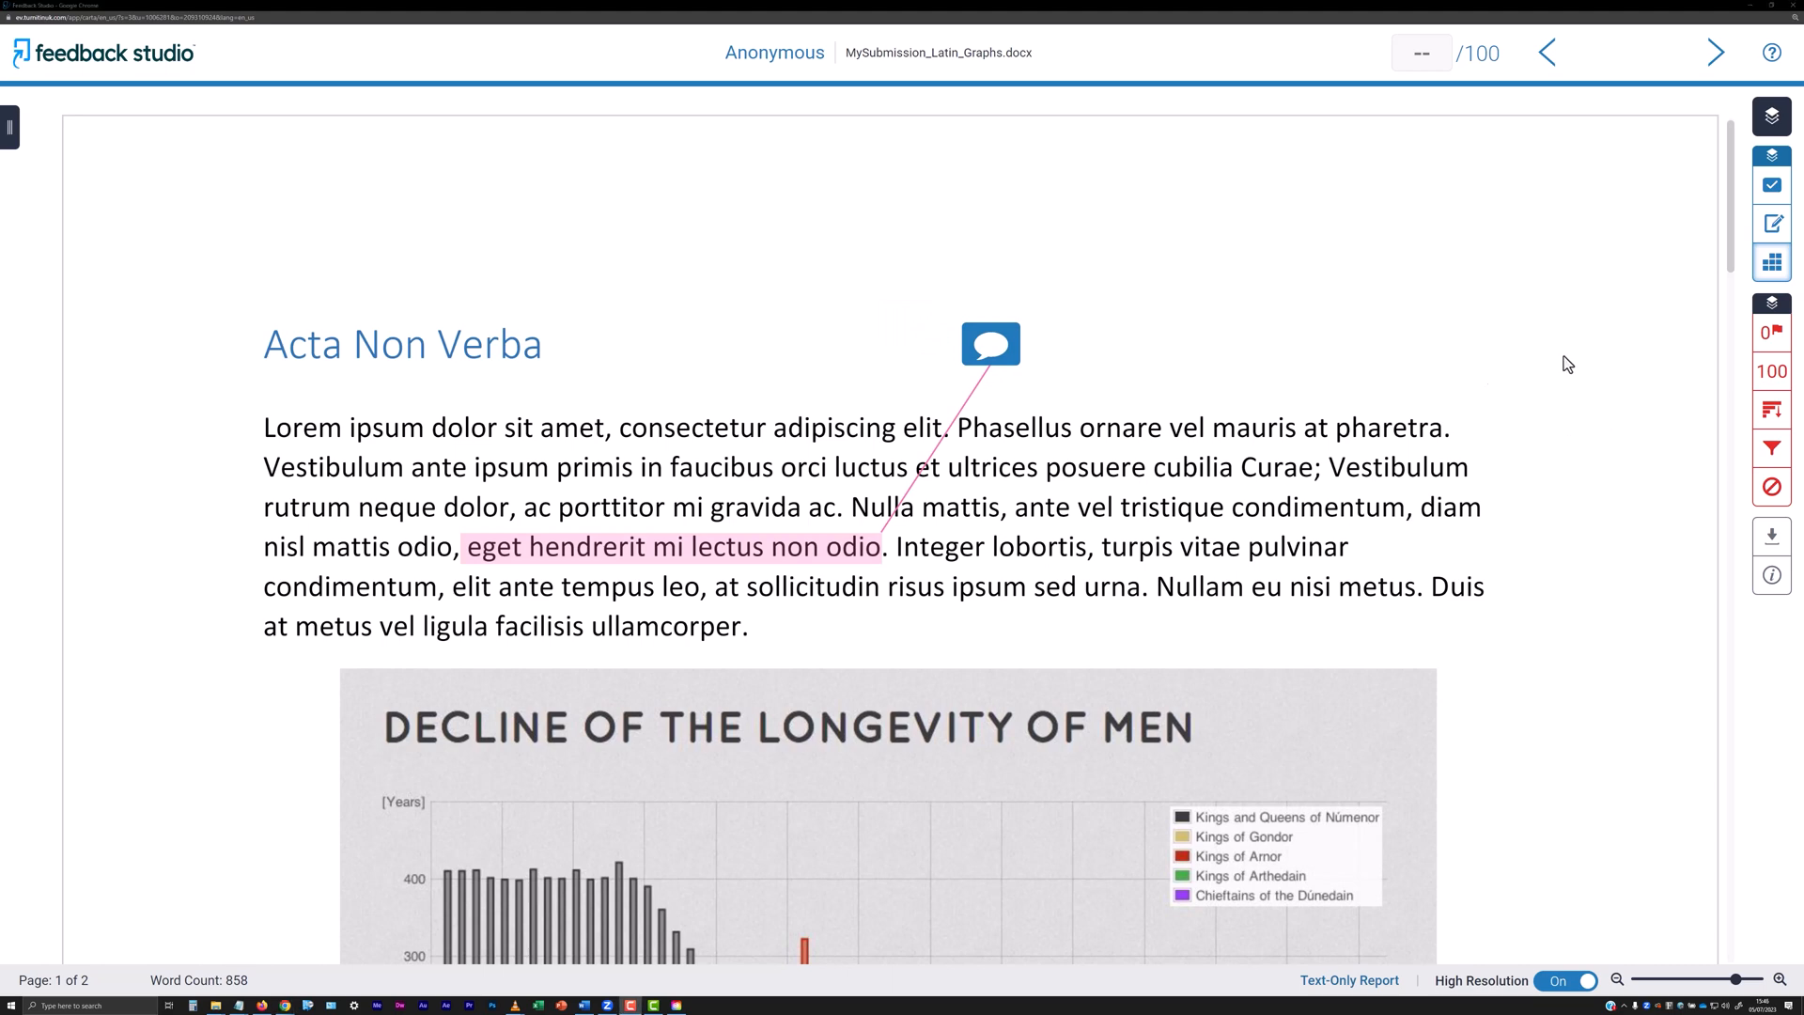
# - Open, close and reopen the comment on 'eget hendrerit mi lectus non odio', then delete it
pyautogui.click(988, 344)
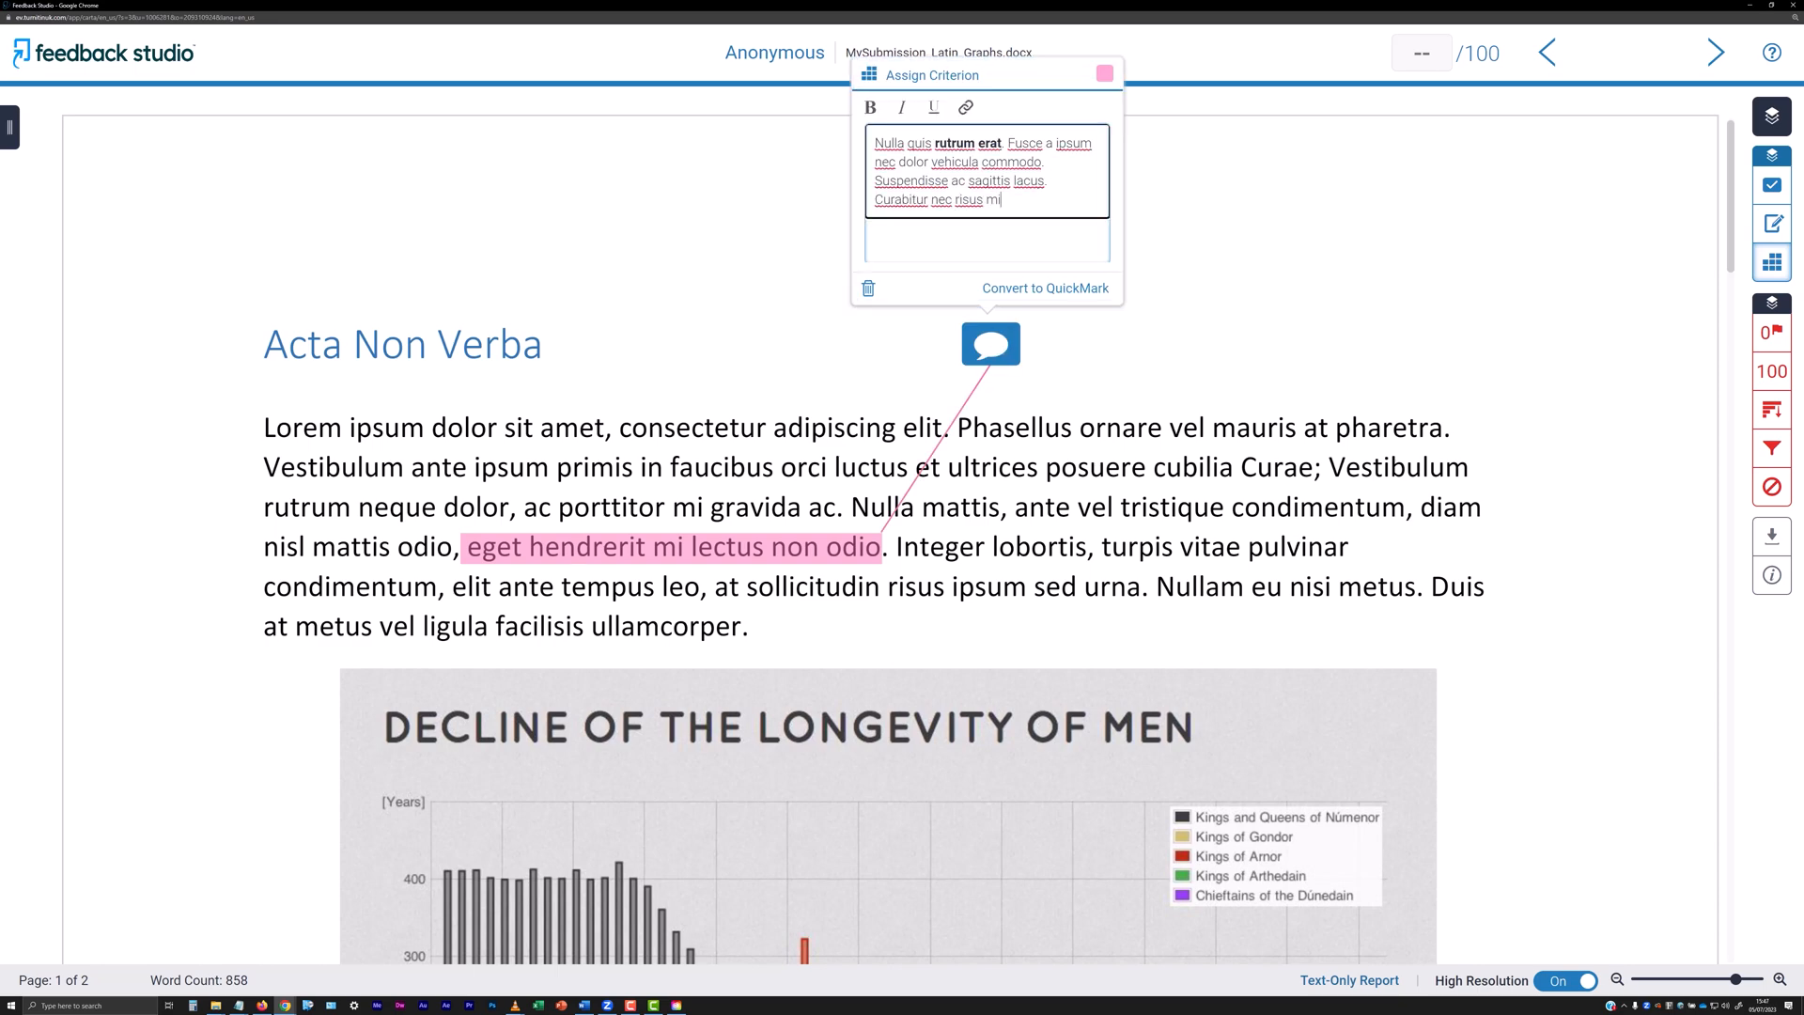
pyautogui.click(1087, 369)
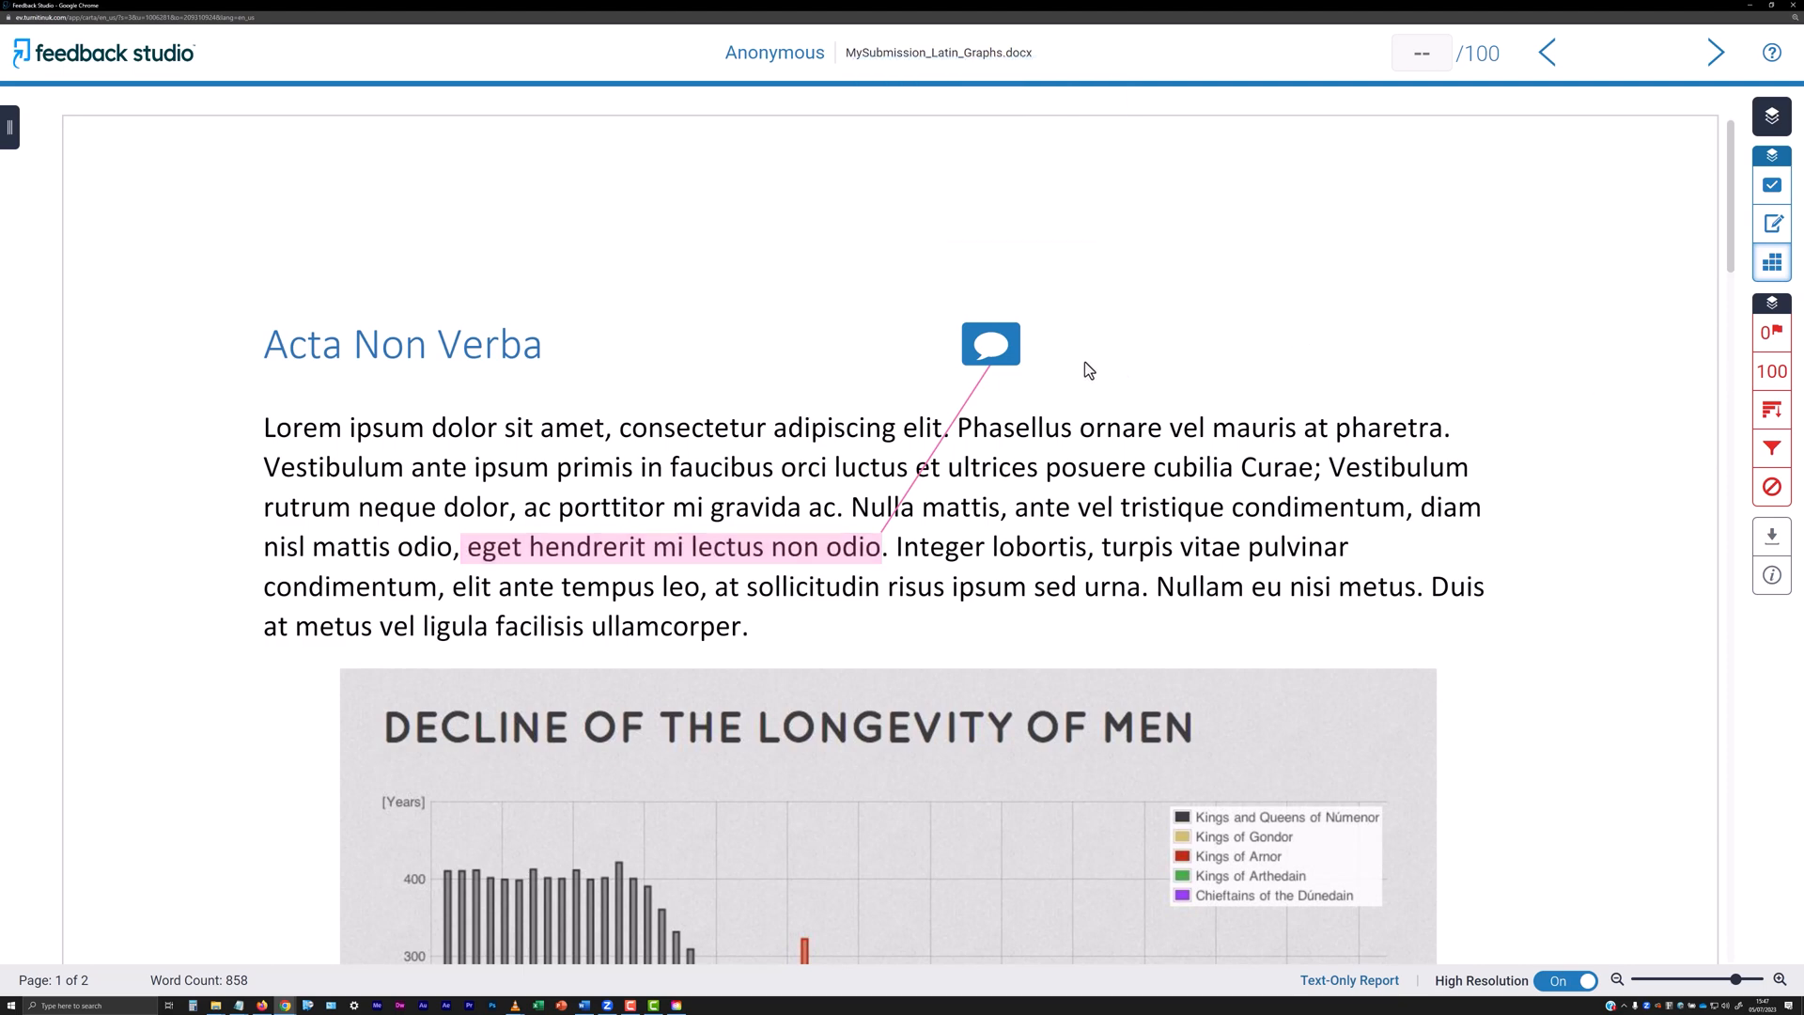
pyautogui.click(989, 344)
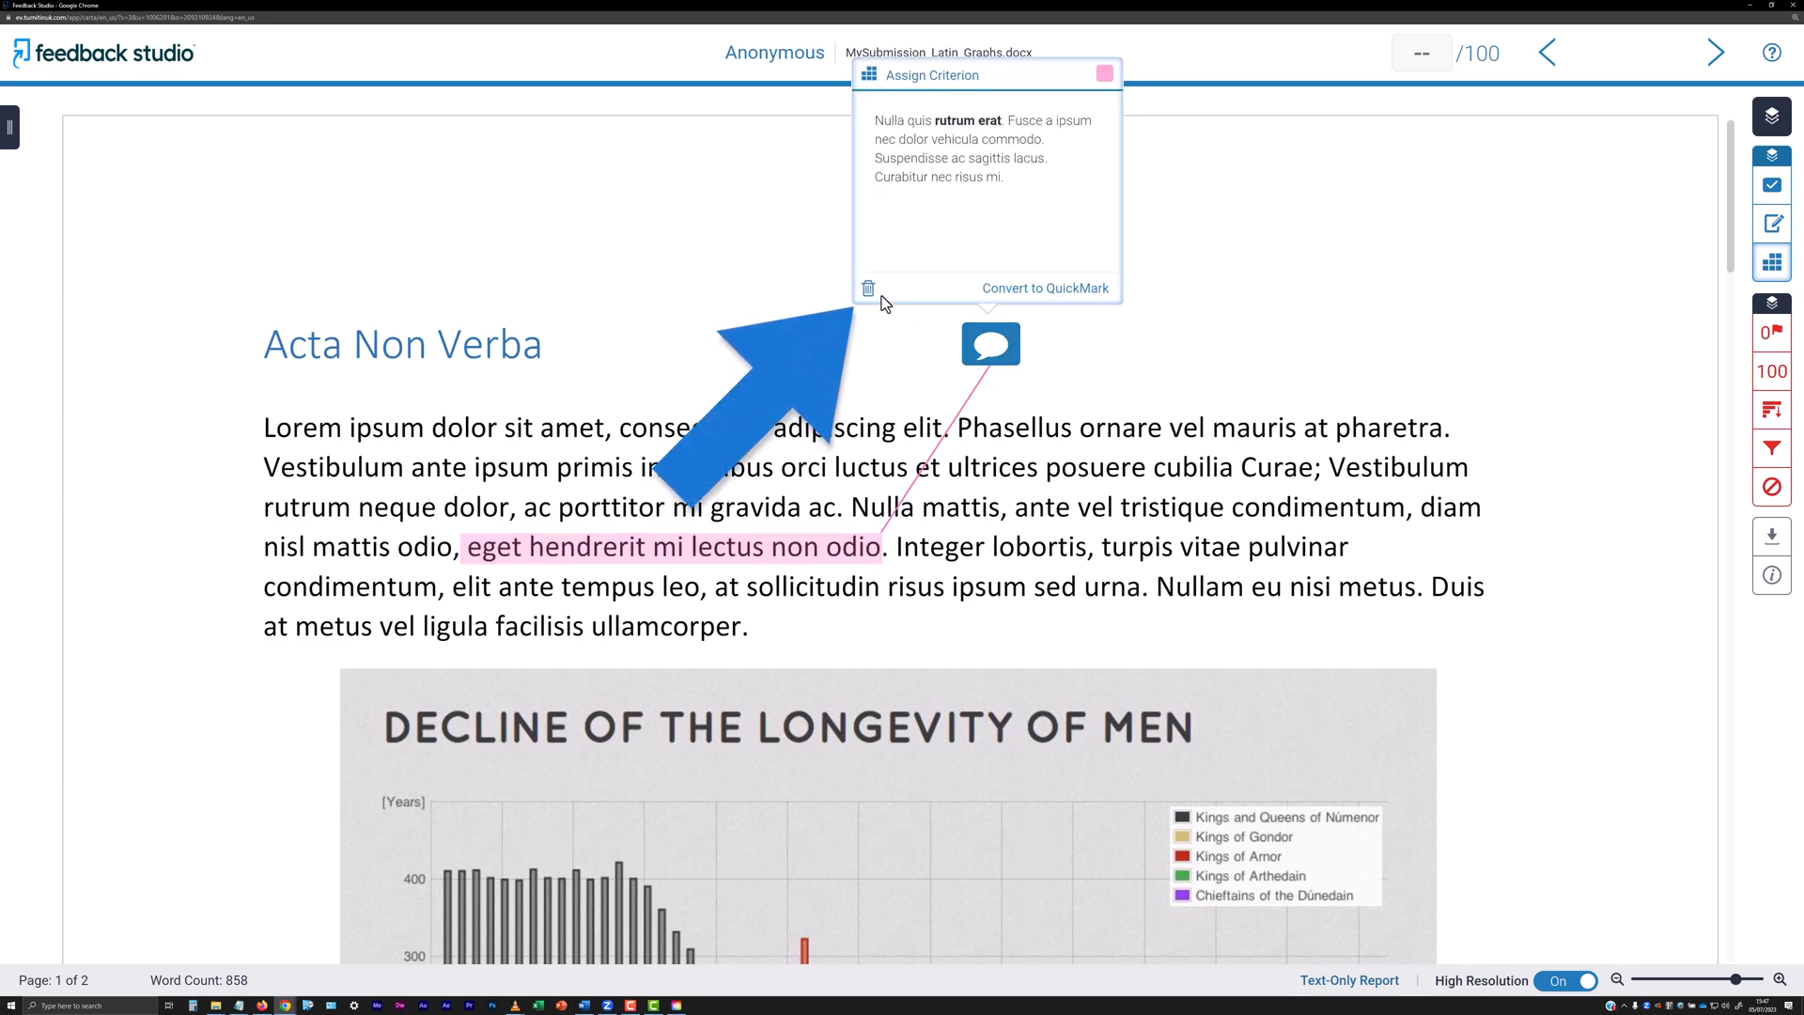
pyautogui.click(868, 288)
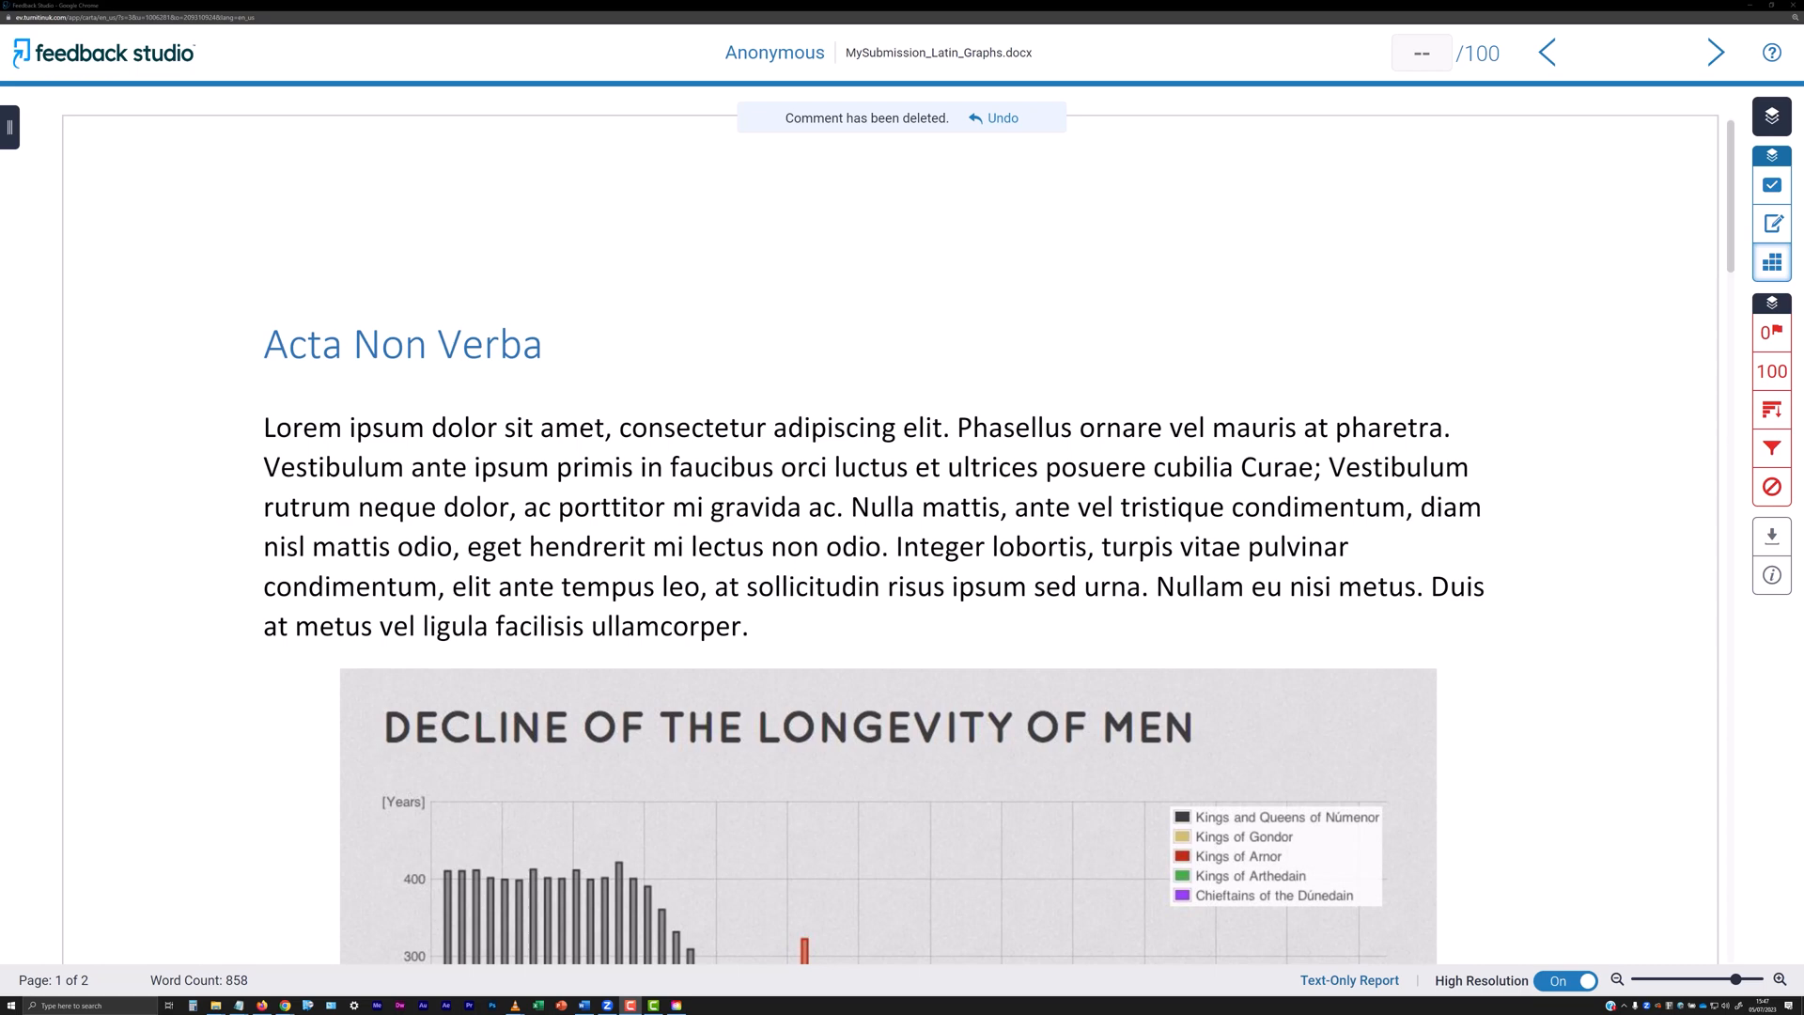
pyautogui.moveTo(900, 558)
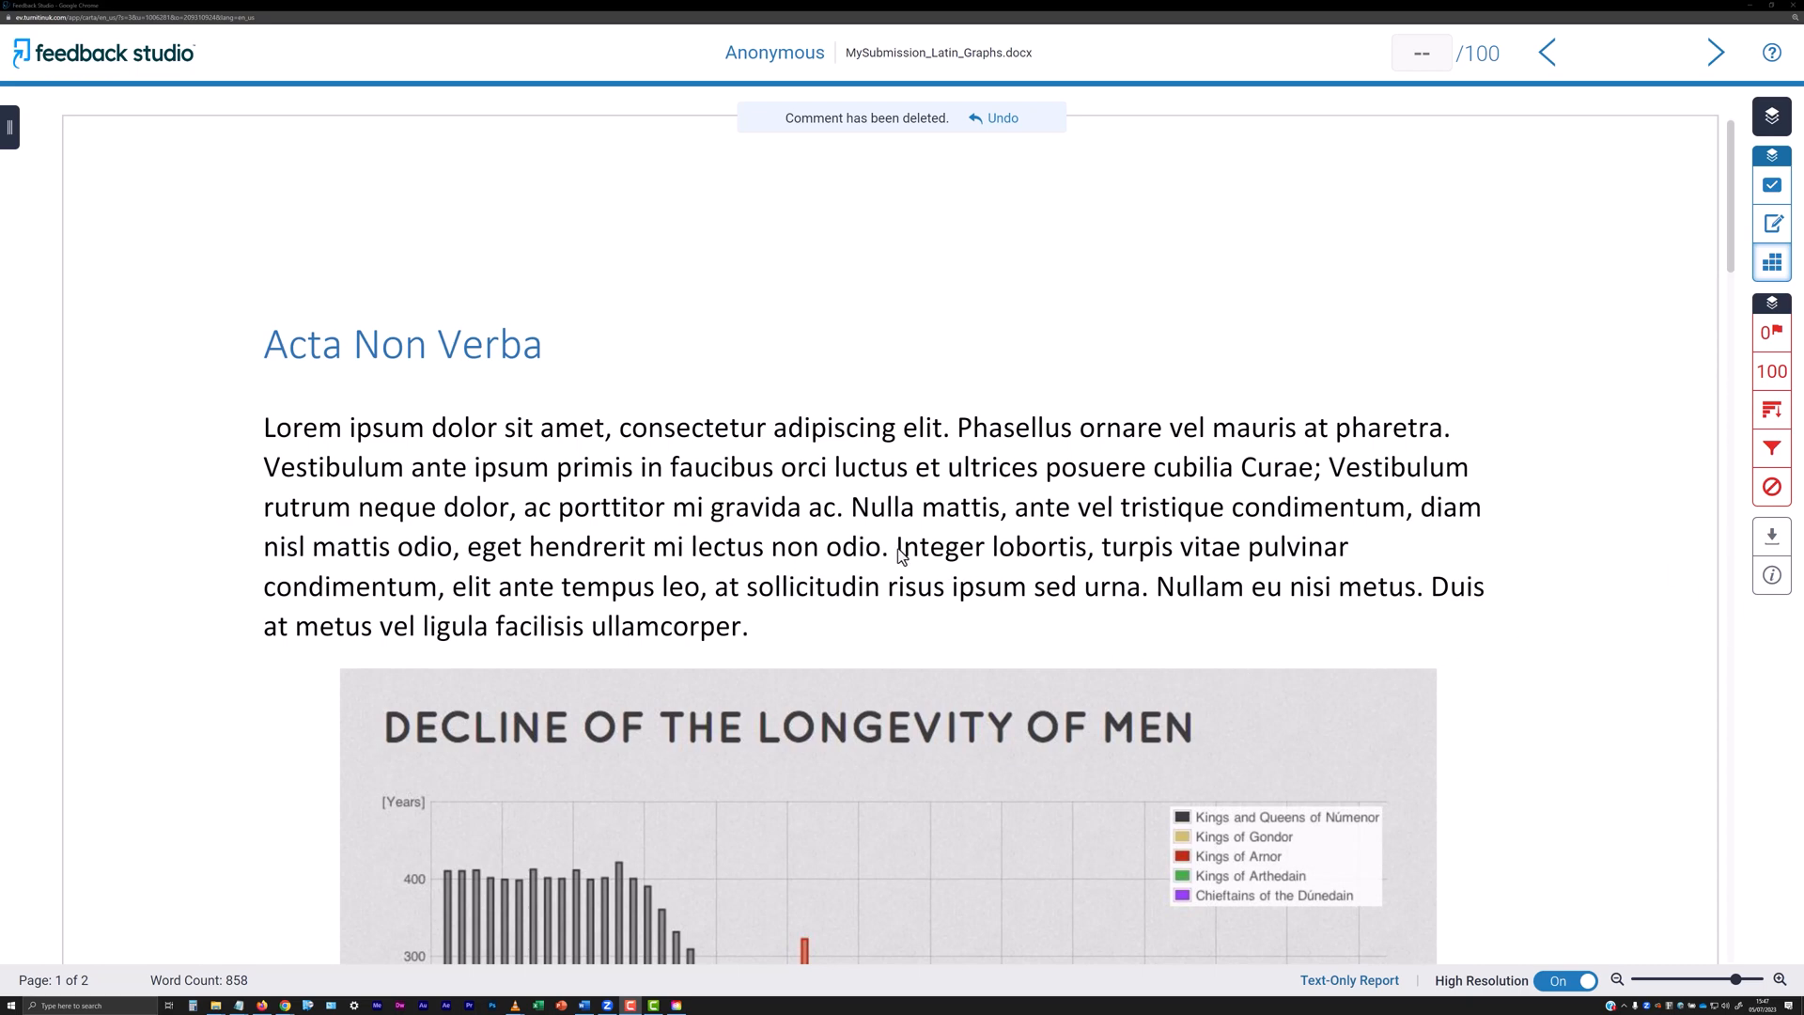
pyautogui.moveTo(895, 547); pyautogui.dragTo(1098, 547)
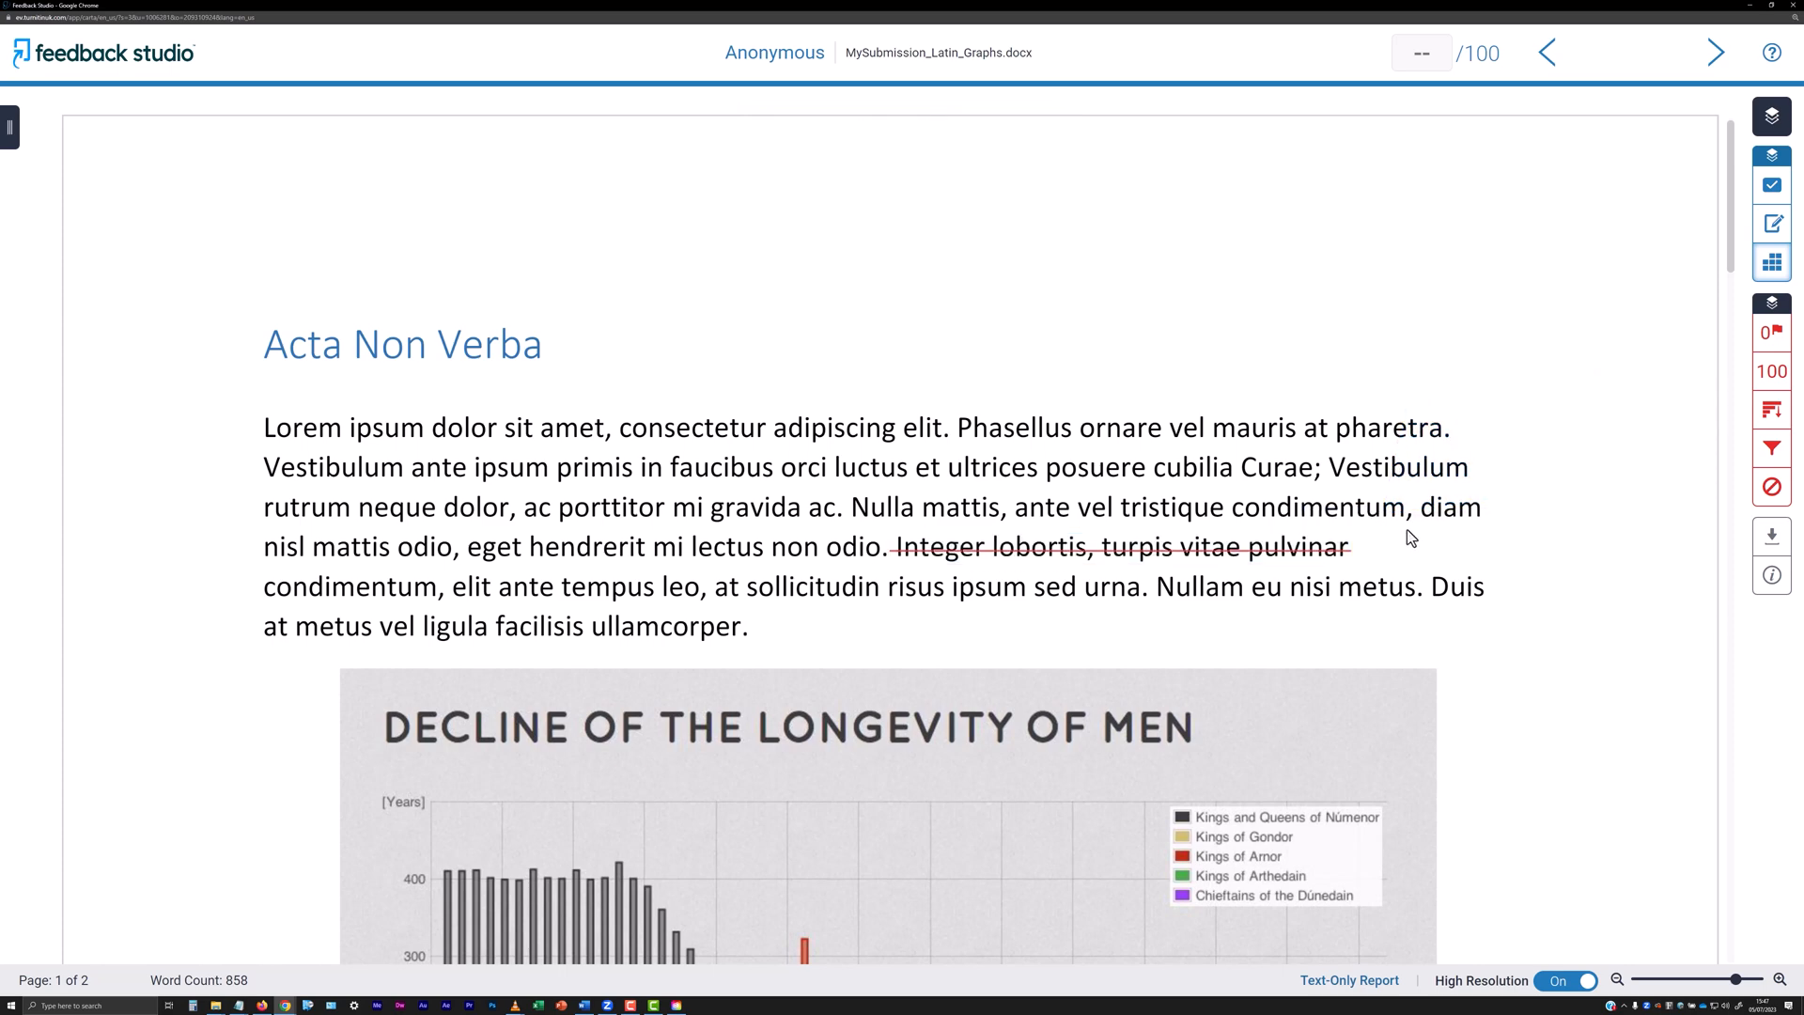
pyautogui.moveTo(1491, 484)
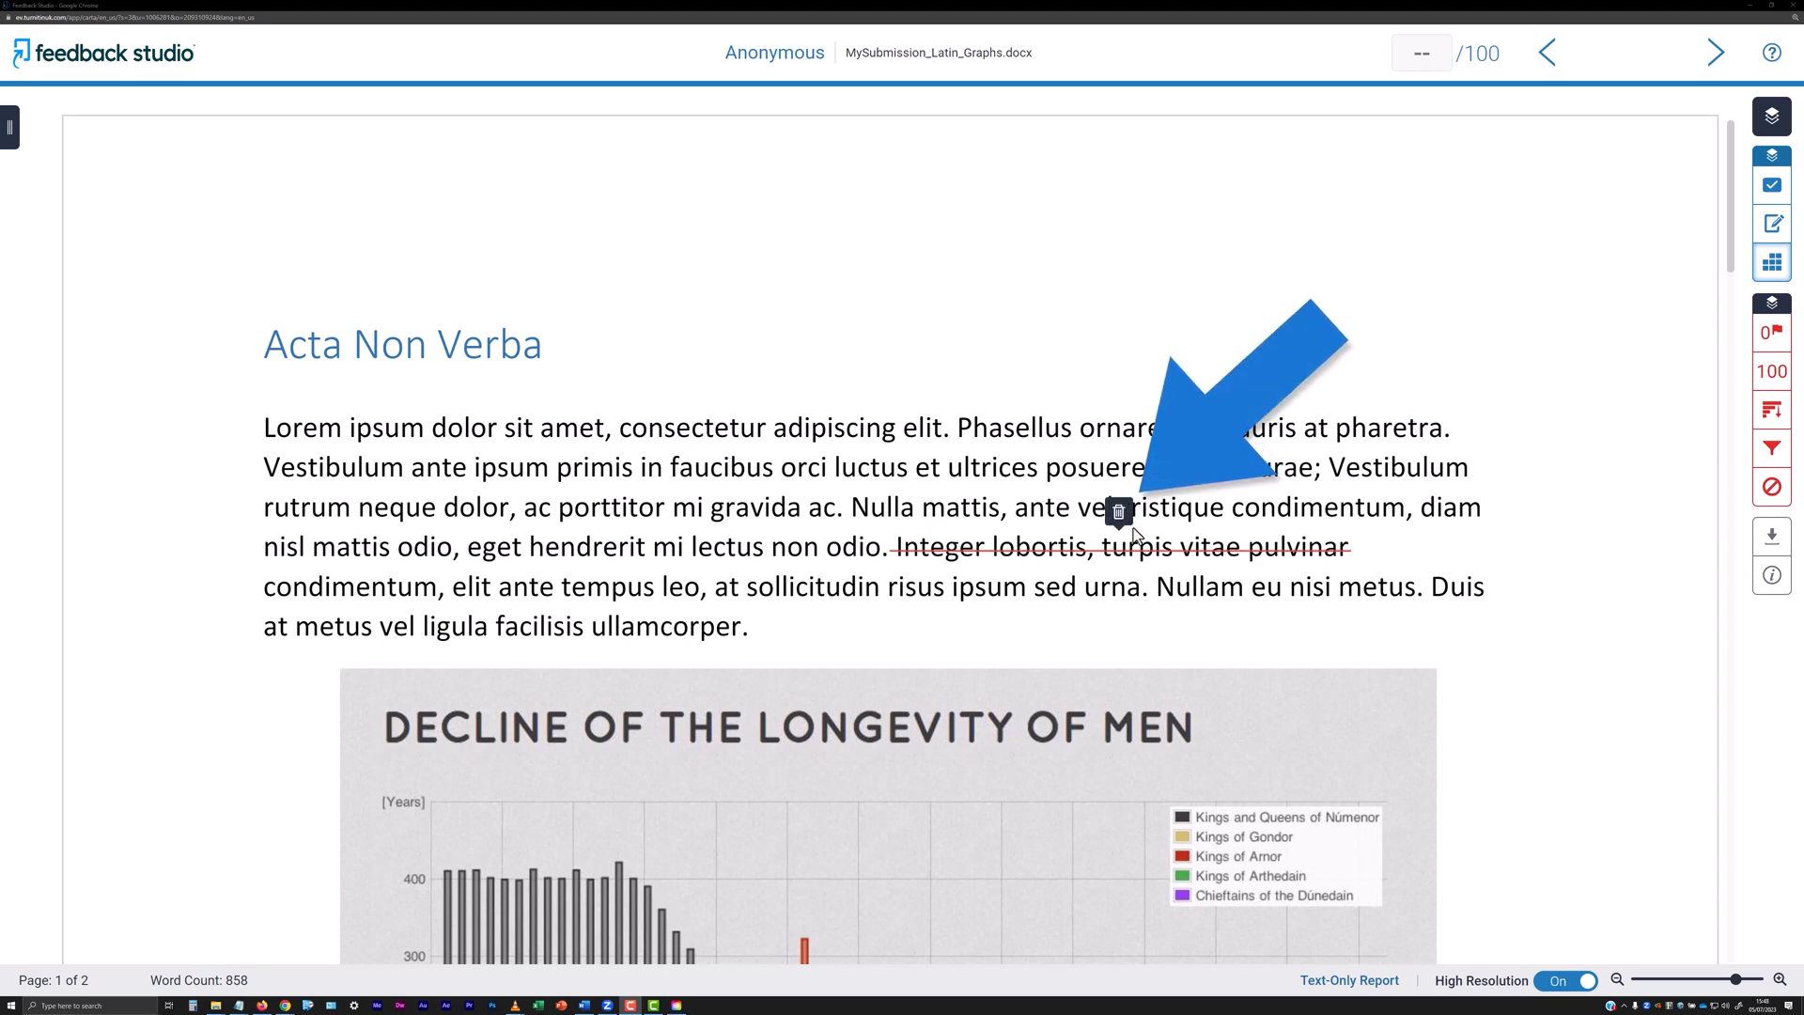
pyautogui.click(1117, 512)
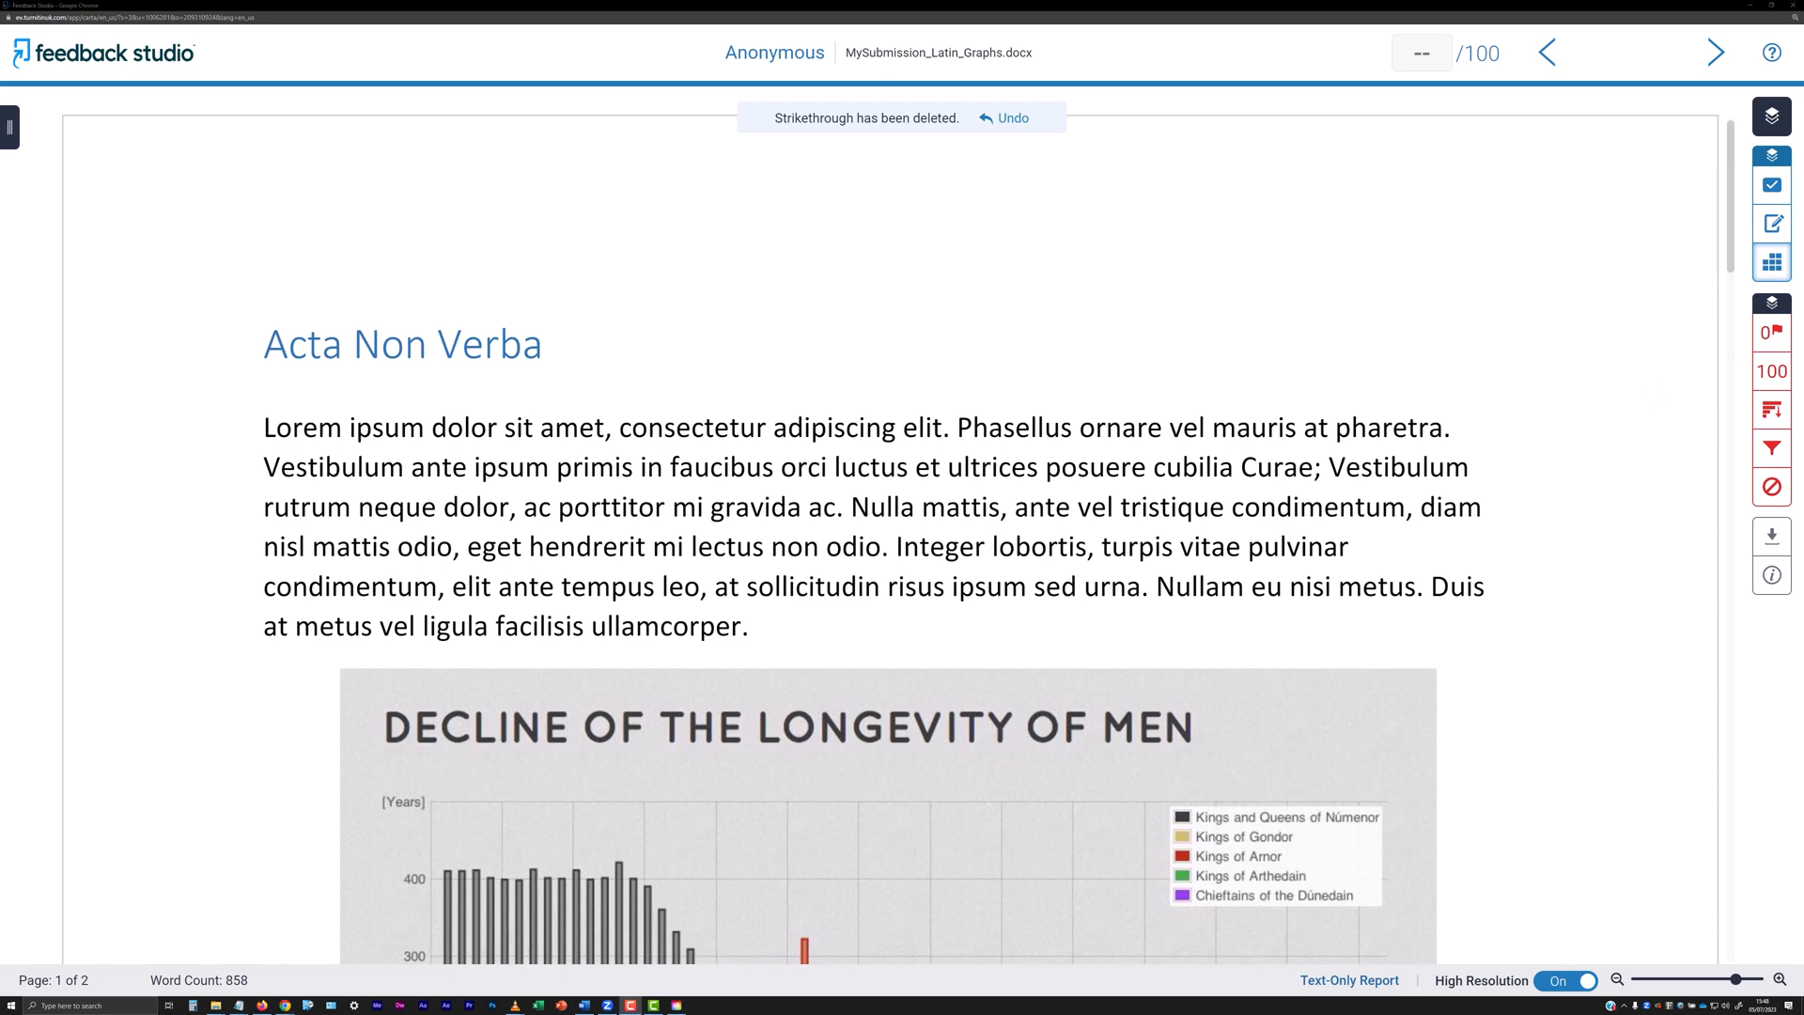
pyautogui.moveTo(502, 783)
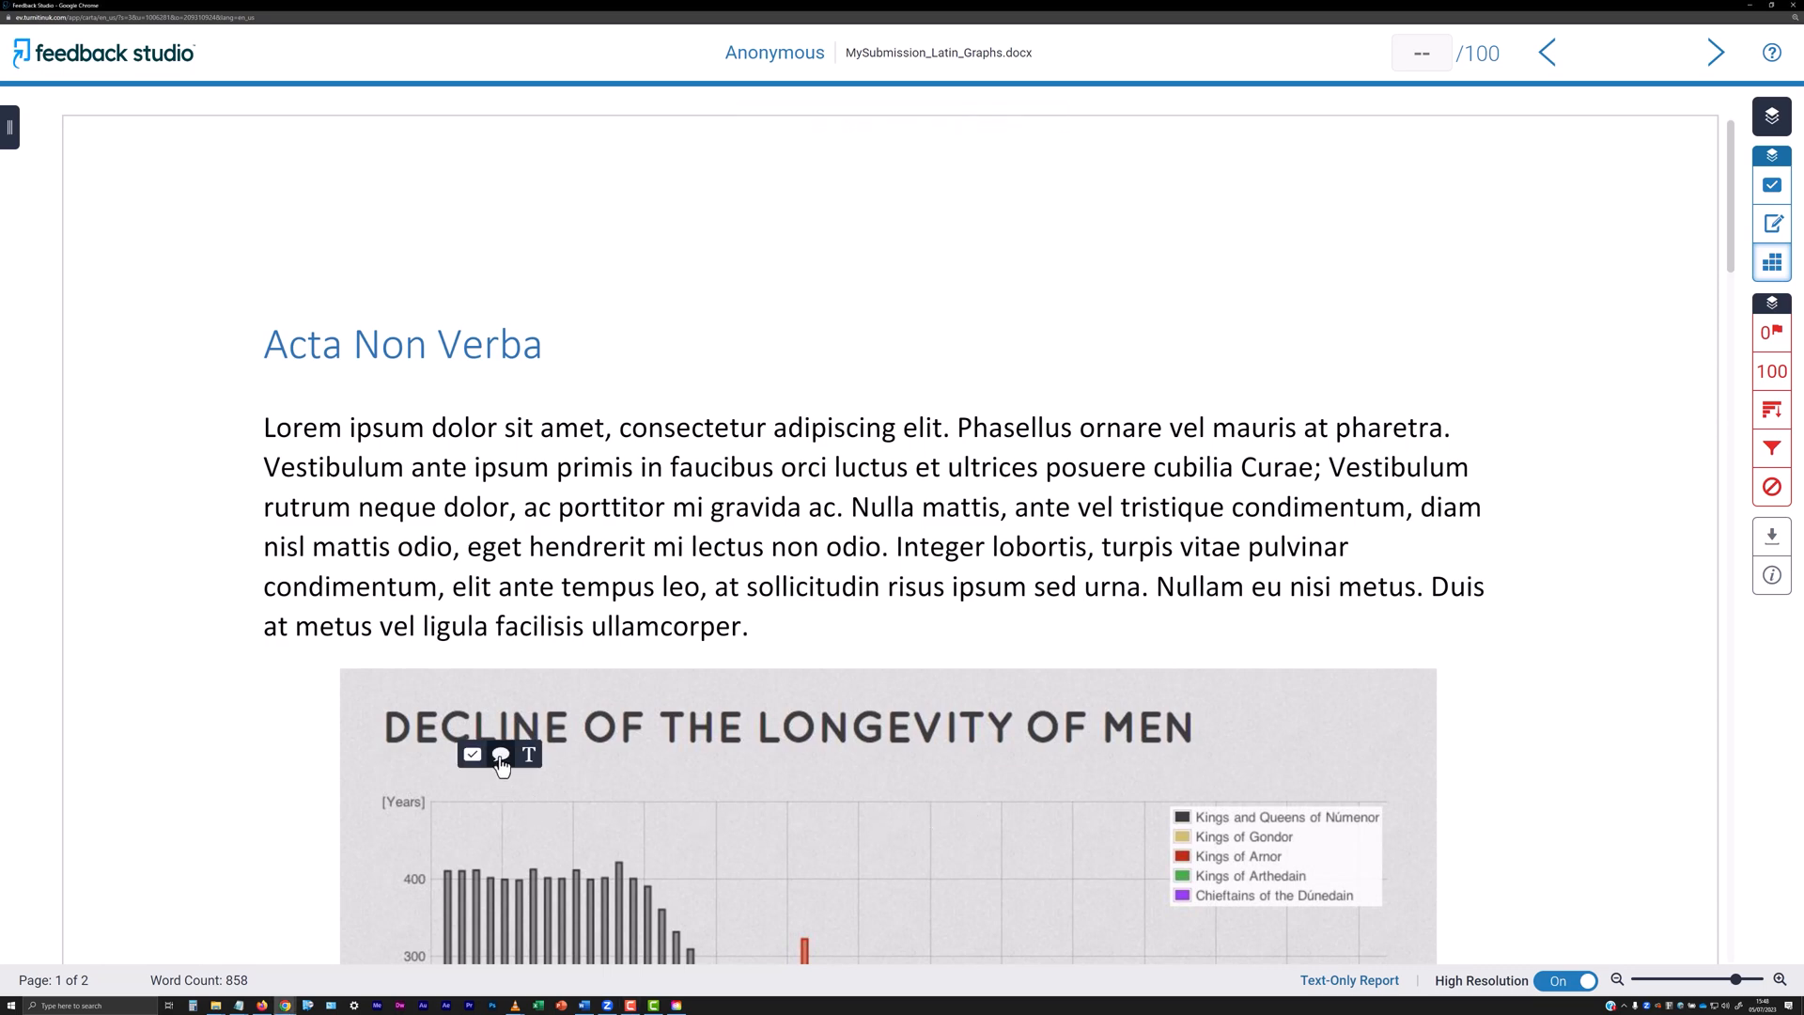
# - Add a comment marker on the Decline of the Longevity of Men chart
pyautogui.click(501, 754)
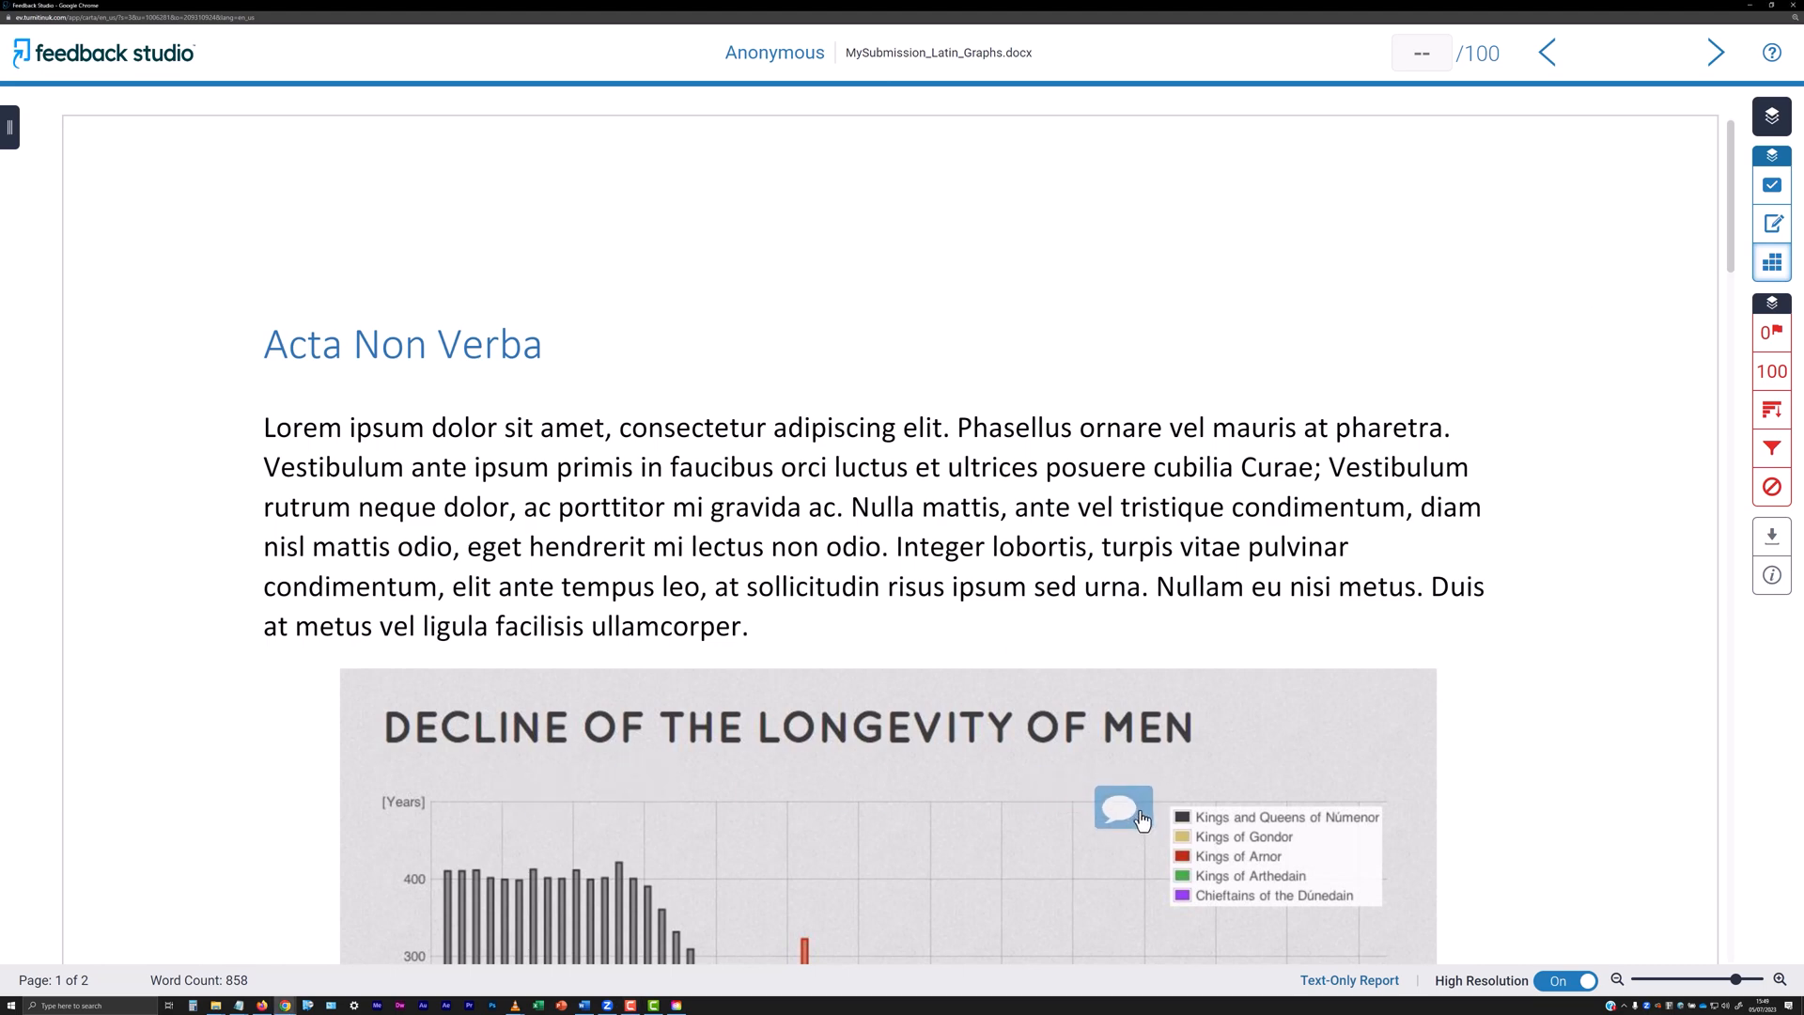
pyautogui.moveTo(1312, 801)
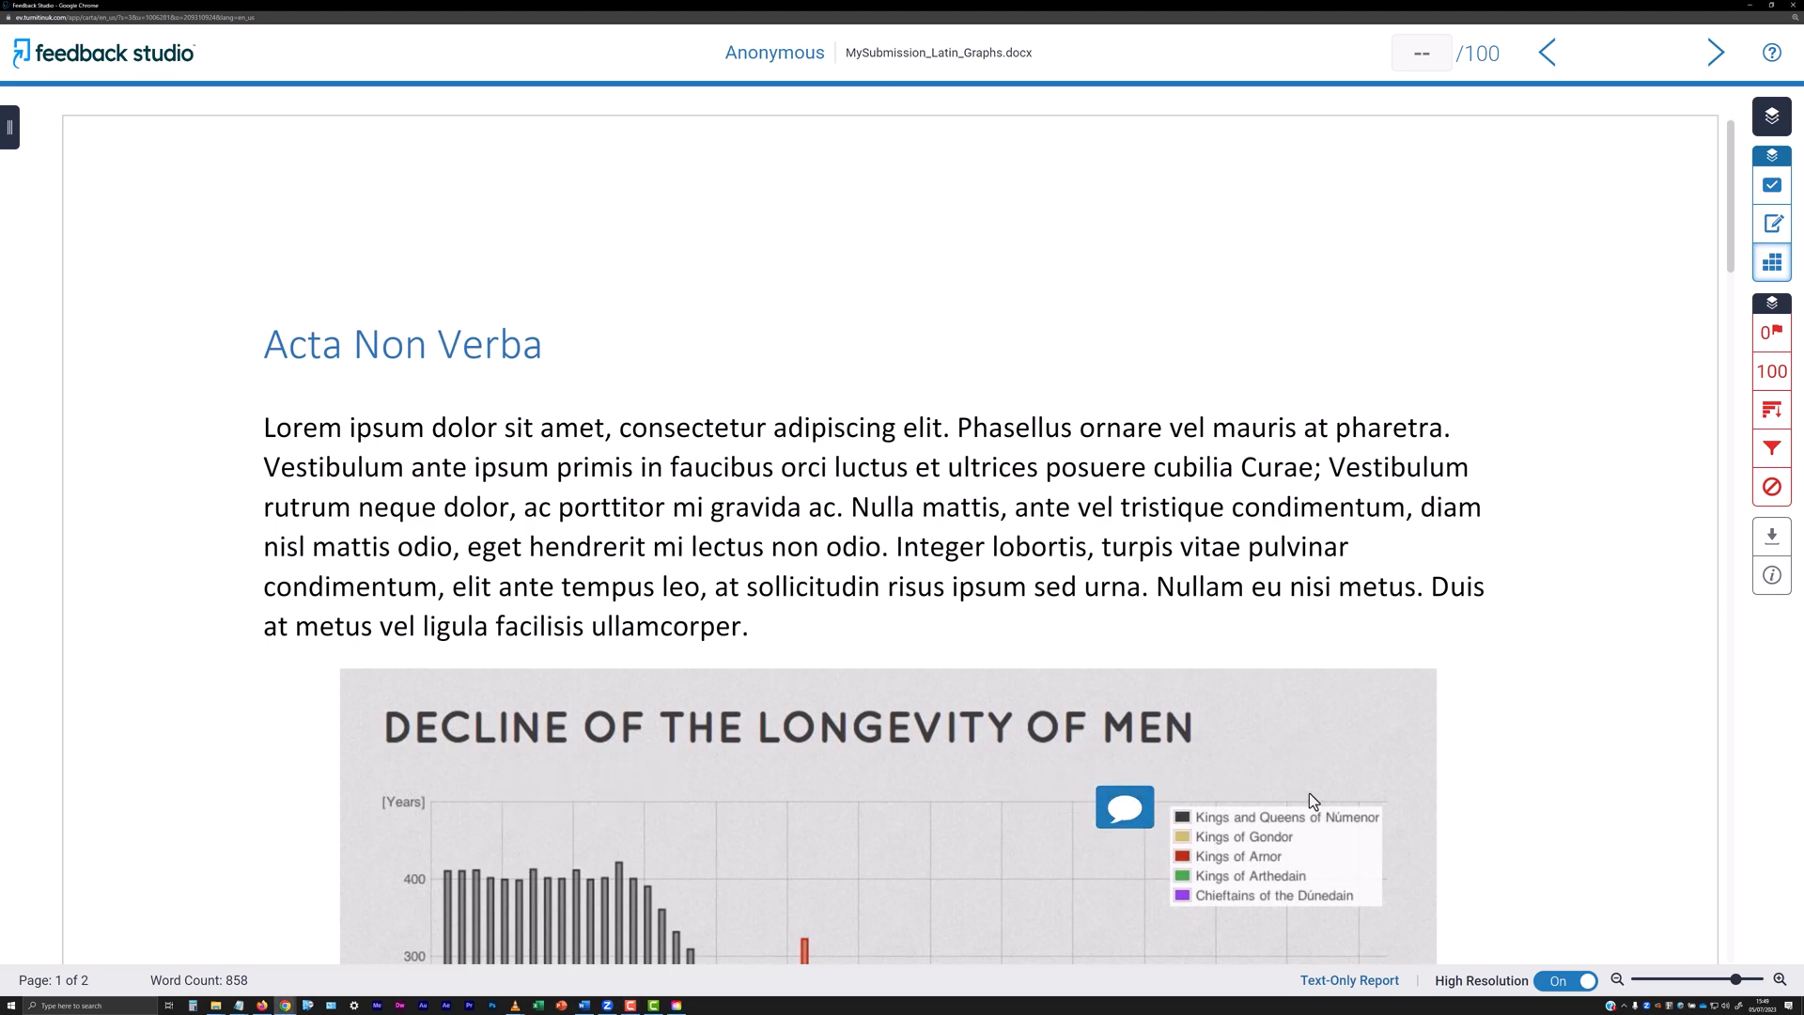
pyautogui.moveTo(1126, 806)
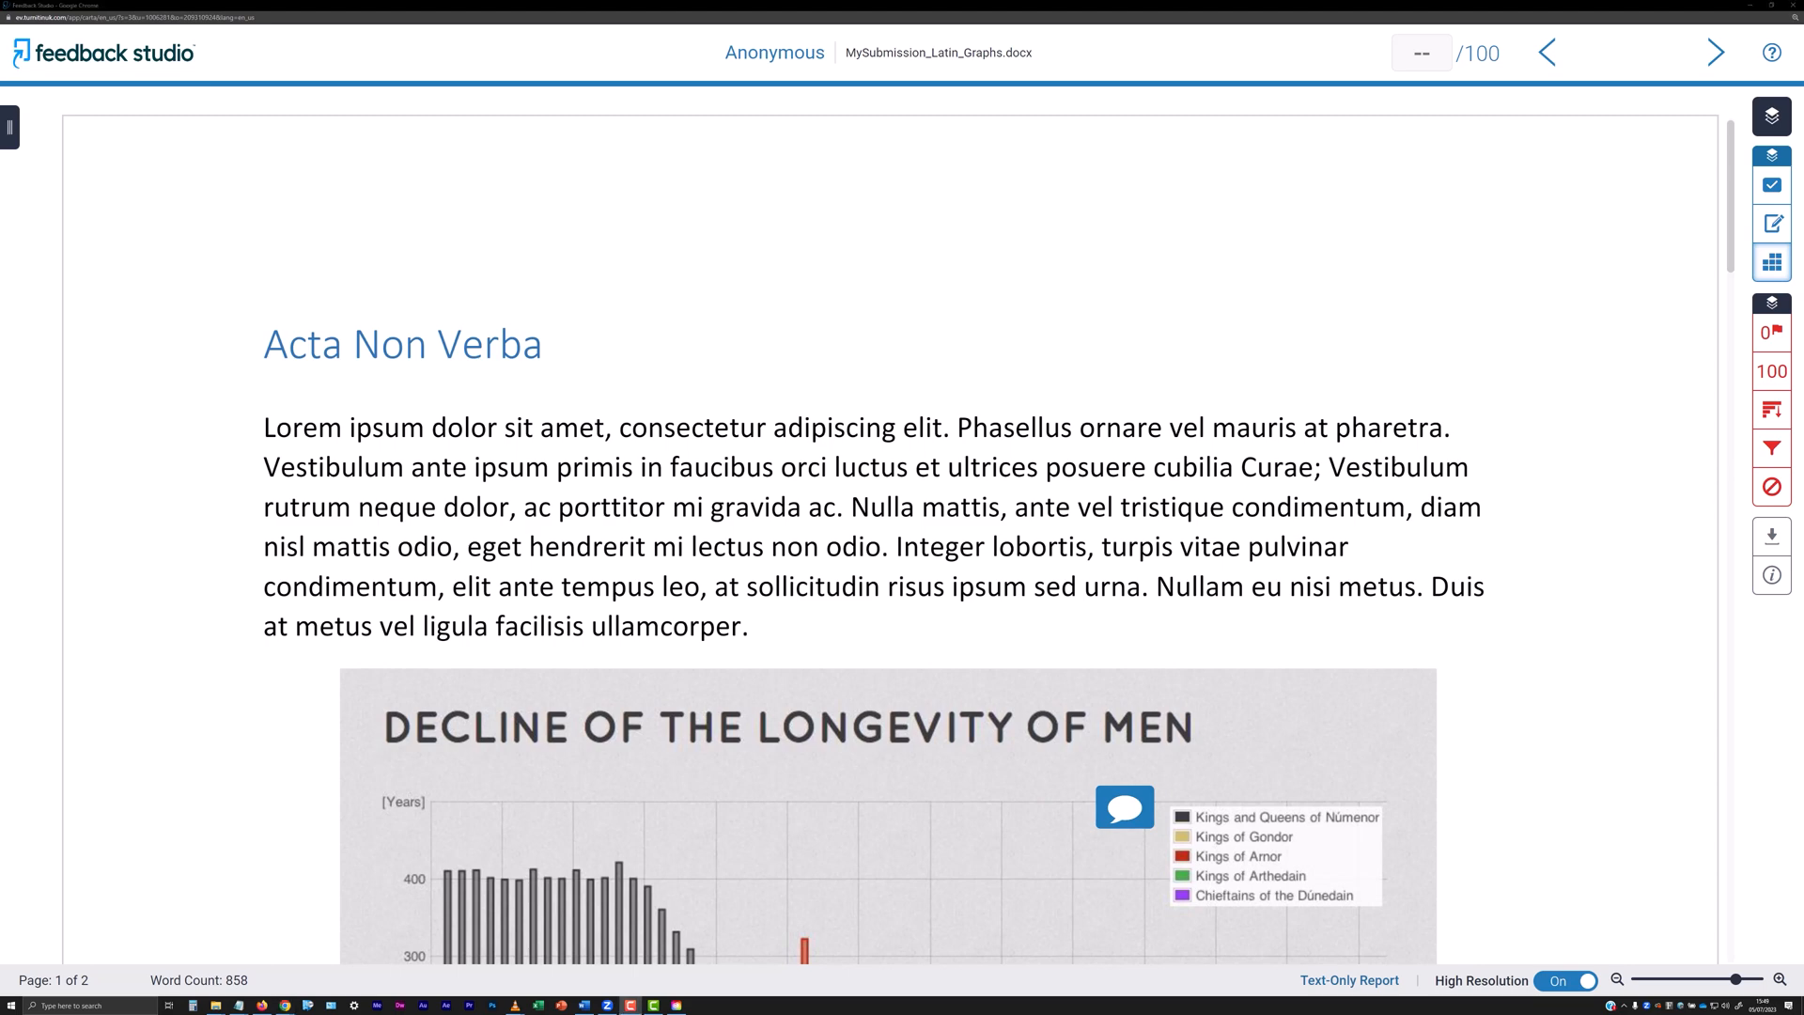
pyautogui.moveTo(837, 245)
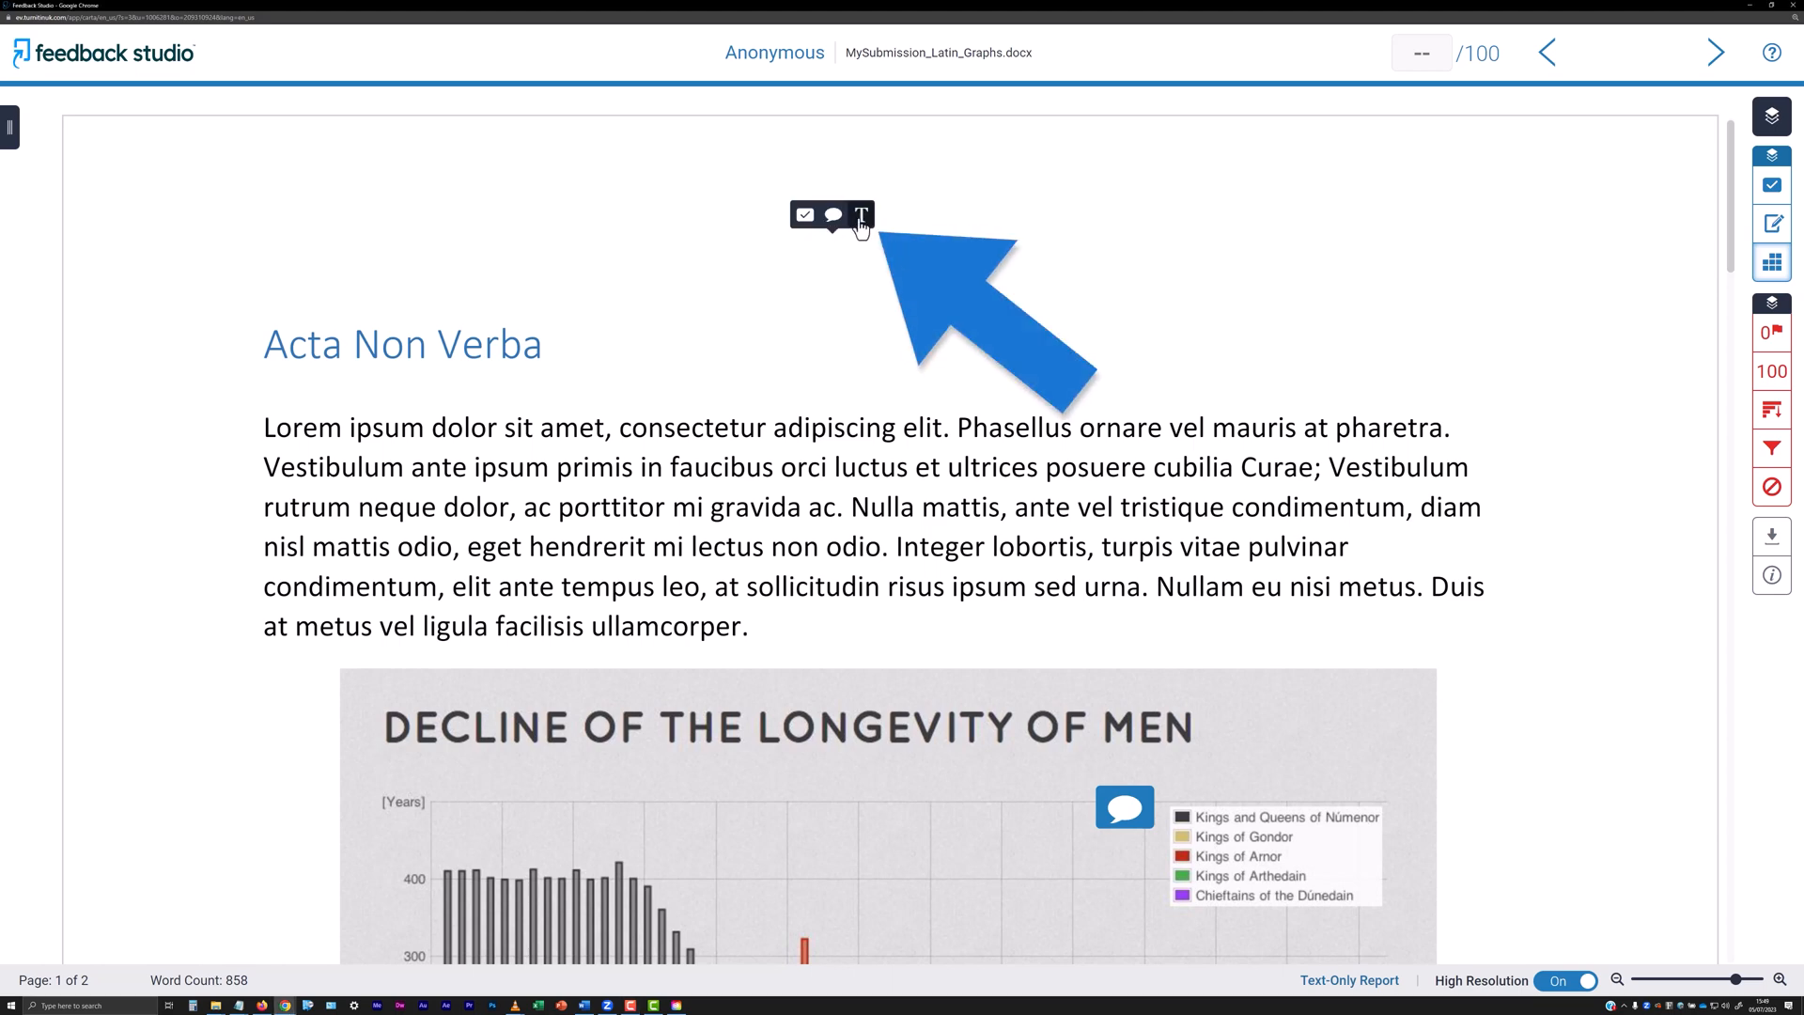
pyautogui.click(860, 215)
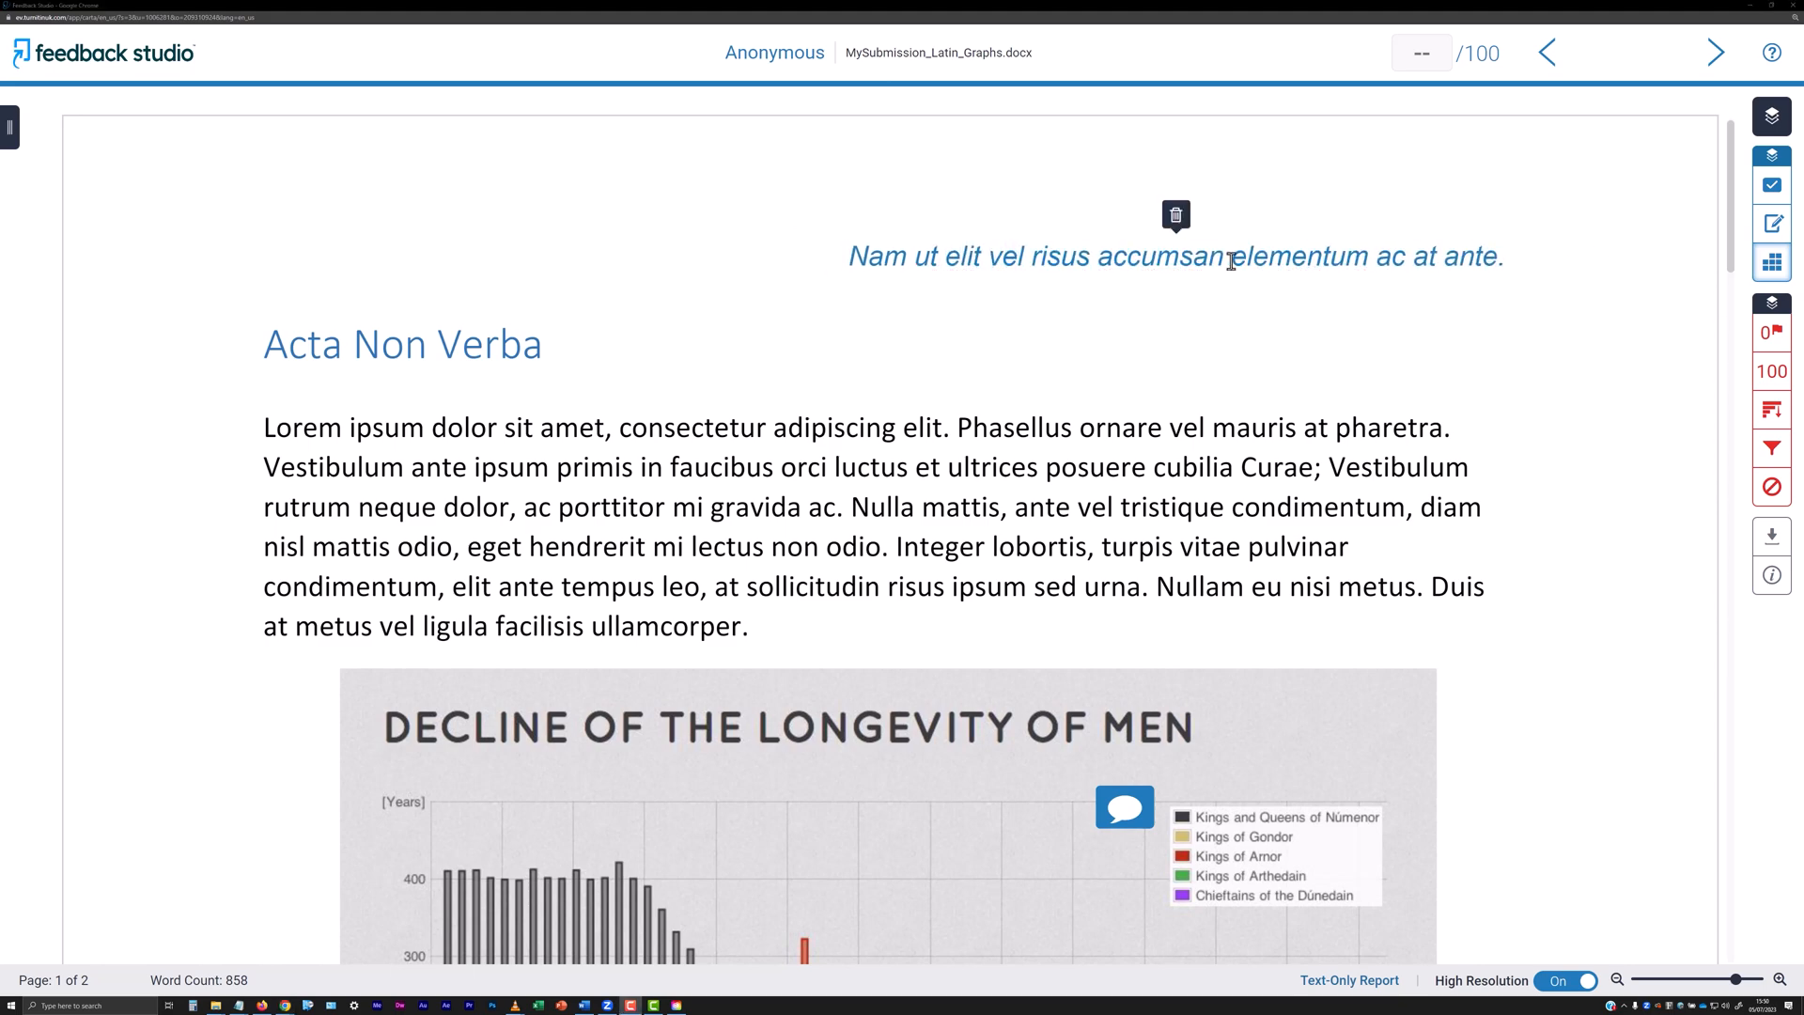
pyautogui.write('ut')
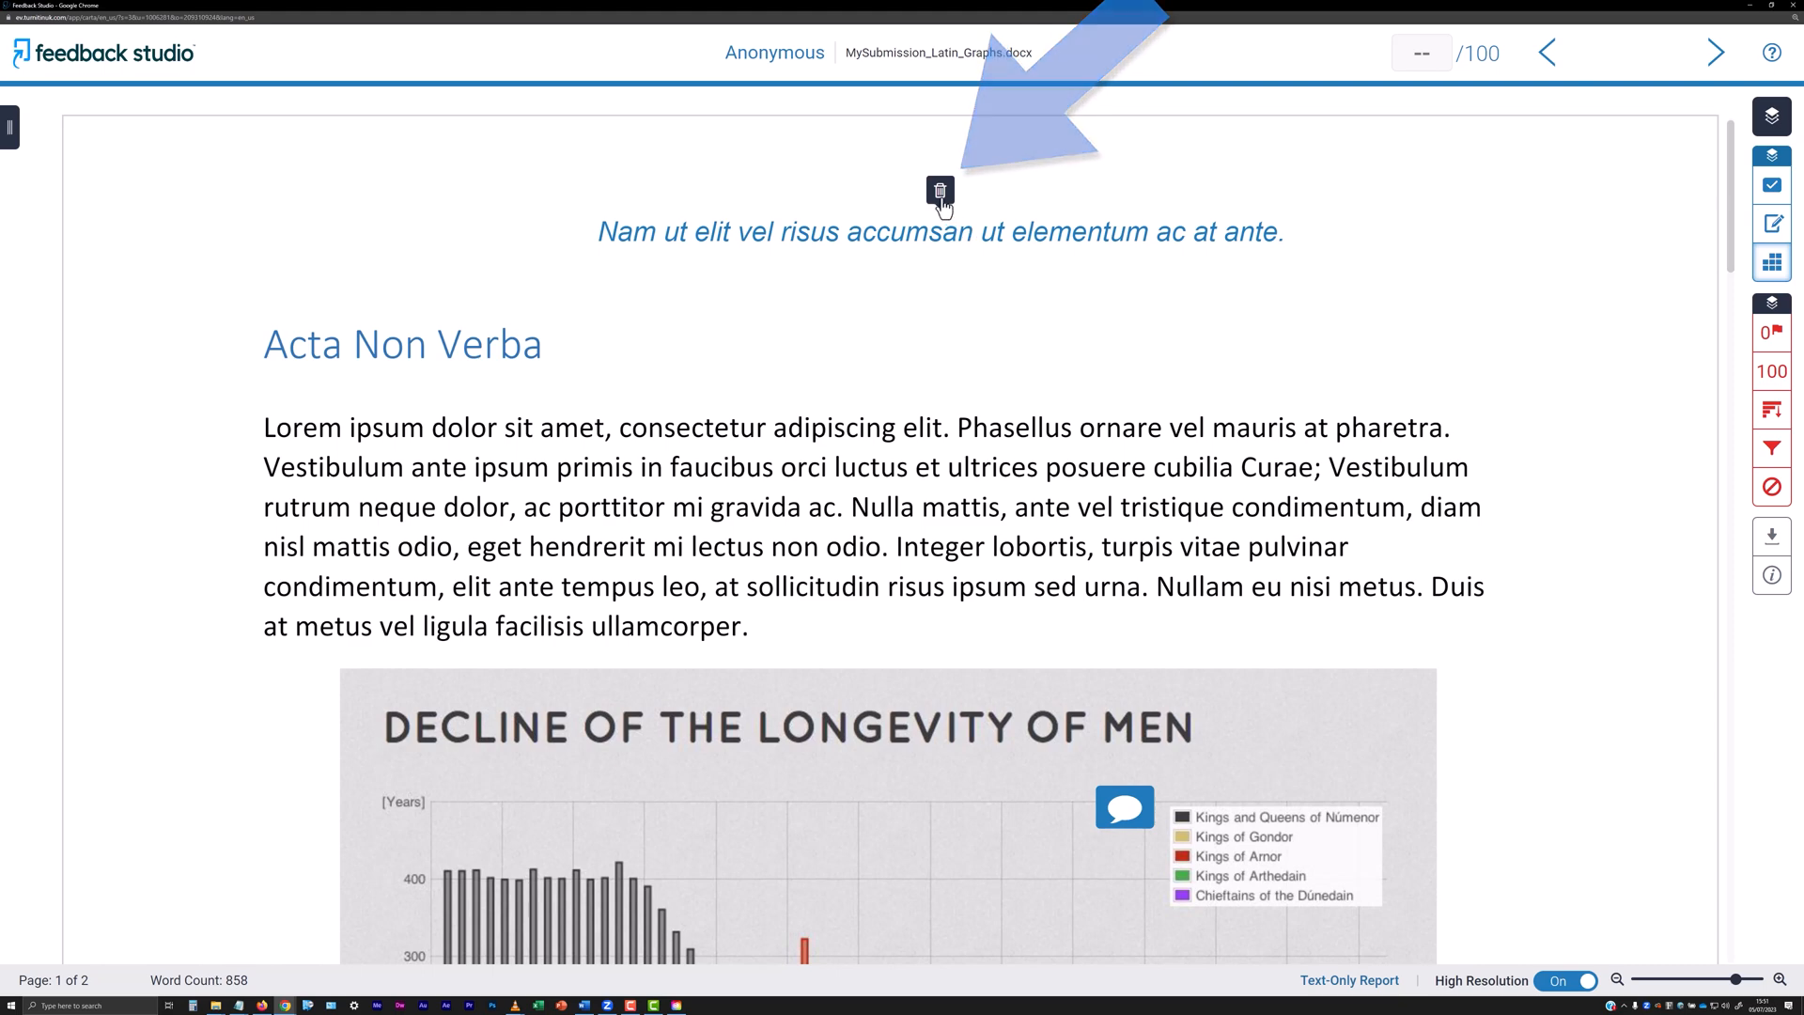
pyautogui.click(939, 190)
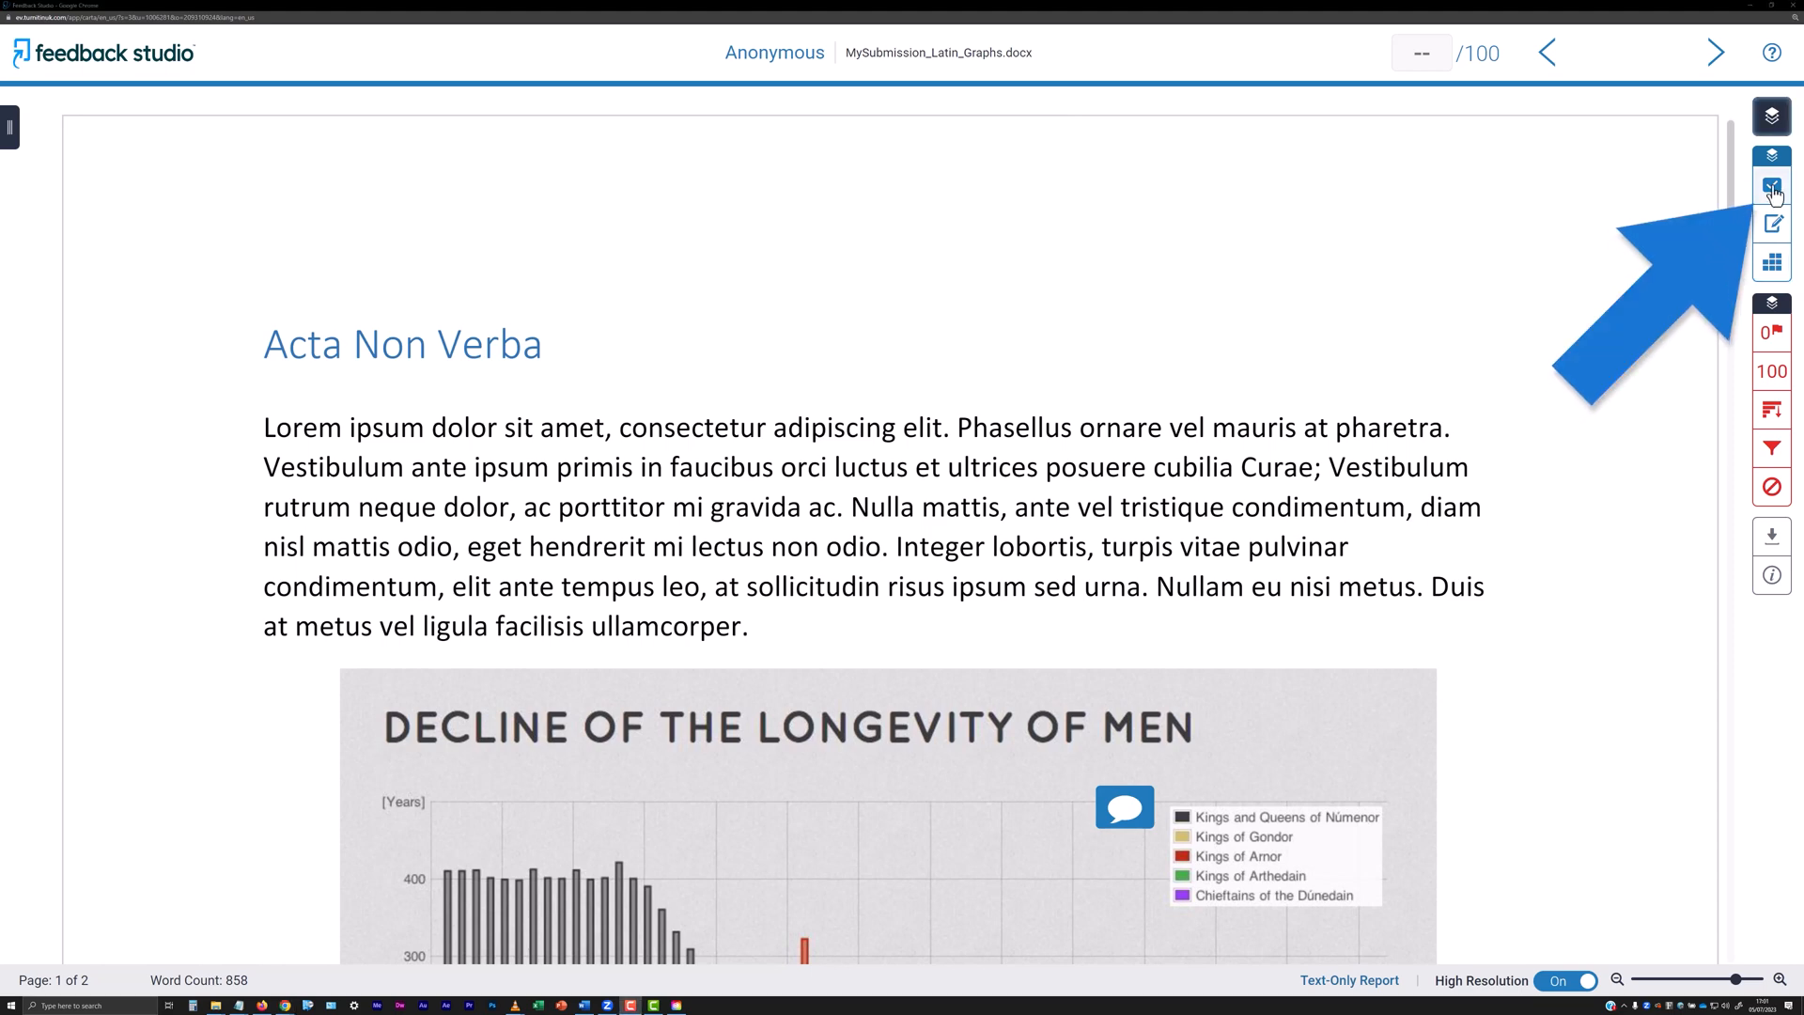
# - Open the QuickMarks panel, select the Phasellus phrase, and search then clear 'citation'
pyautogui.click(1772, 188)
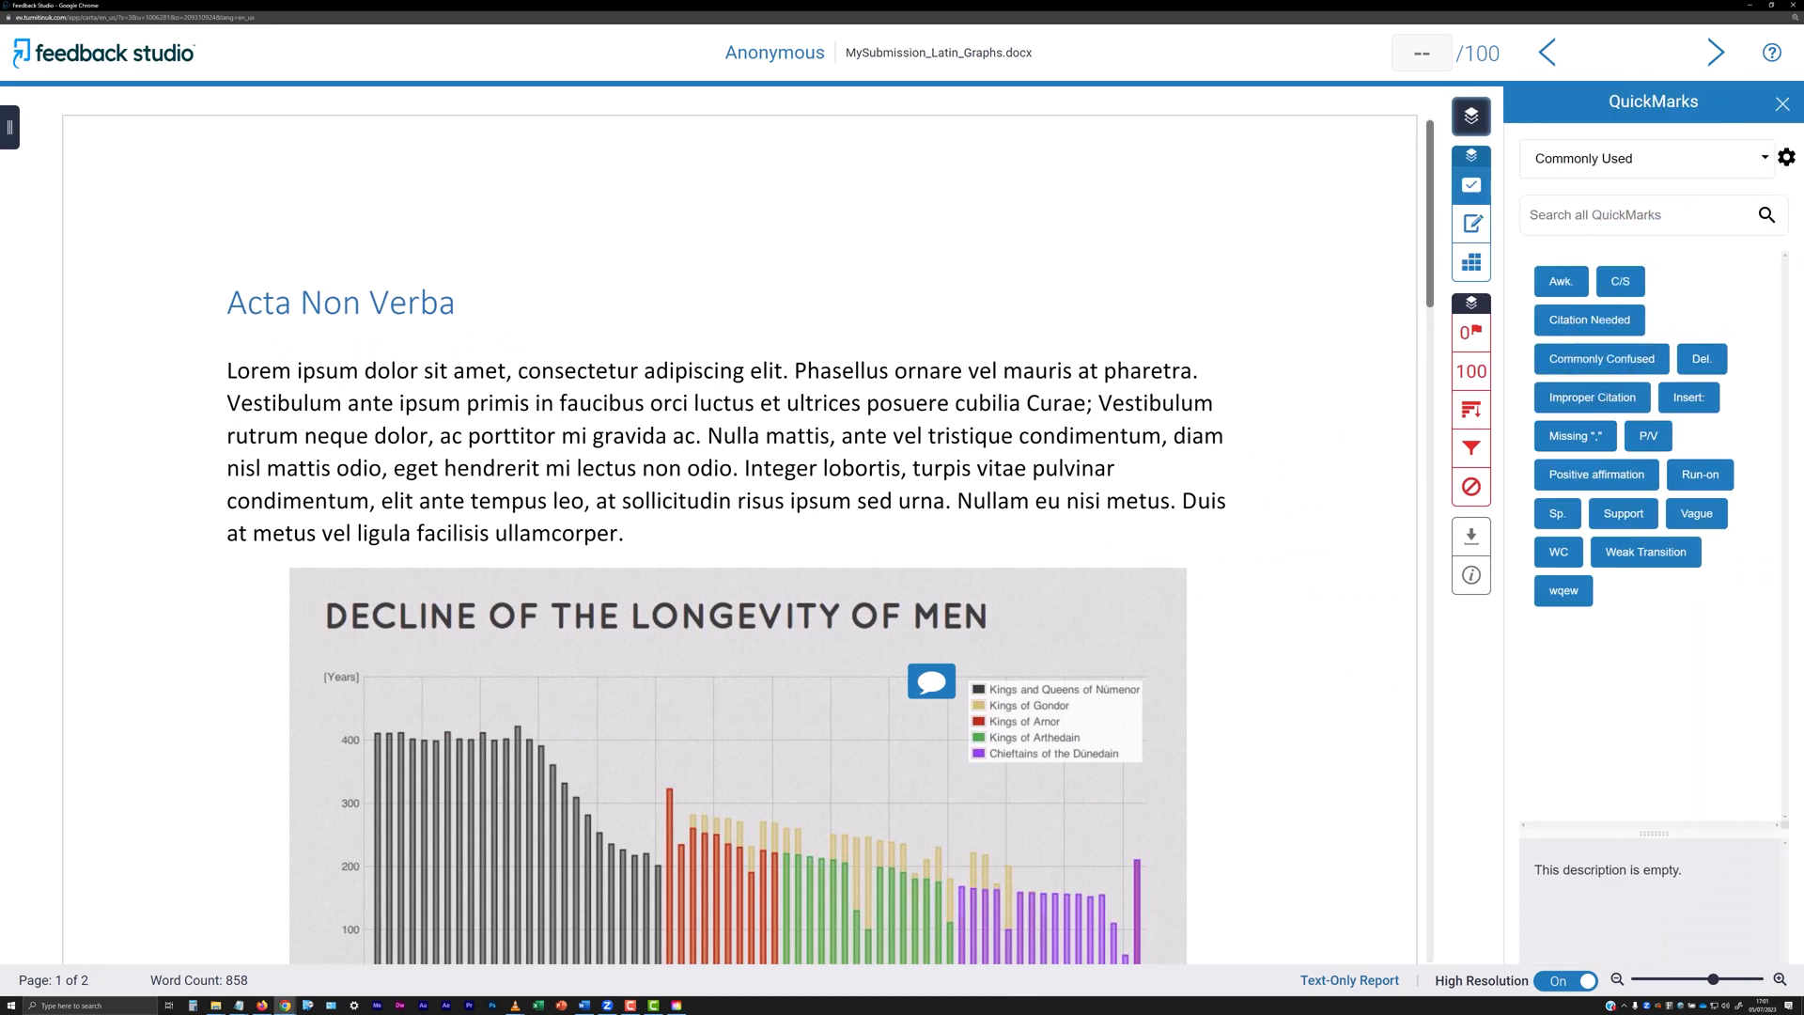
pyautogui.moveTo(793, 422)
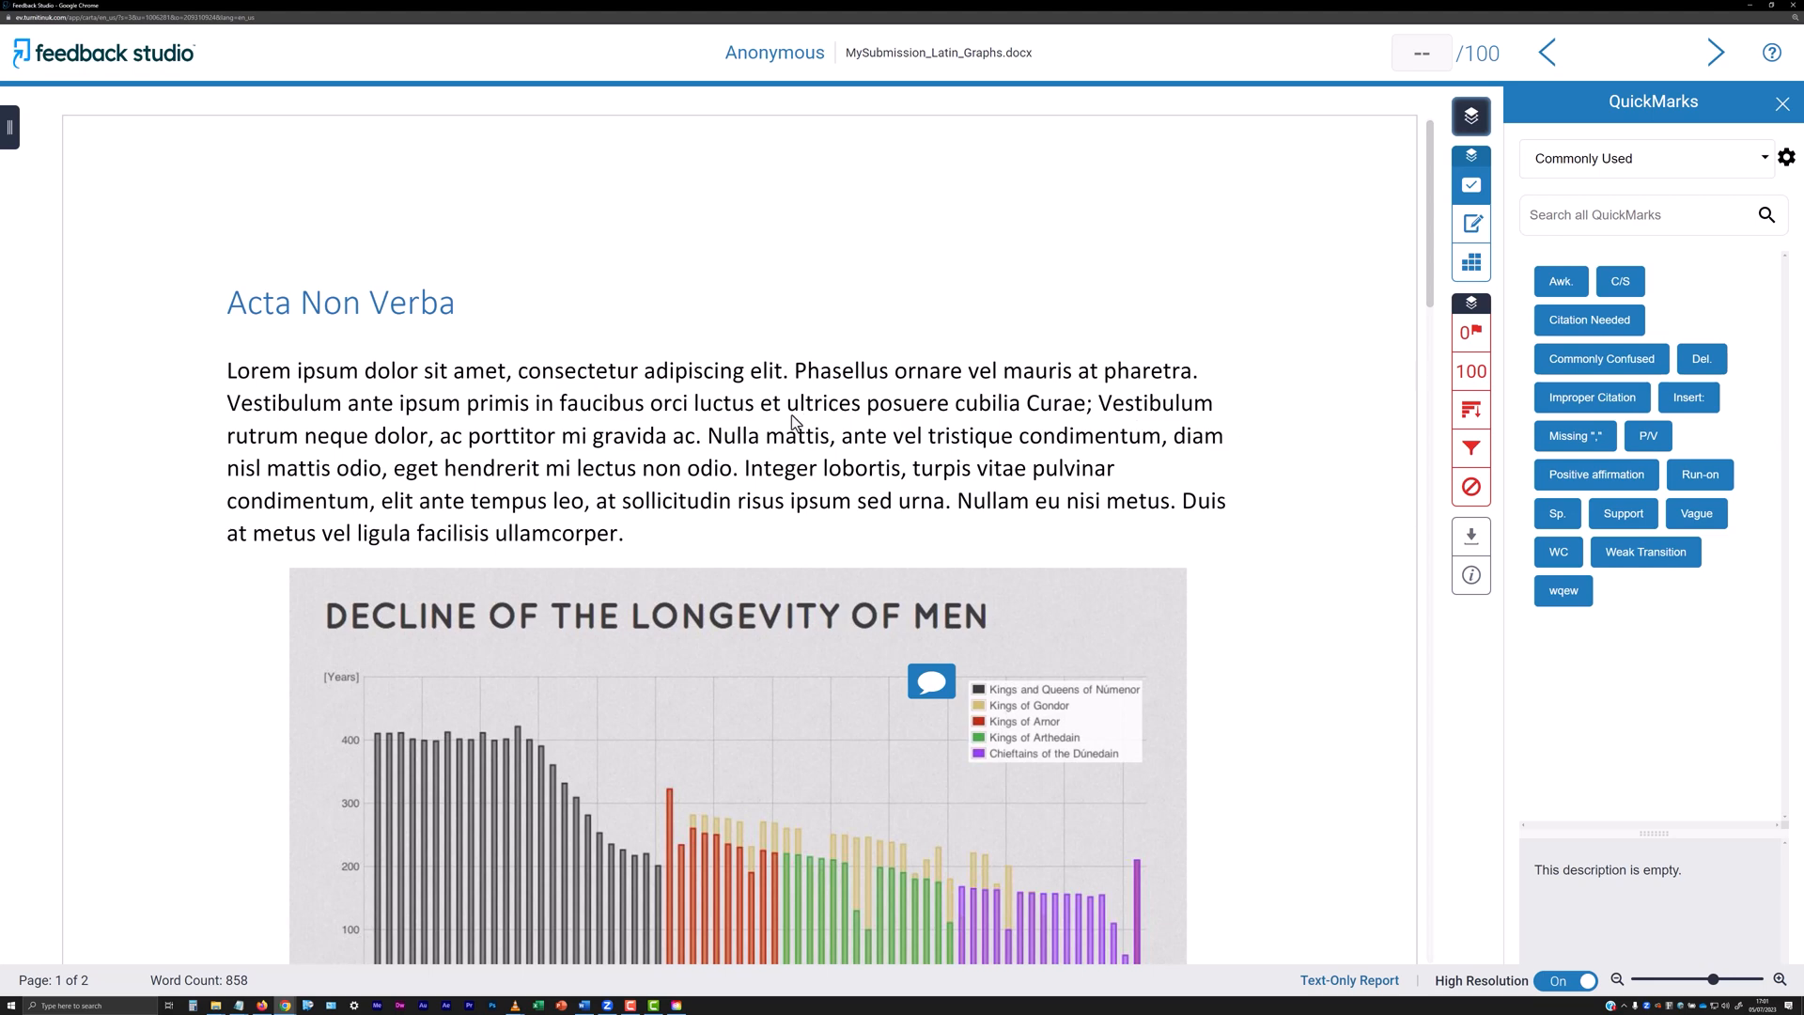
pyautogui.moveTo(794, 370); pyautogui.dragTo(1058, 370)
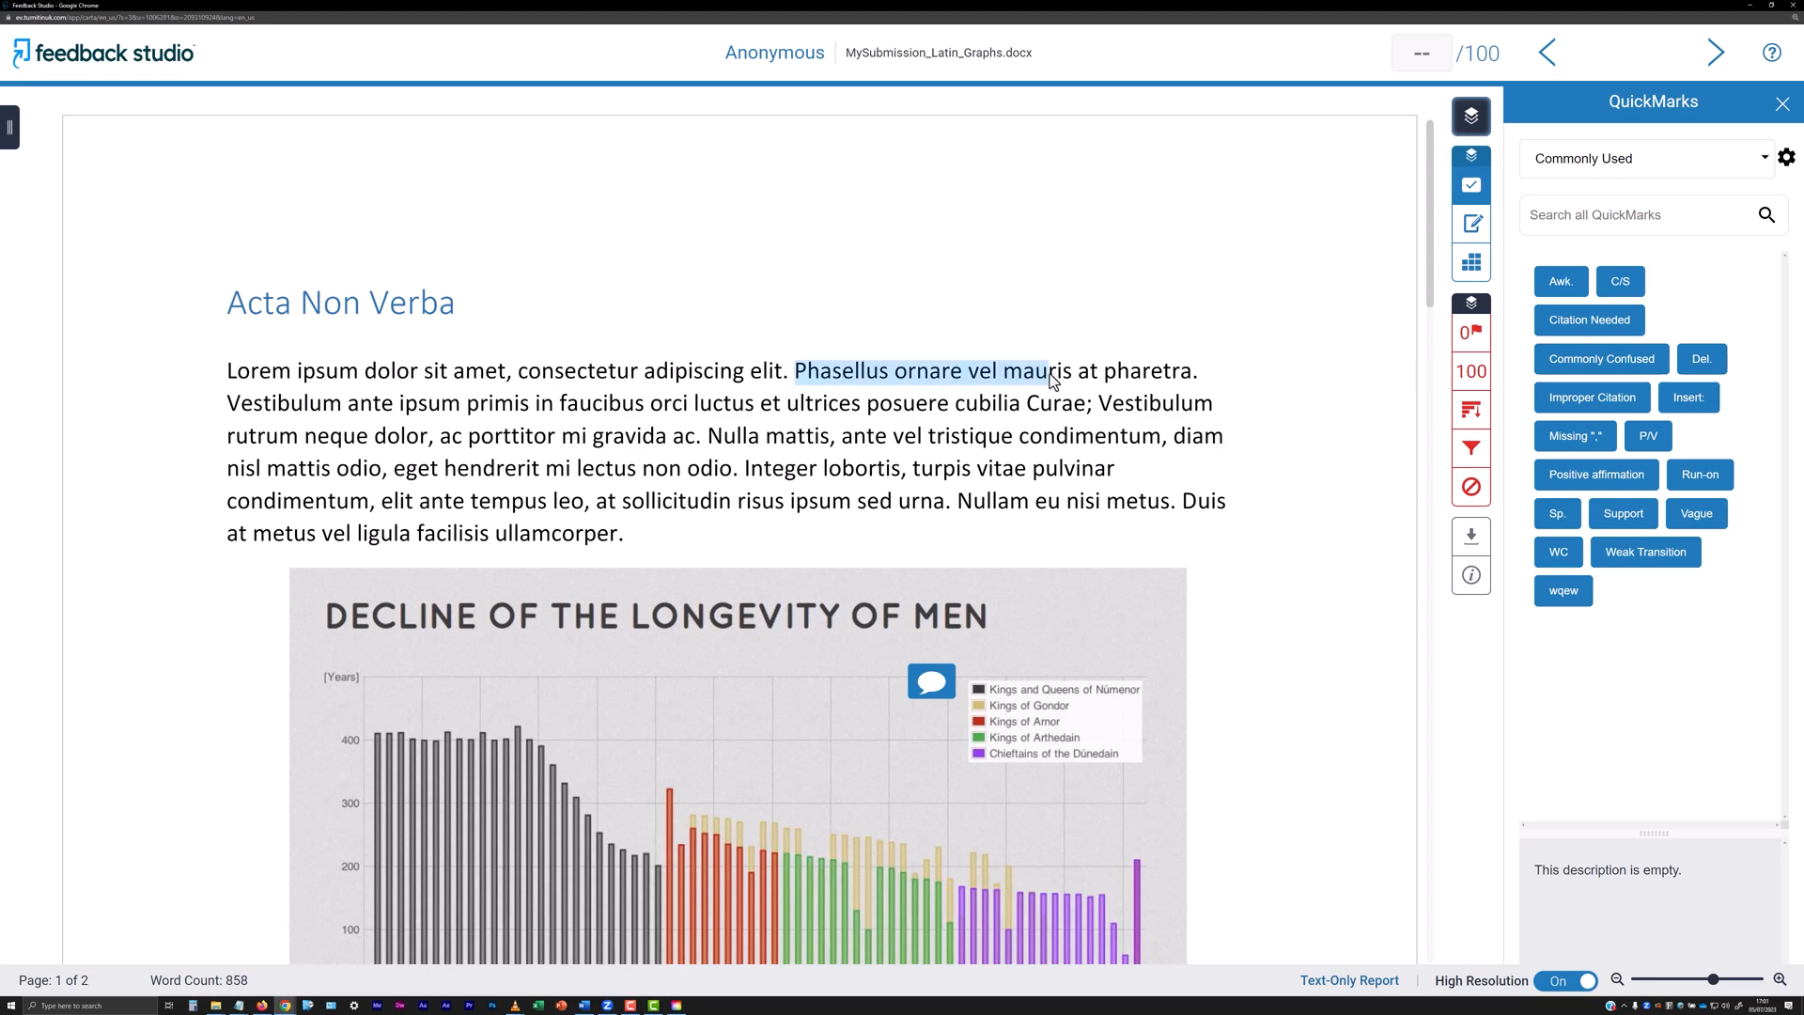
pyautogui.moveTo(796, 370); pyautogui.dragTo(1058, 370)
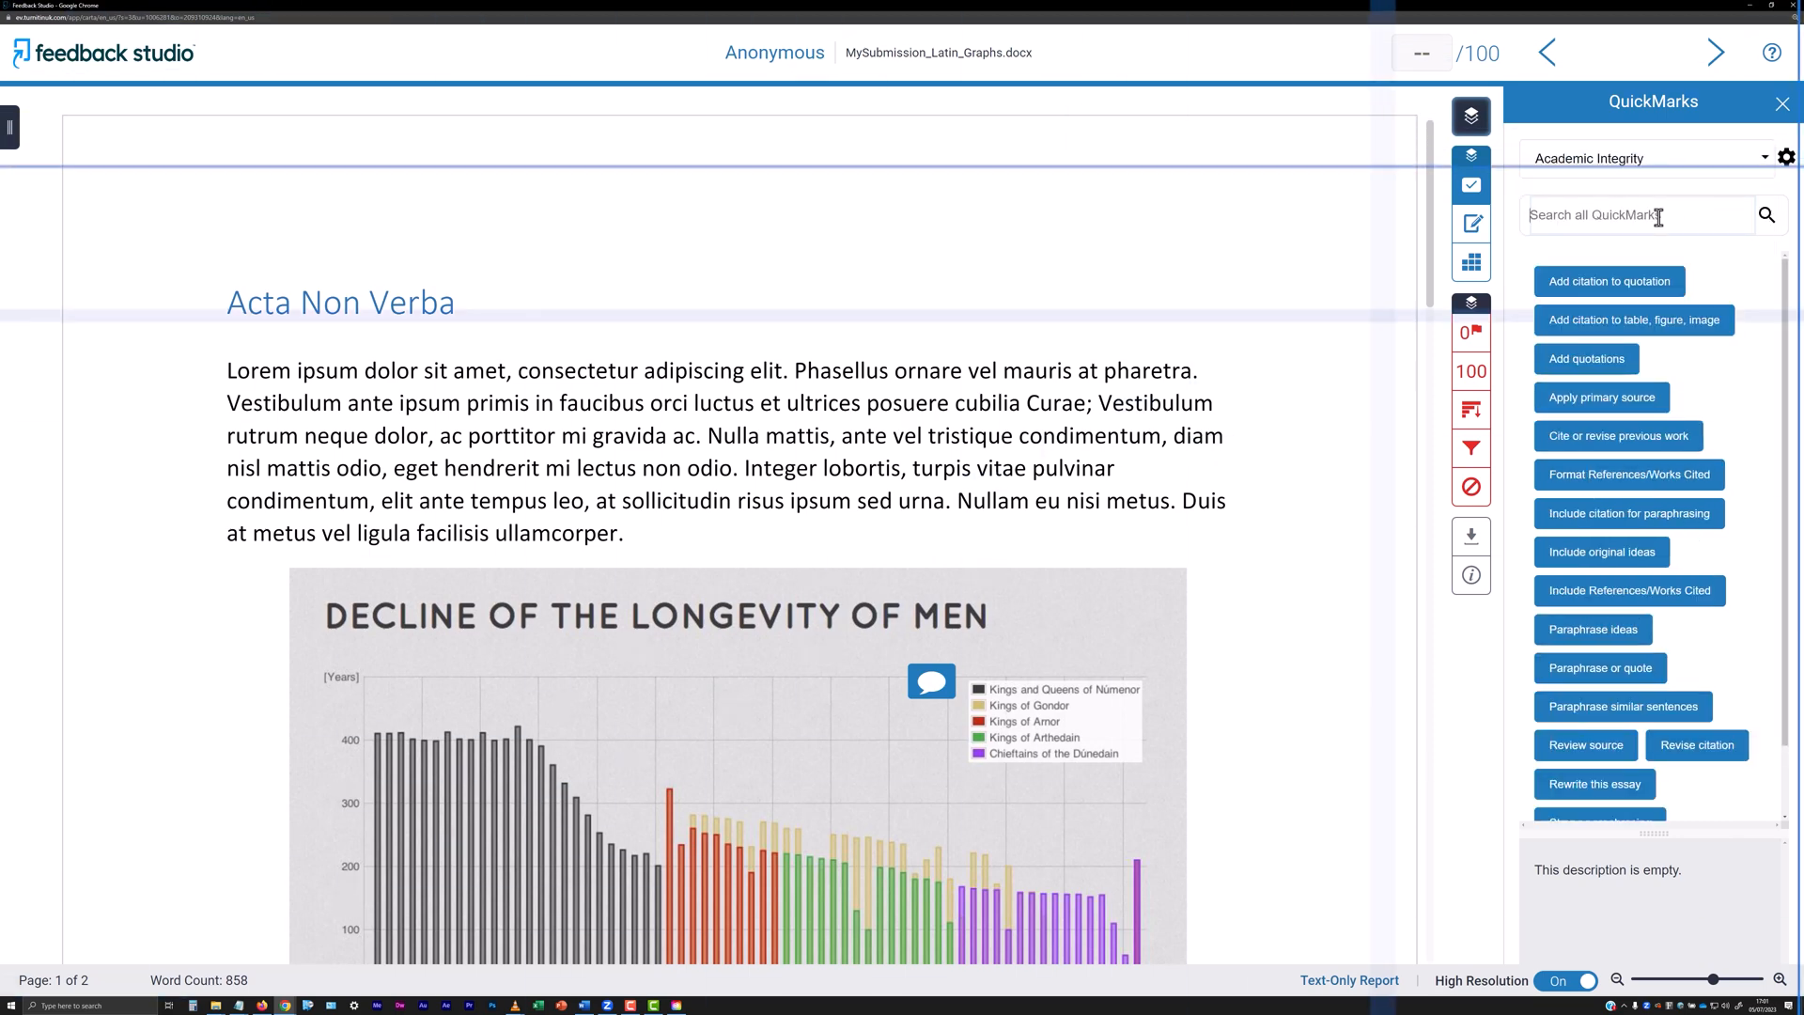
pyautogui.write('citation')
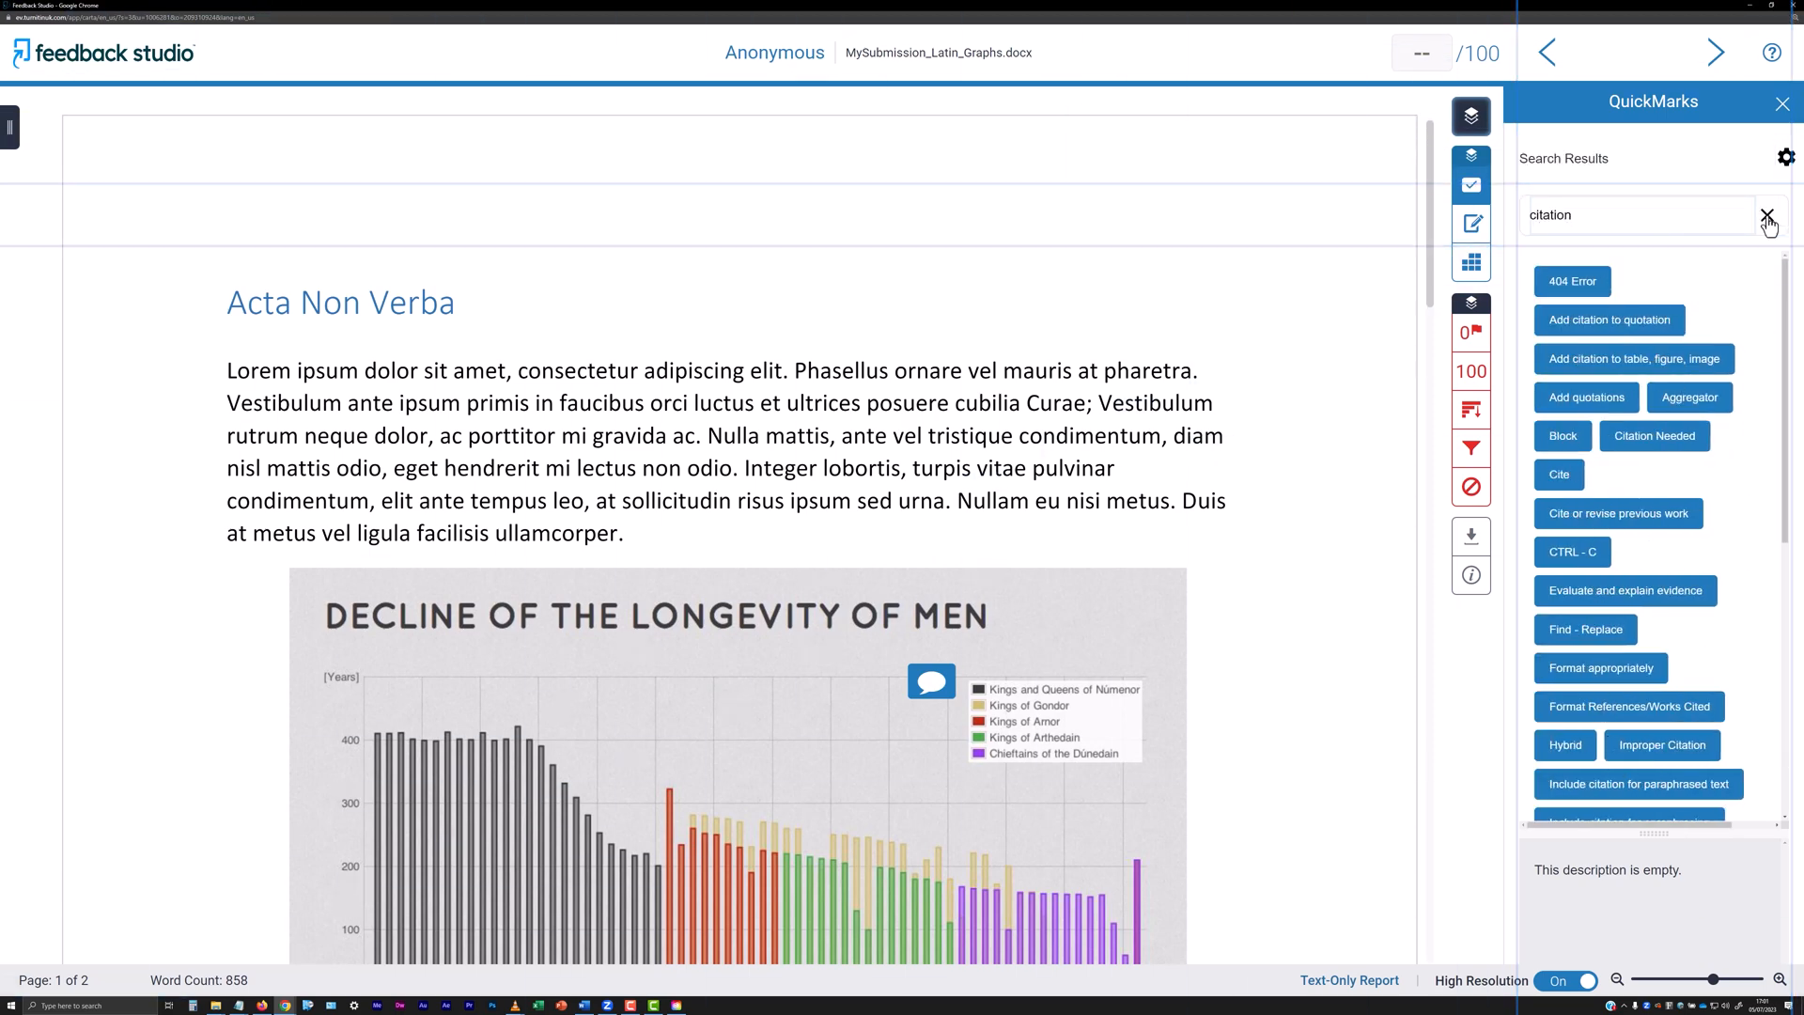
pyautogui.click(1767, 216)
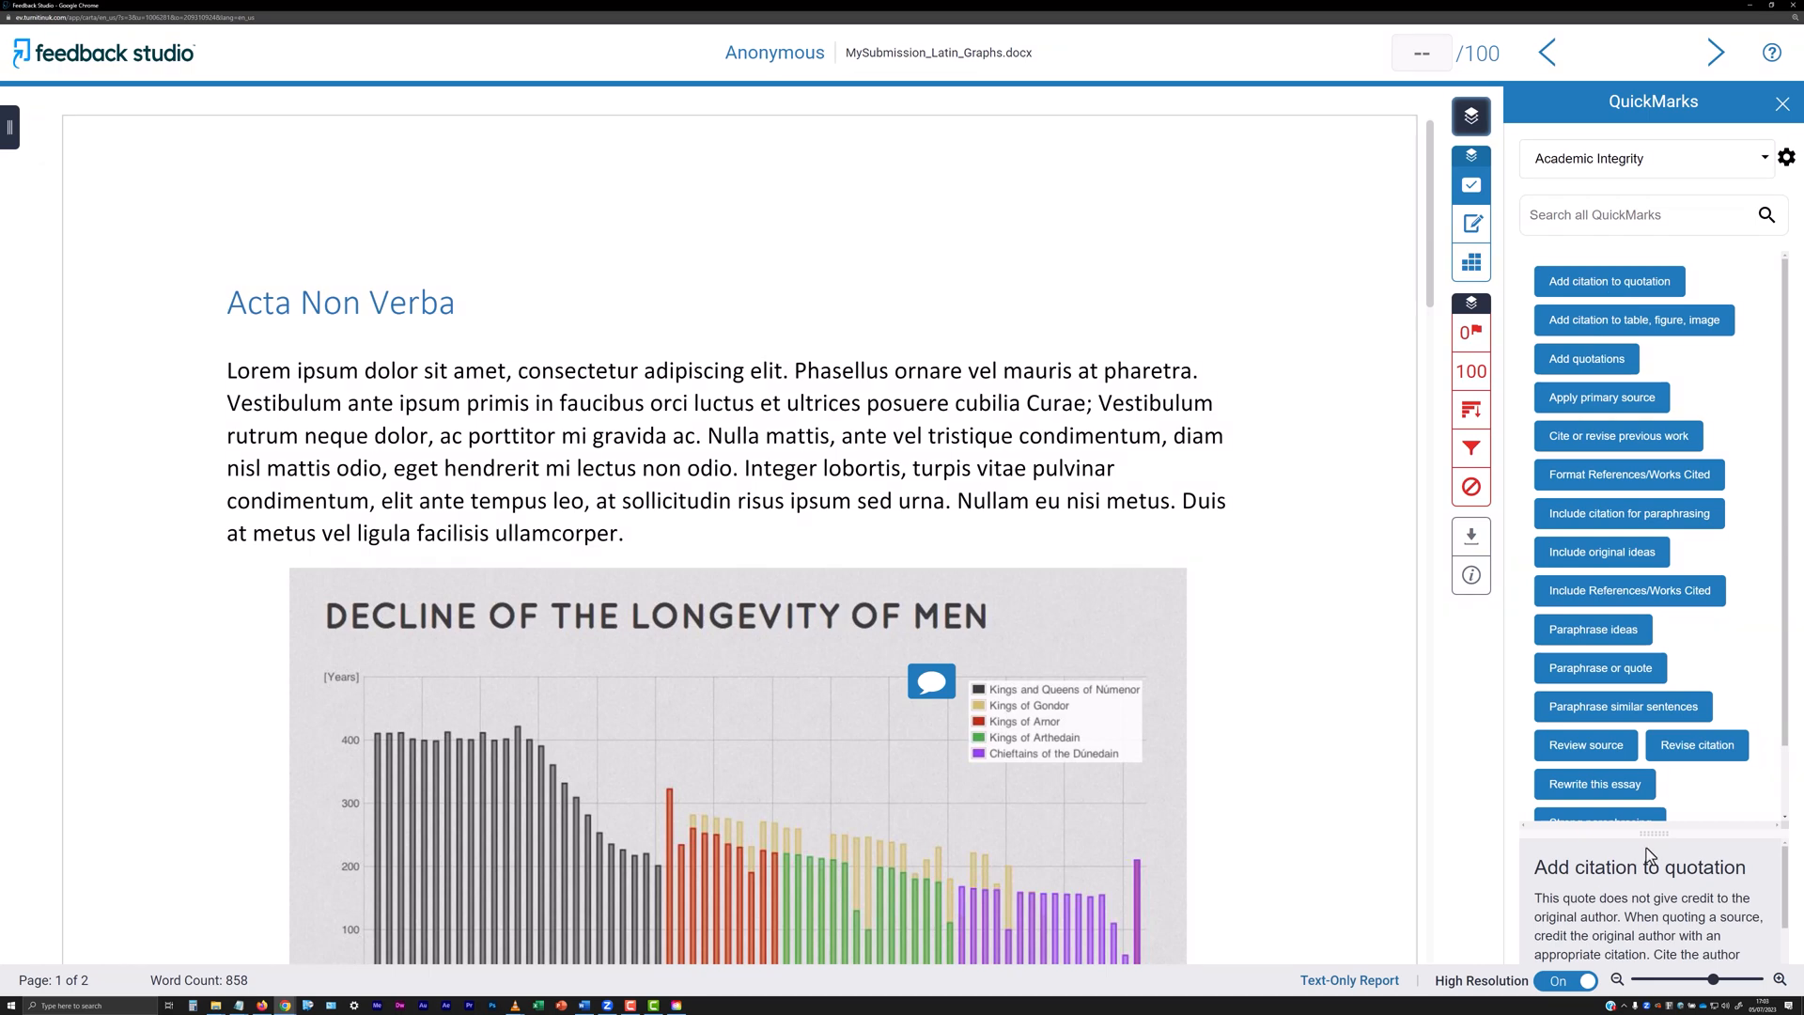
pyautogui.moveTo(1655, 842)
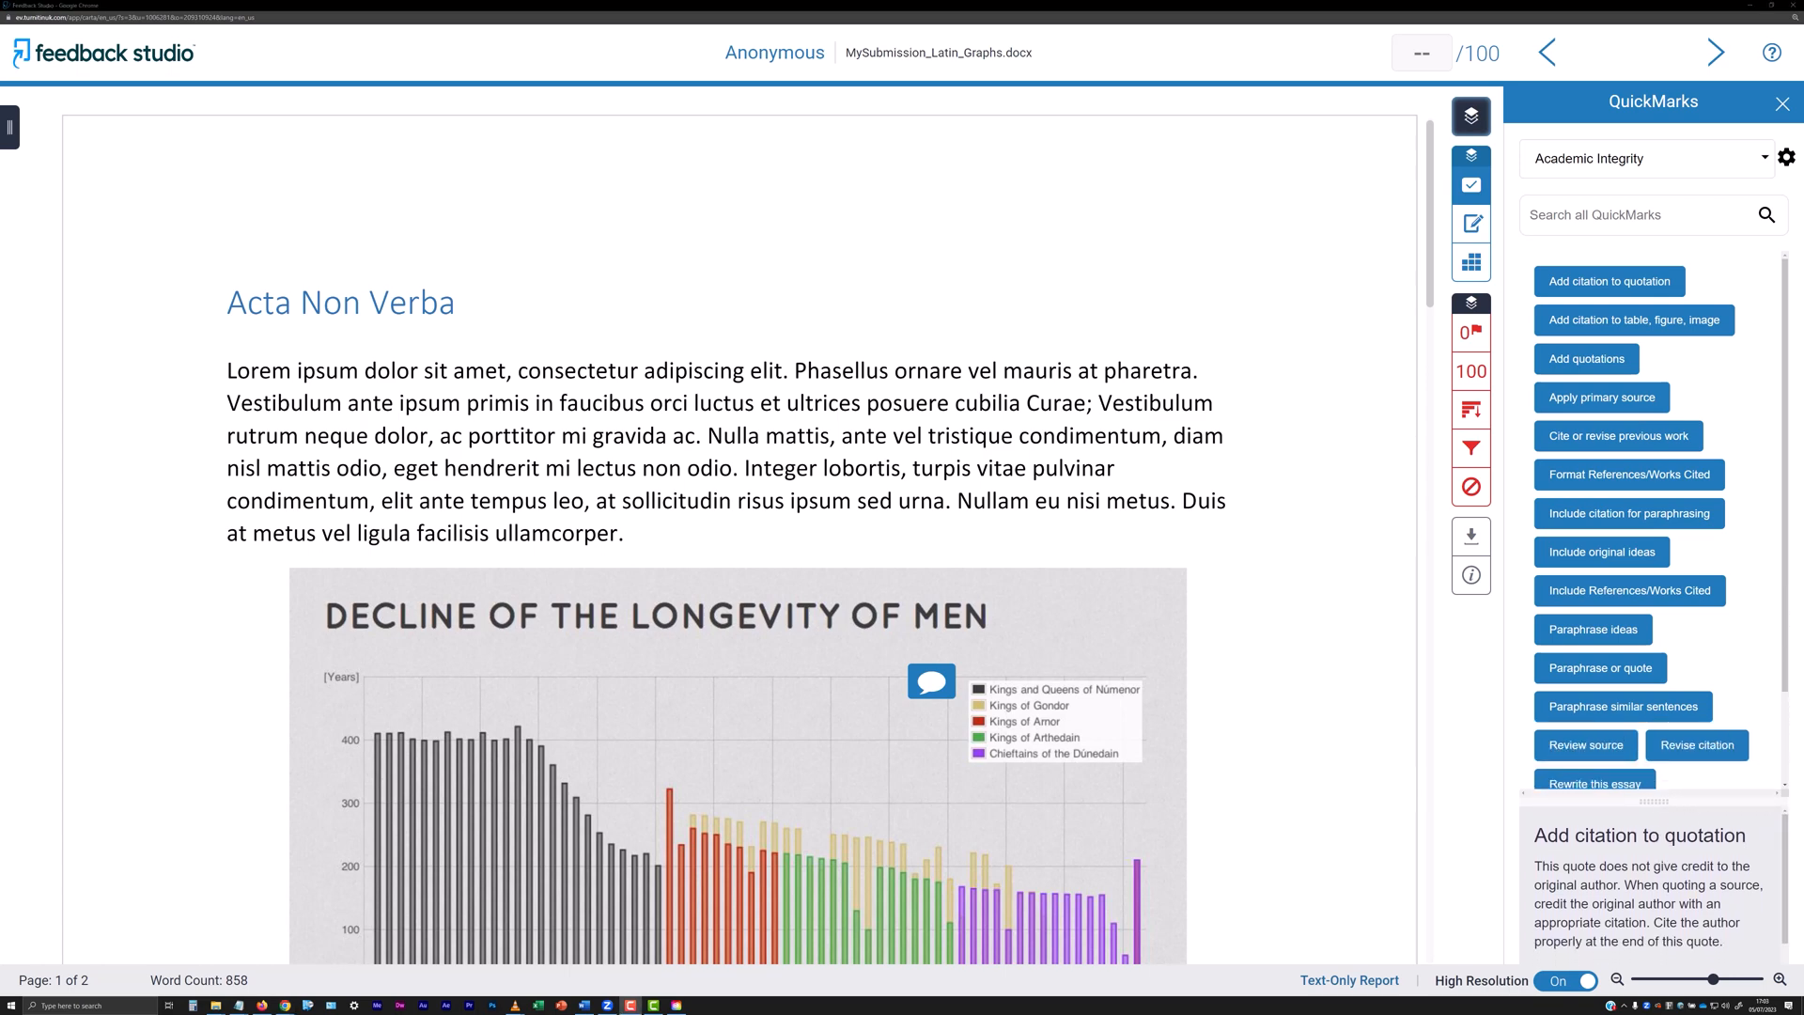
pyautogui.moveTo(1639, 293)
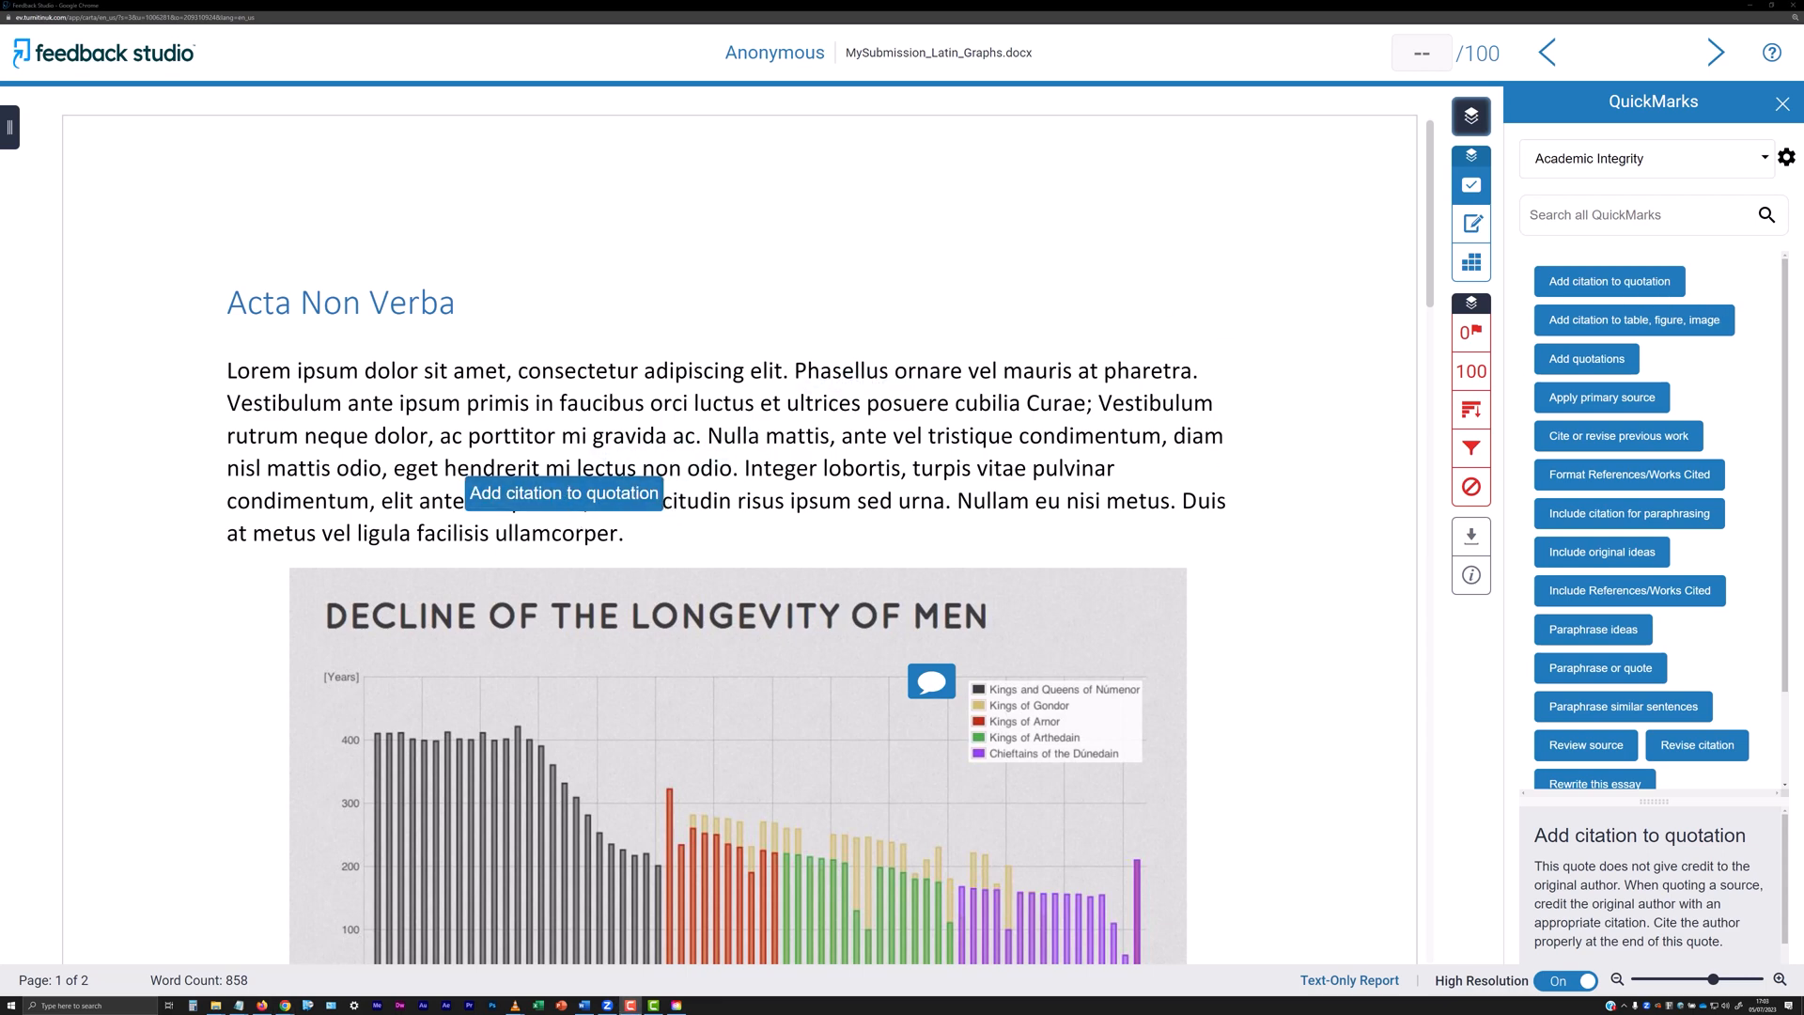
pyautogui.moveTo(1260, 287)
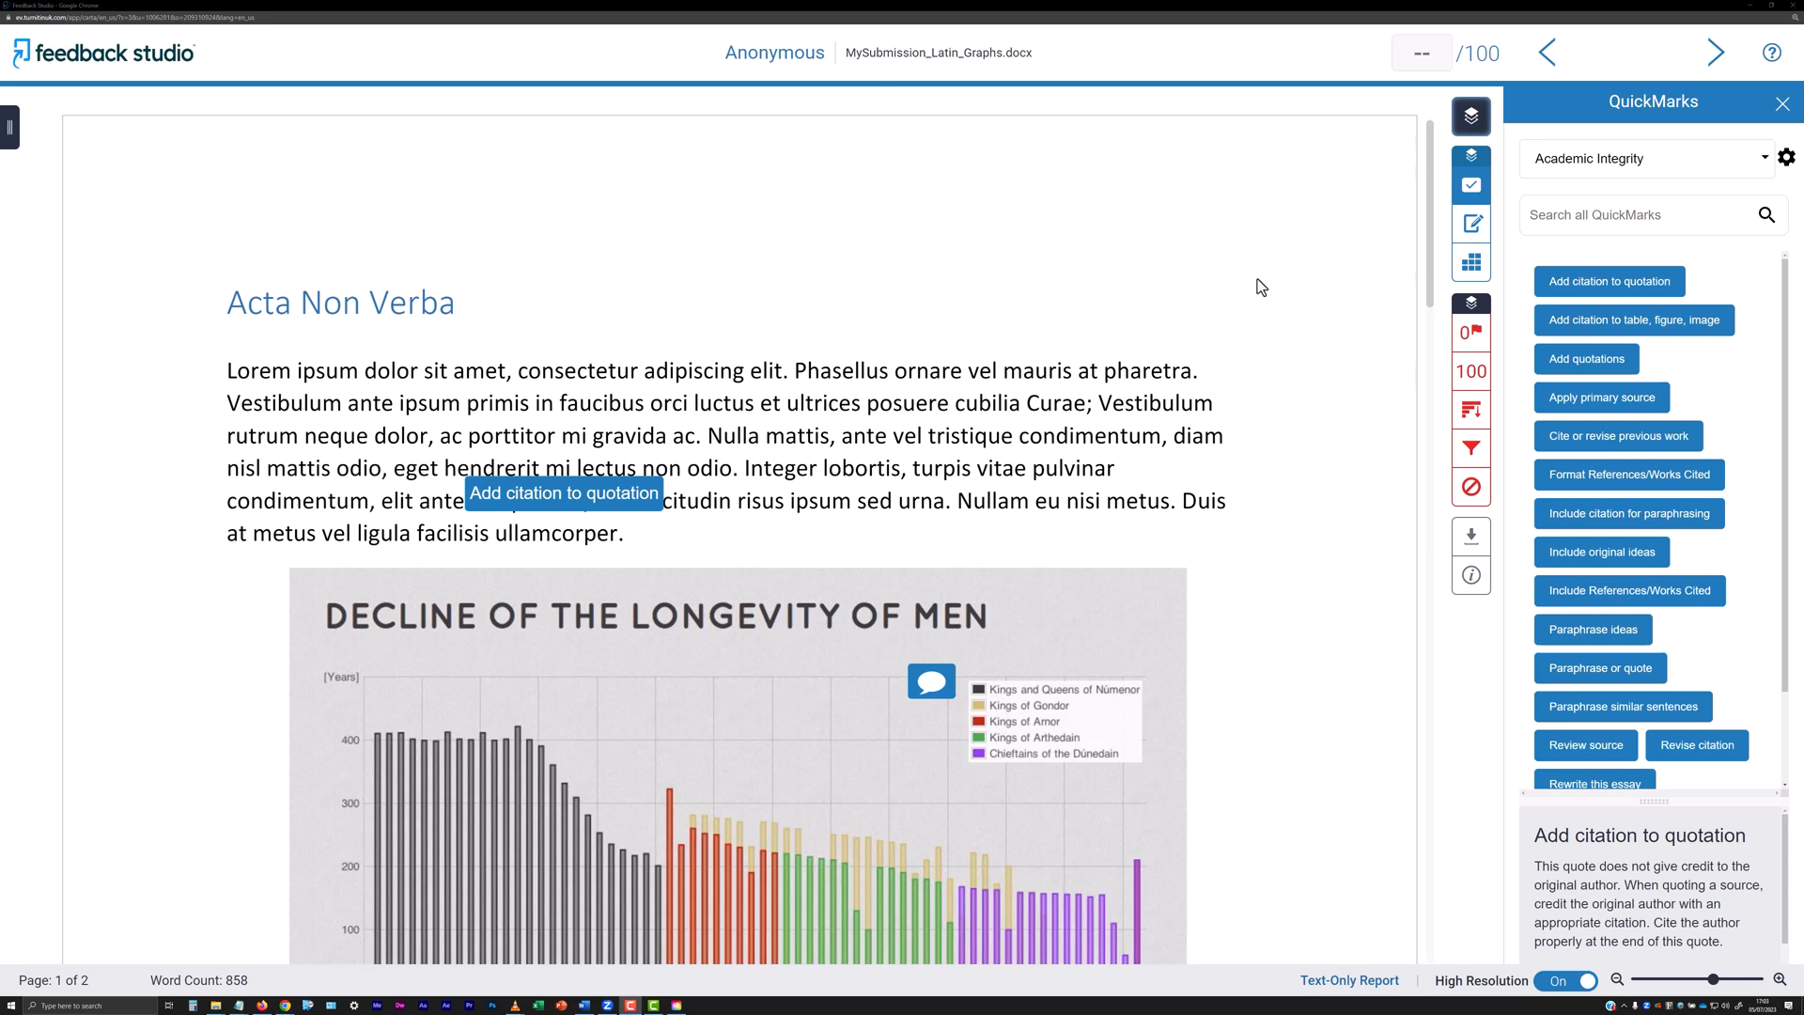
# - Select the phrase 'Phasellus ornare vel mauris at pharetra' in the first paragraph
pyautogui.moveTo(794, 370); pyautogui.dragTo(1098, 370)
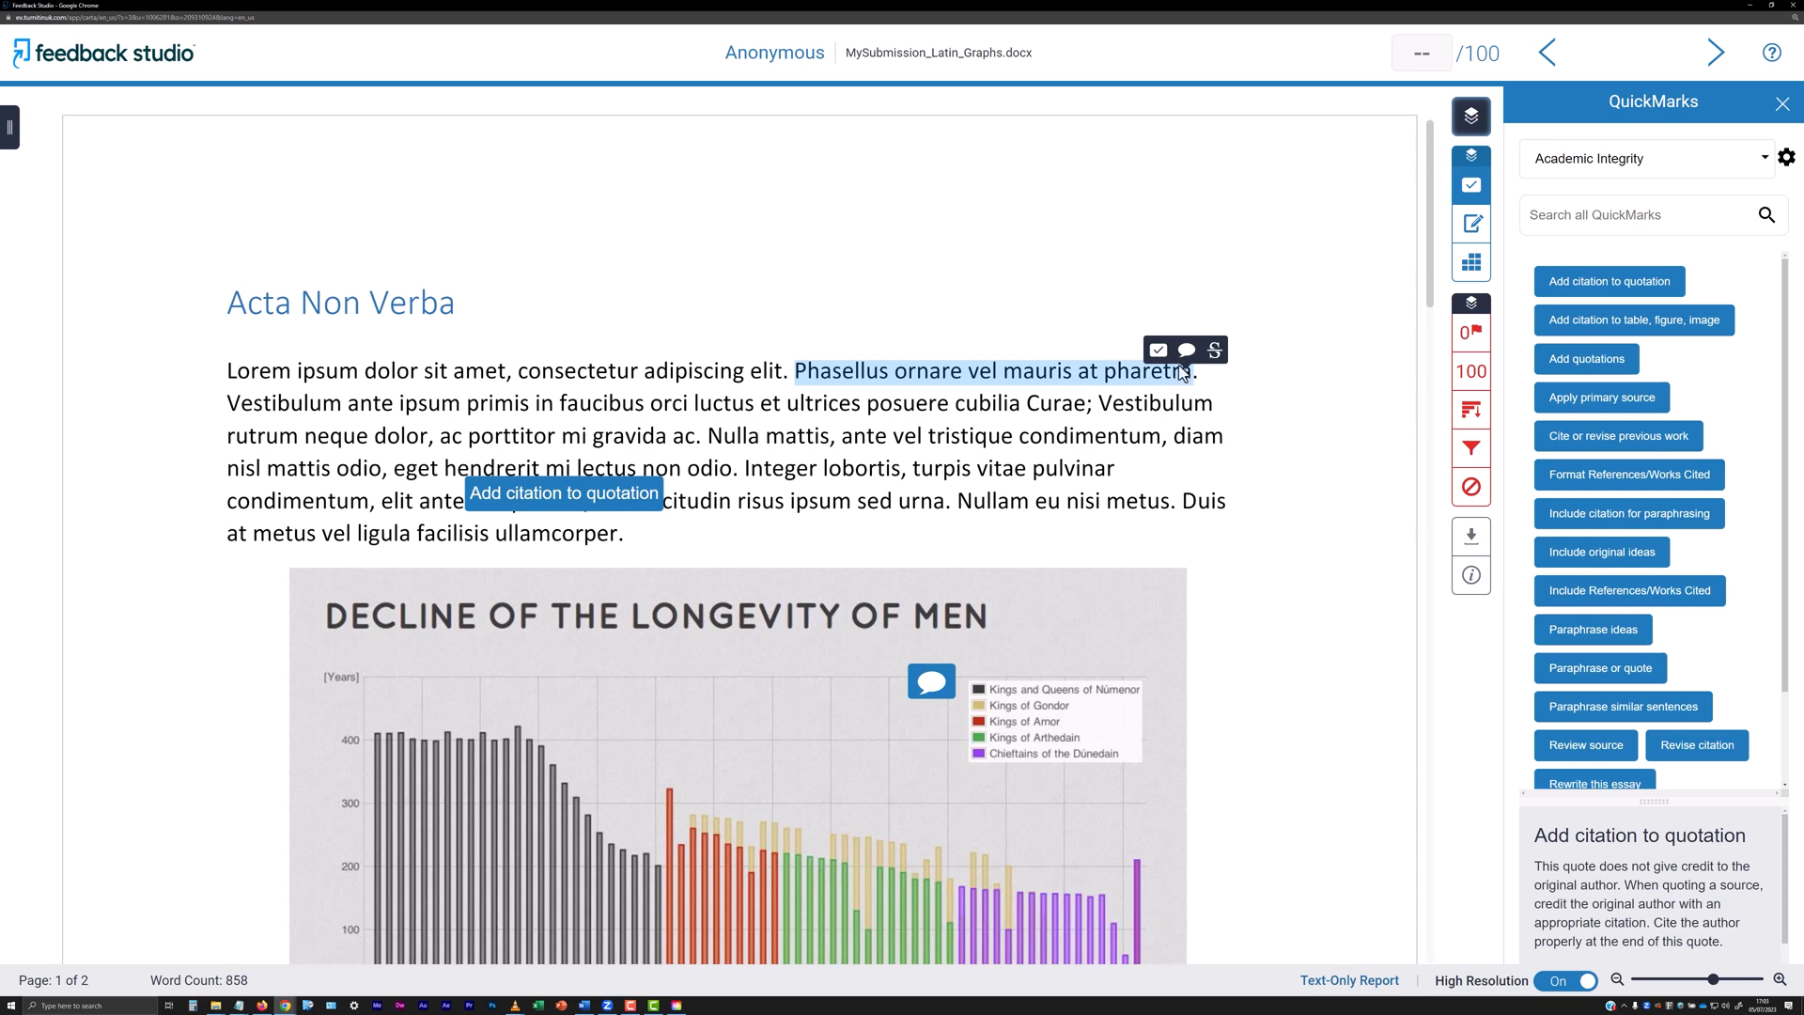
# - Tag the Phasellus phrase with Commonly Used Positive affirmation and comment 'Morbi n'
pyautogui.click(1214, 349)
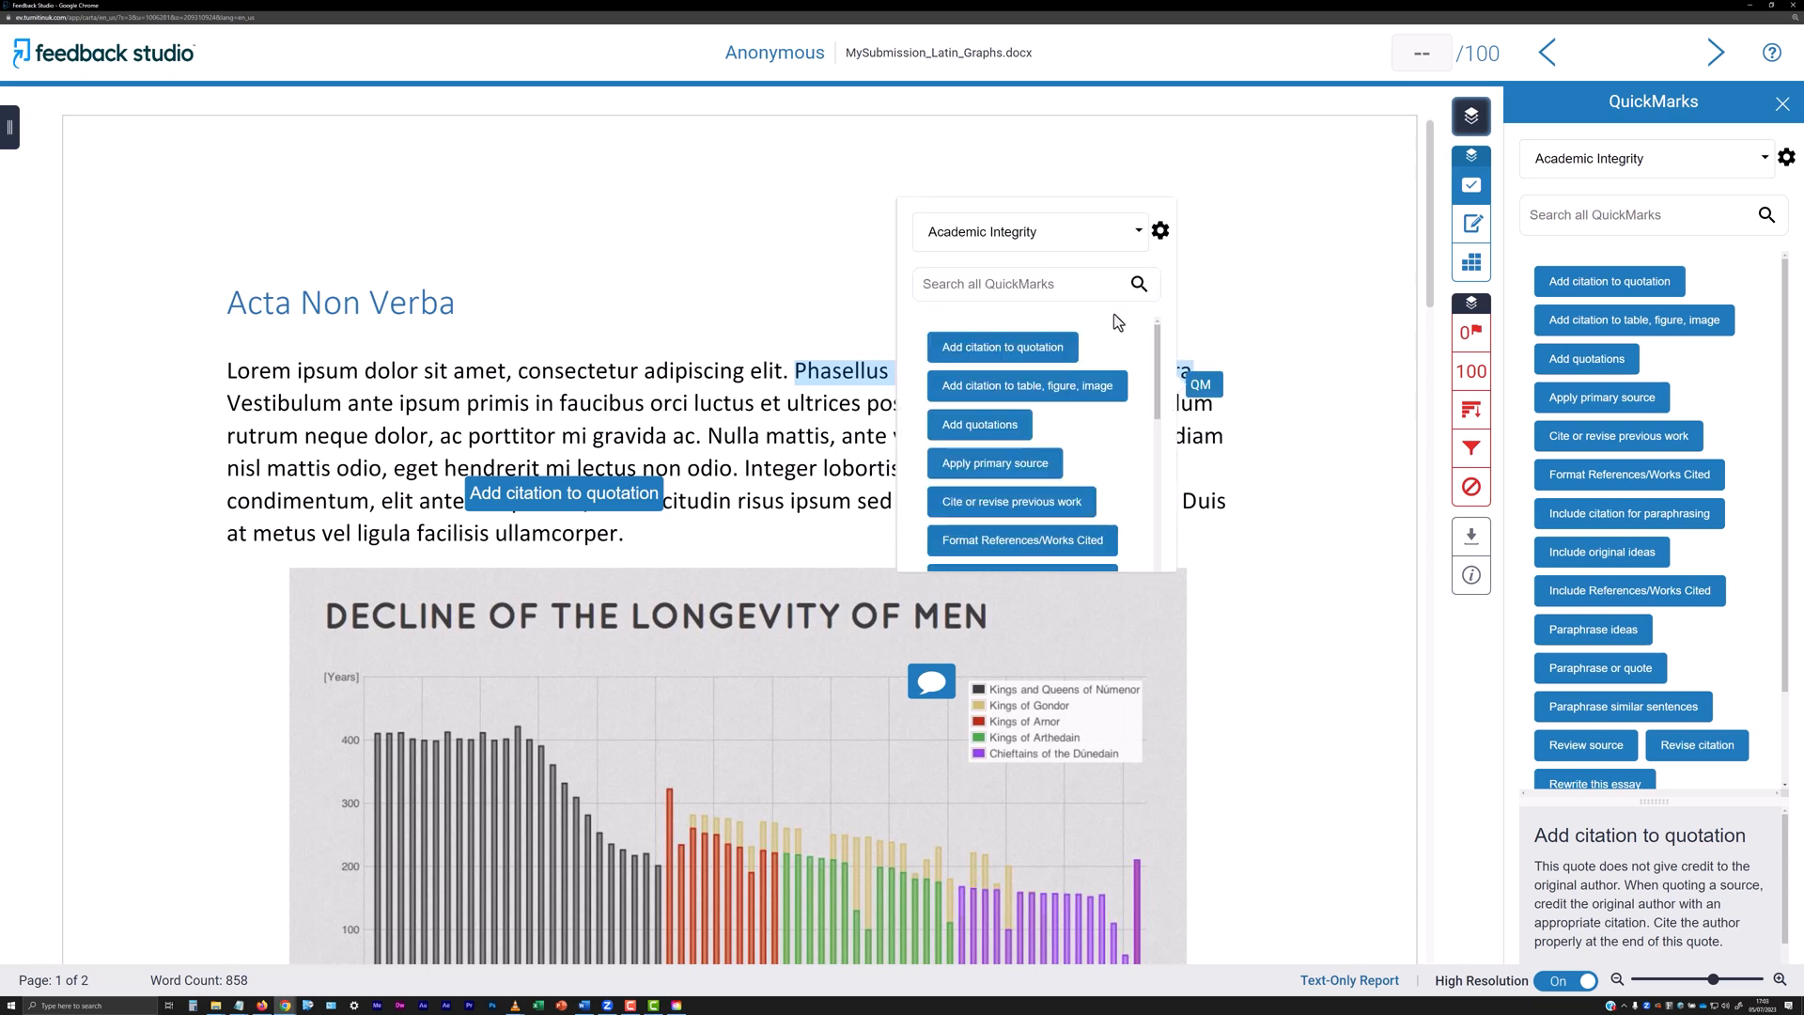
pyautogui.click(1027, 231)
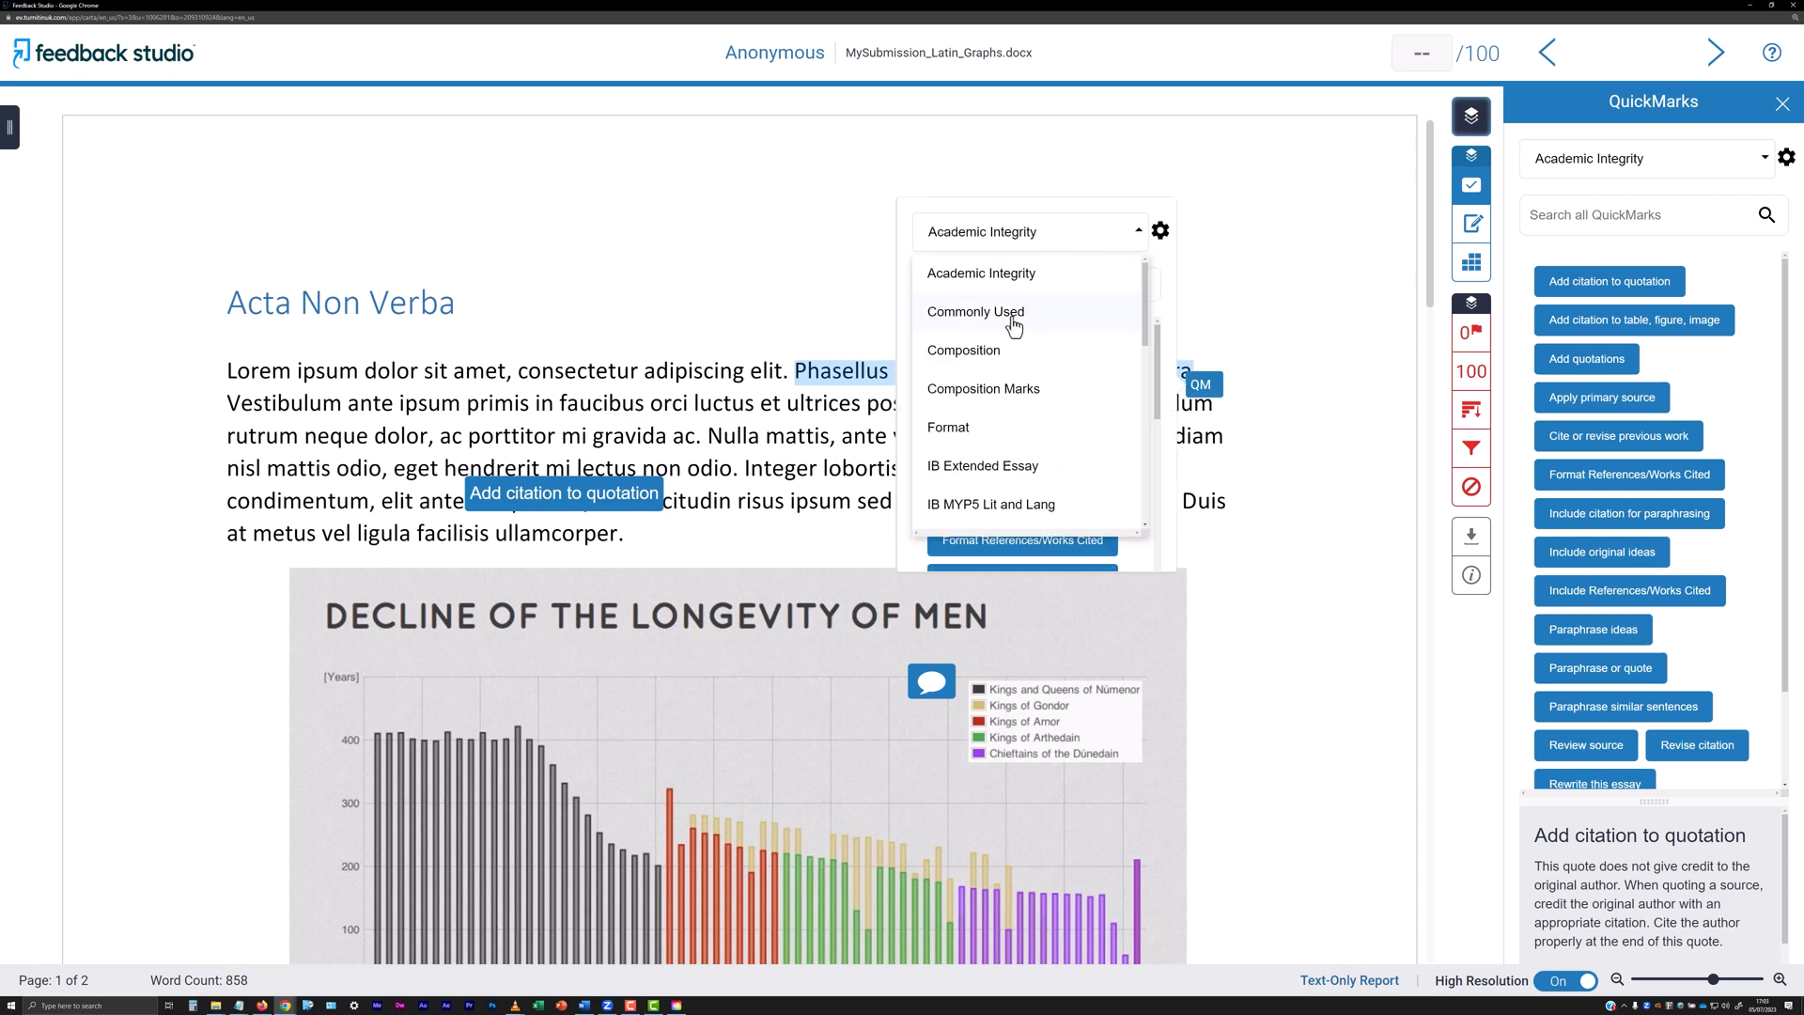
pyautogui.click(974, 311)
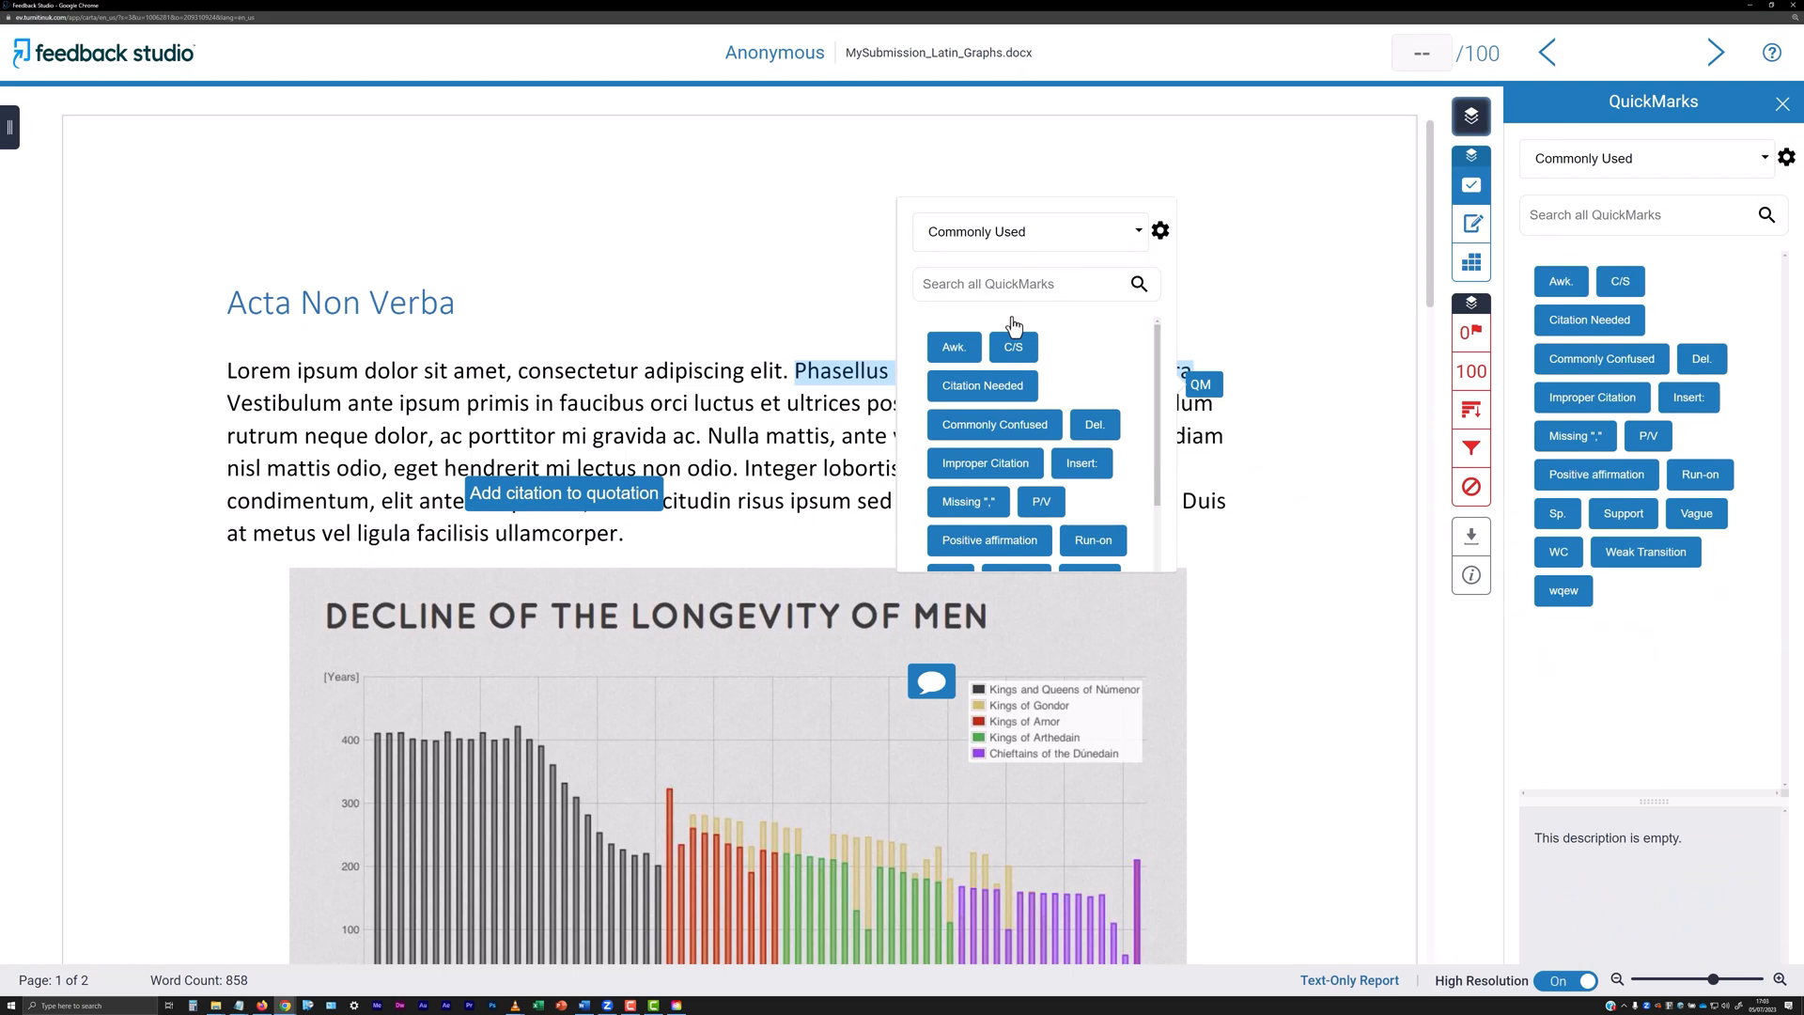
pyautogui.click(988, 540)
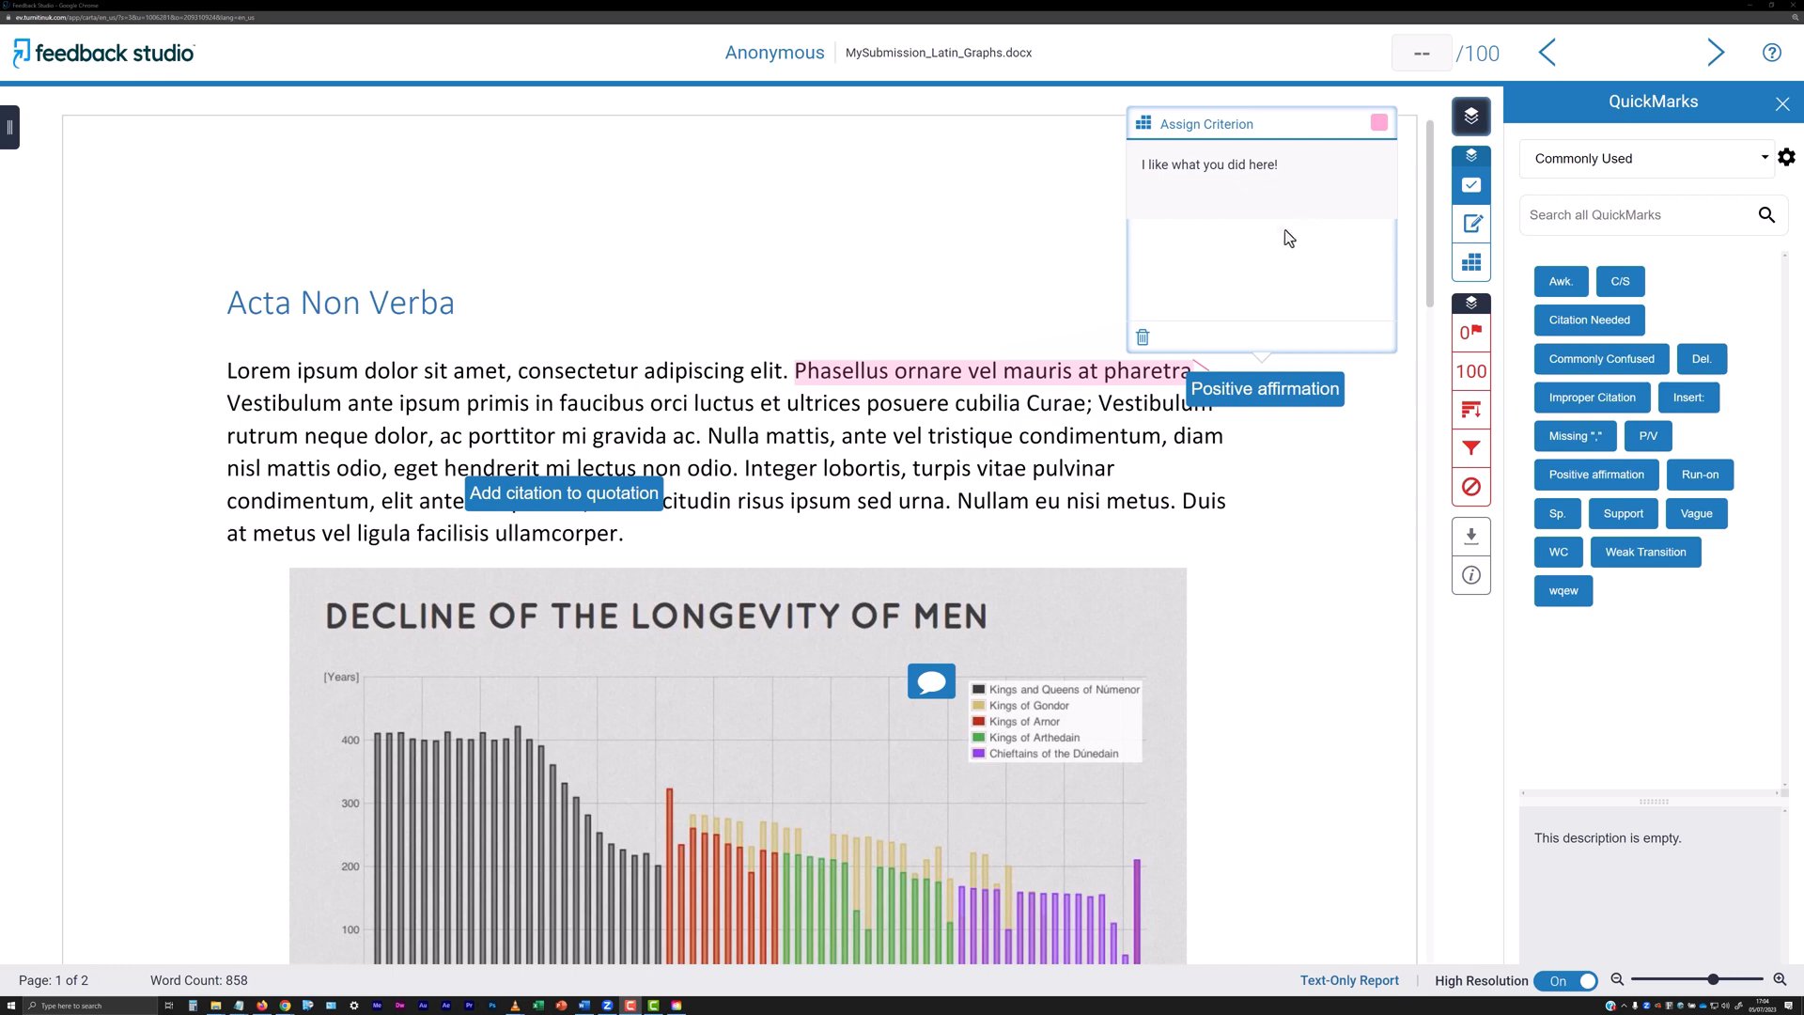
pyautogui.write('Morbi nec varius quam')
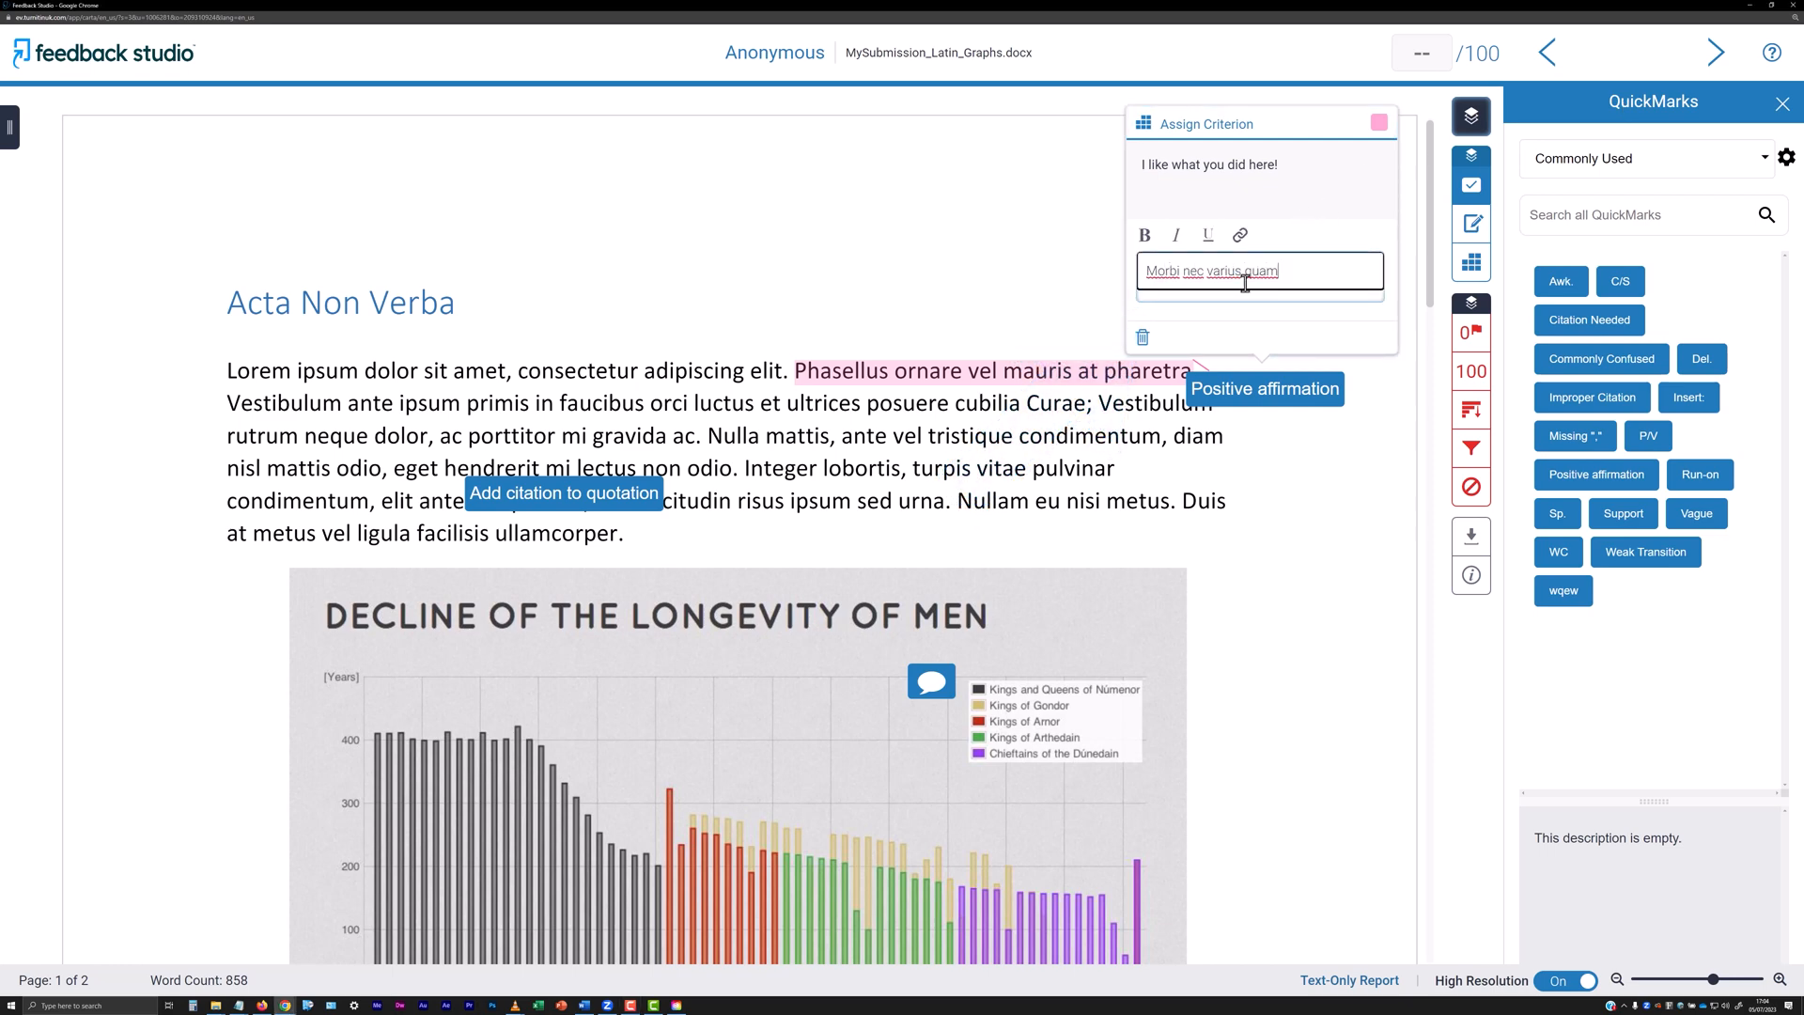
pyautogui.click(1308, 525)
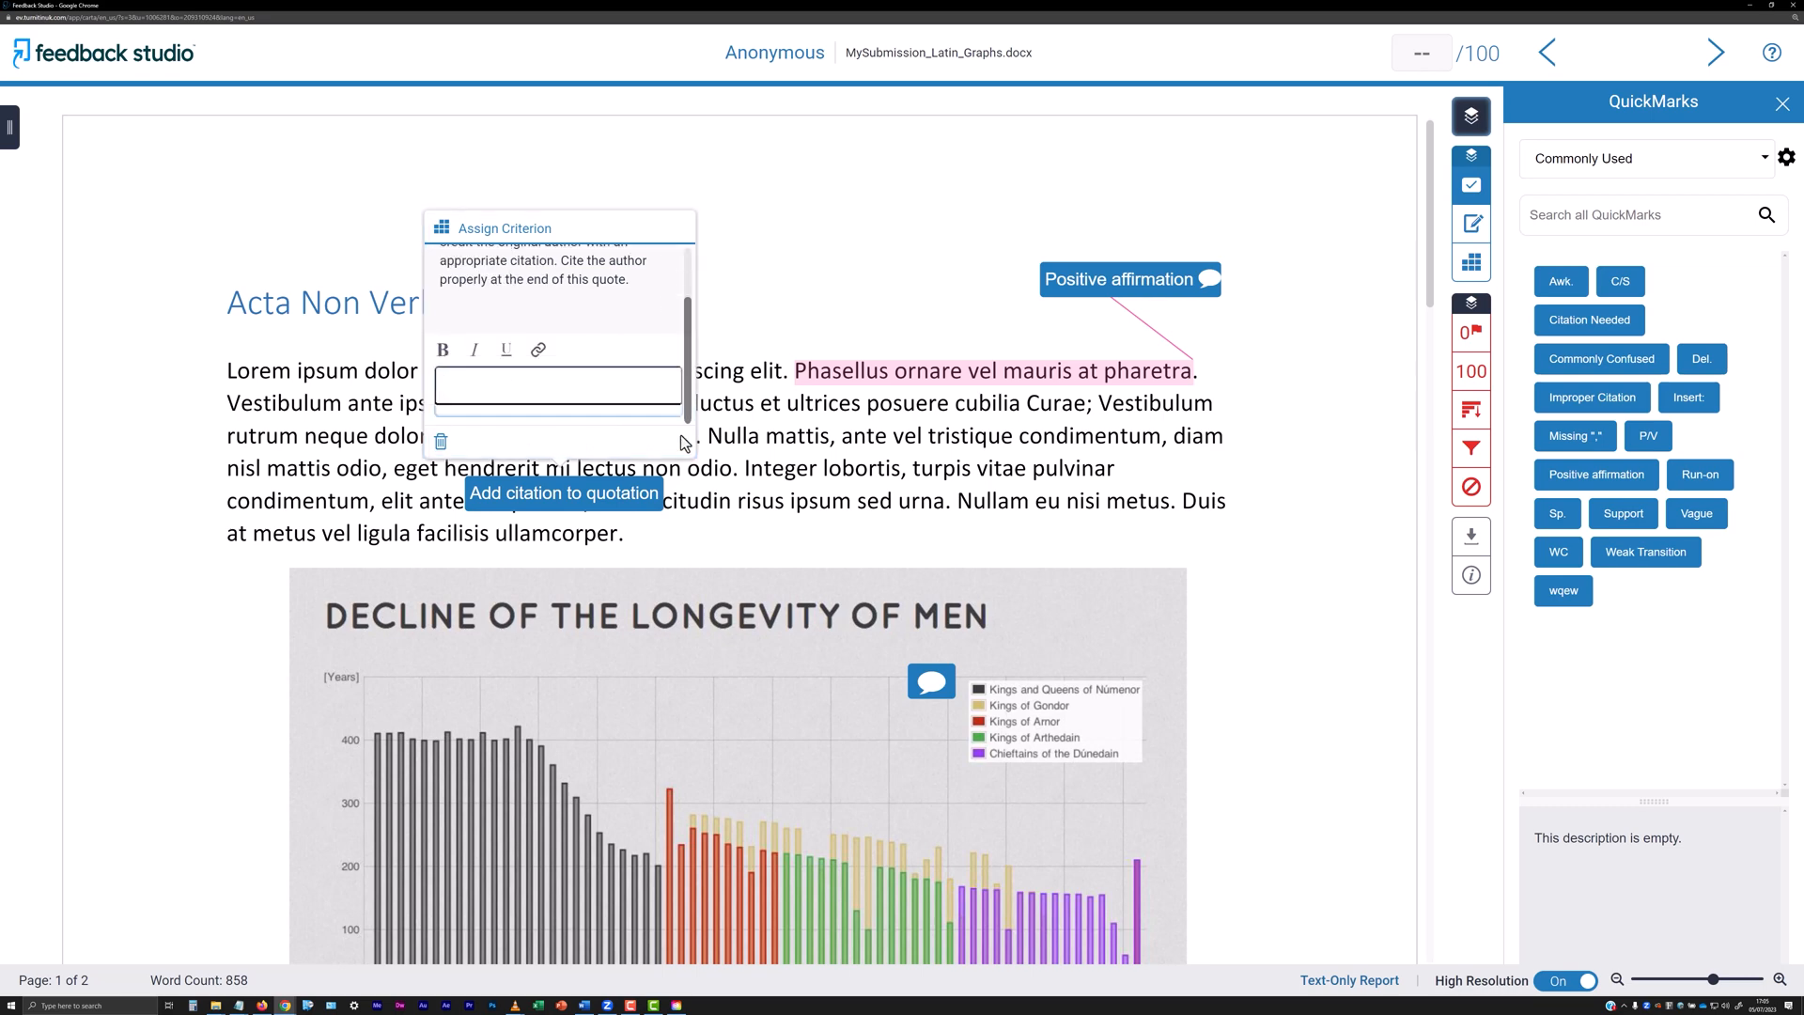
# - Comment 'Vestibulum accumsan metus' on the citation mark, then view and dismiss Positive affirmation's criterion options
pyautogui.write('Vestibulum accumsan metus')
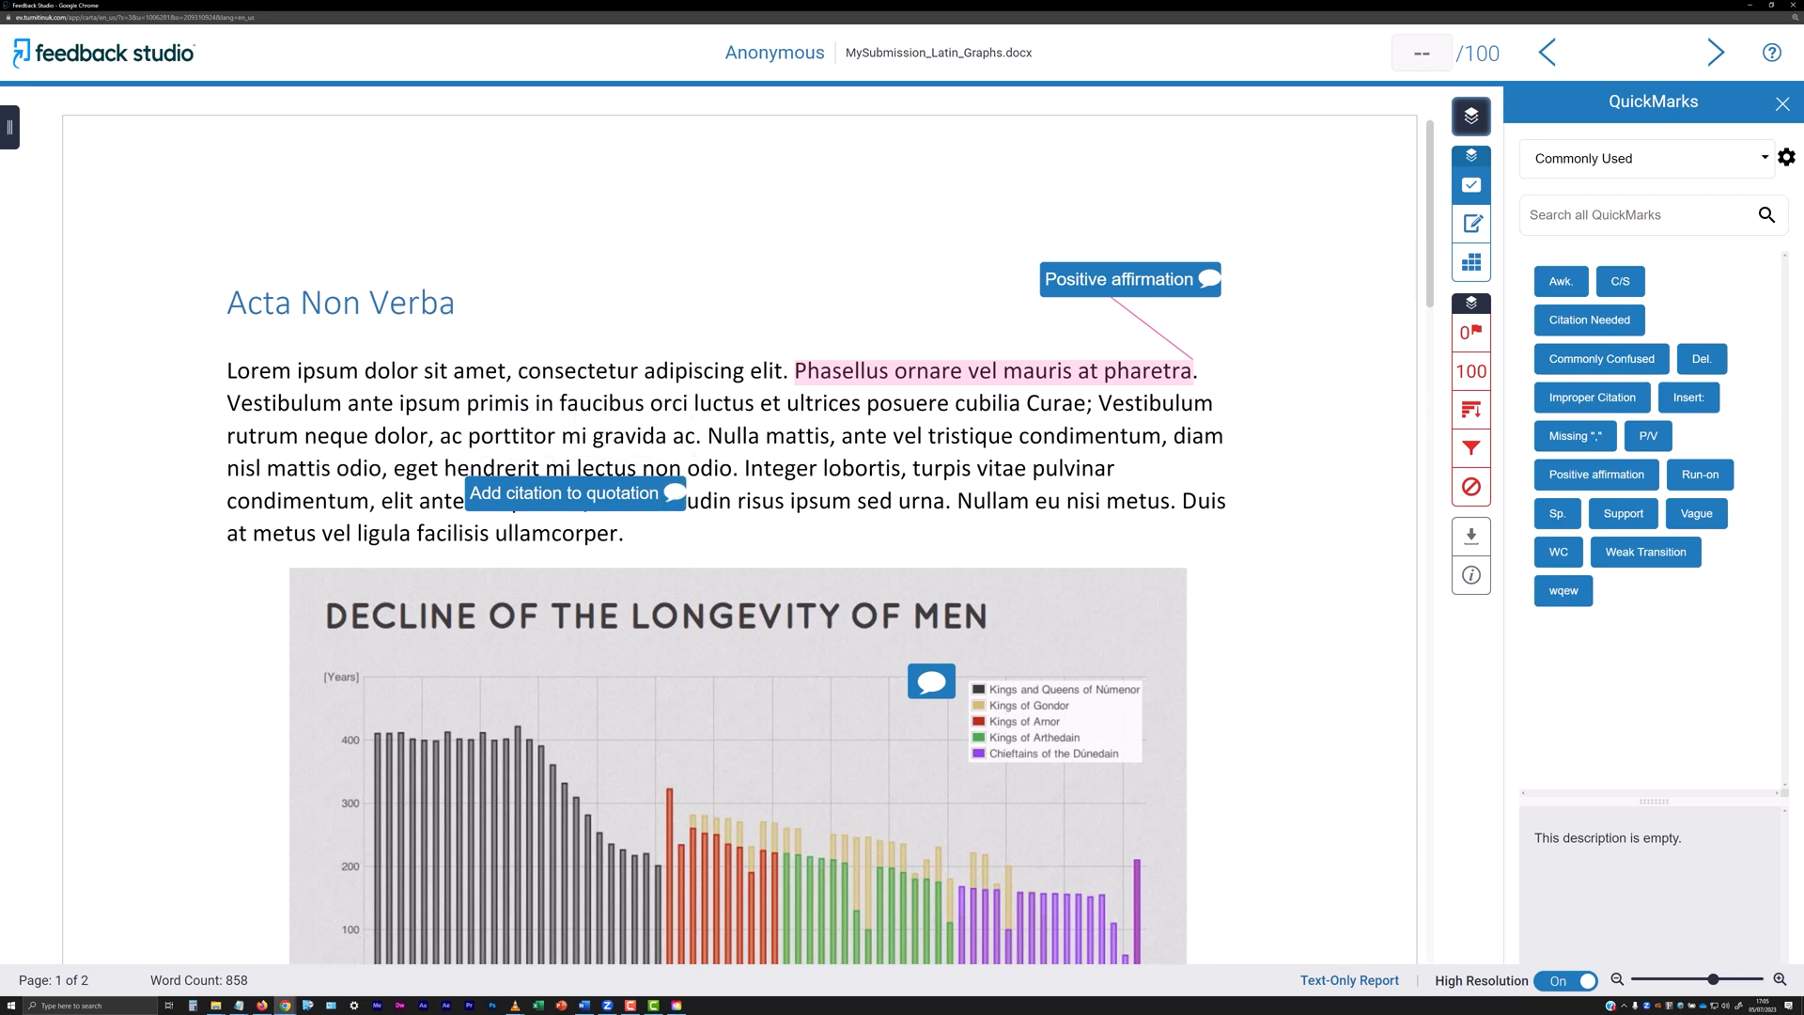
pyautogui.moveTo(1146, 302)
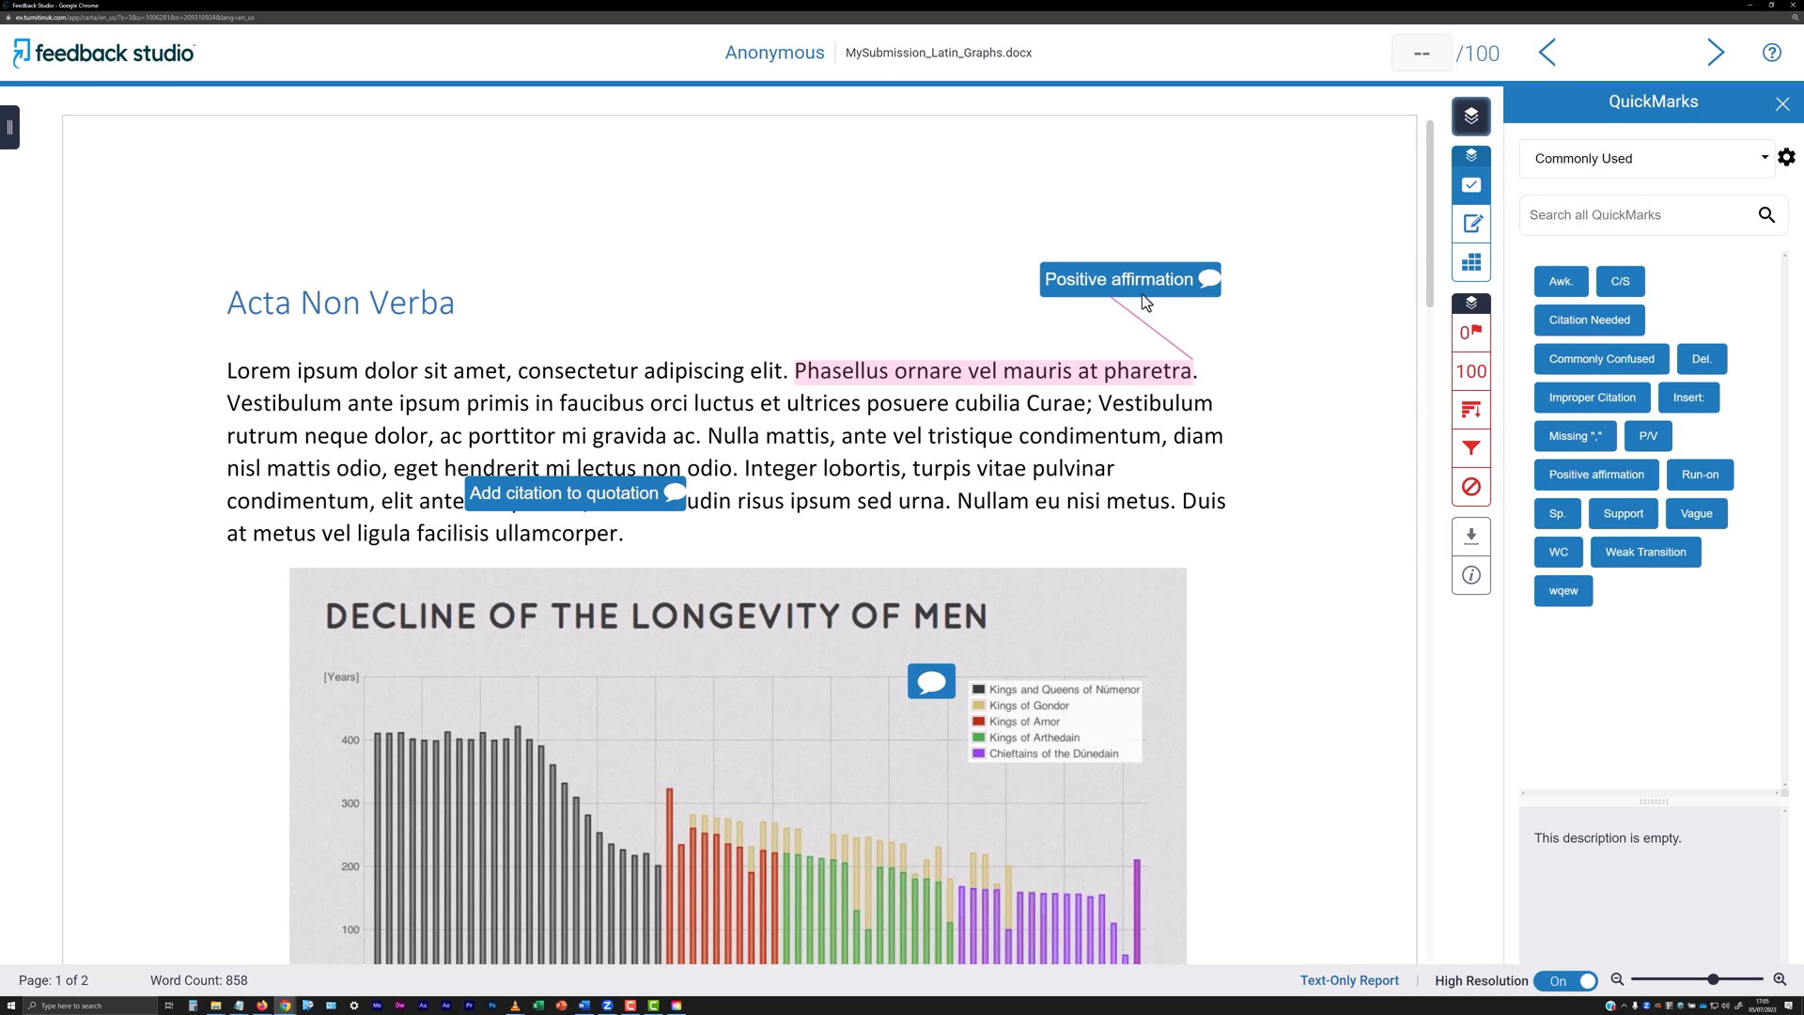
pyautogui.click(1130, 278)
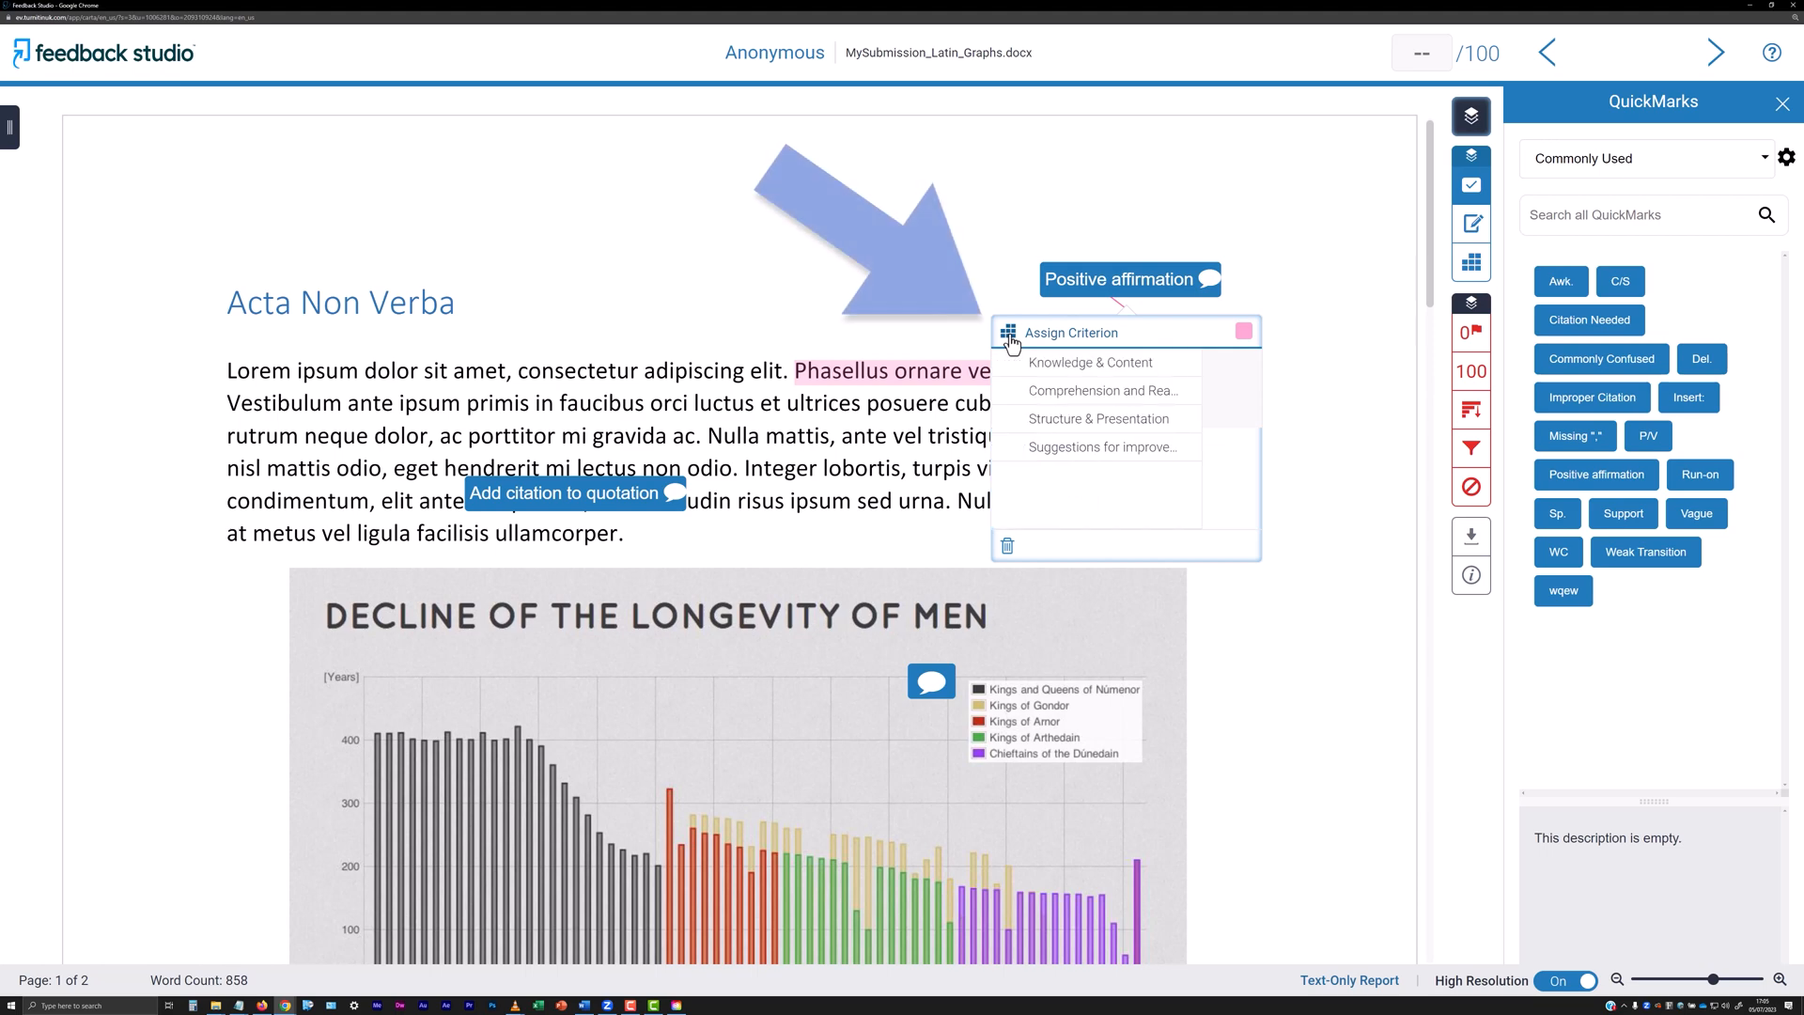
pyautogui.click(1097, 417)
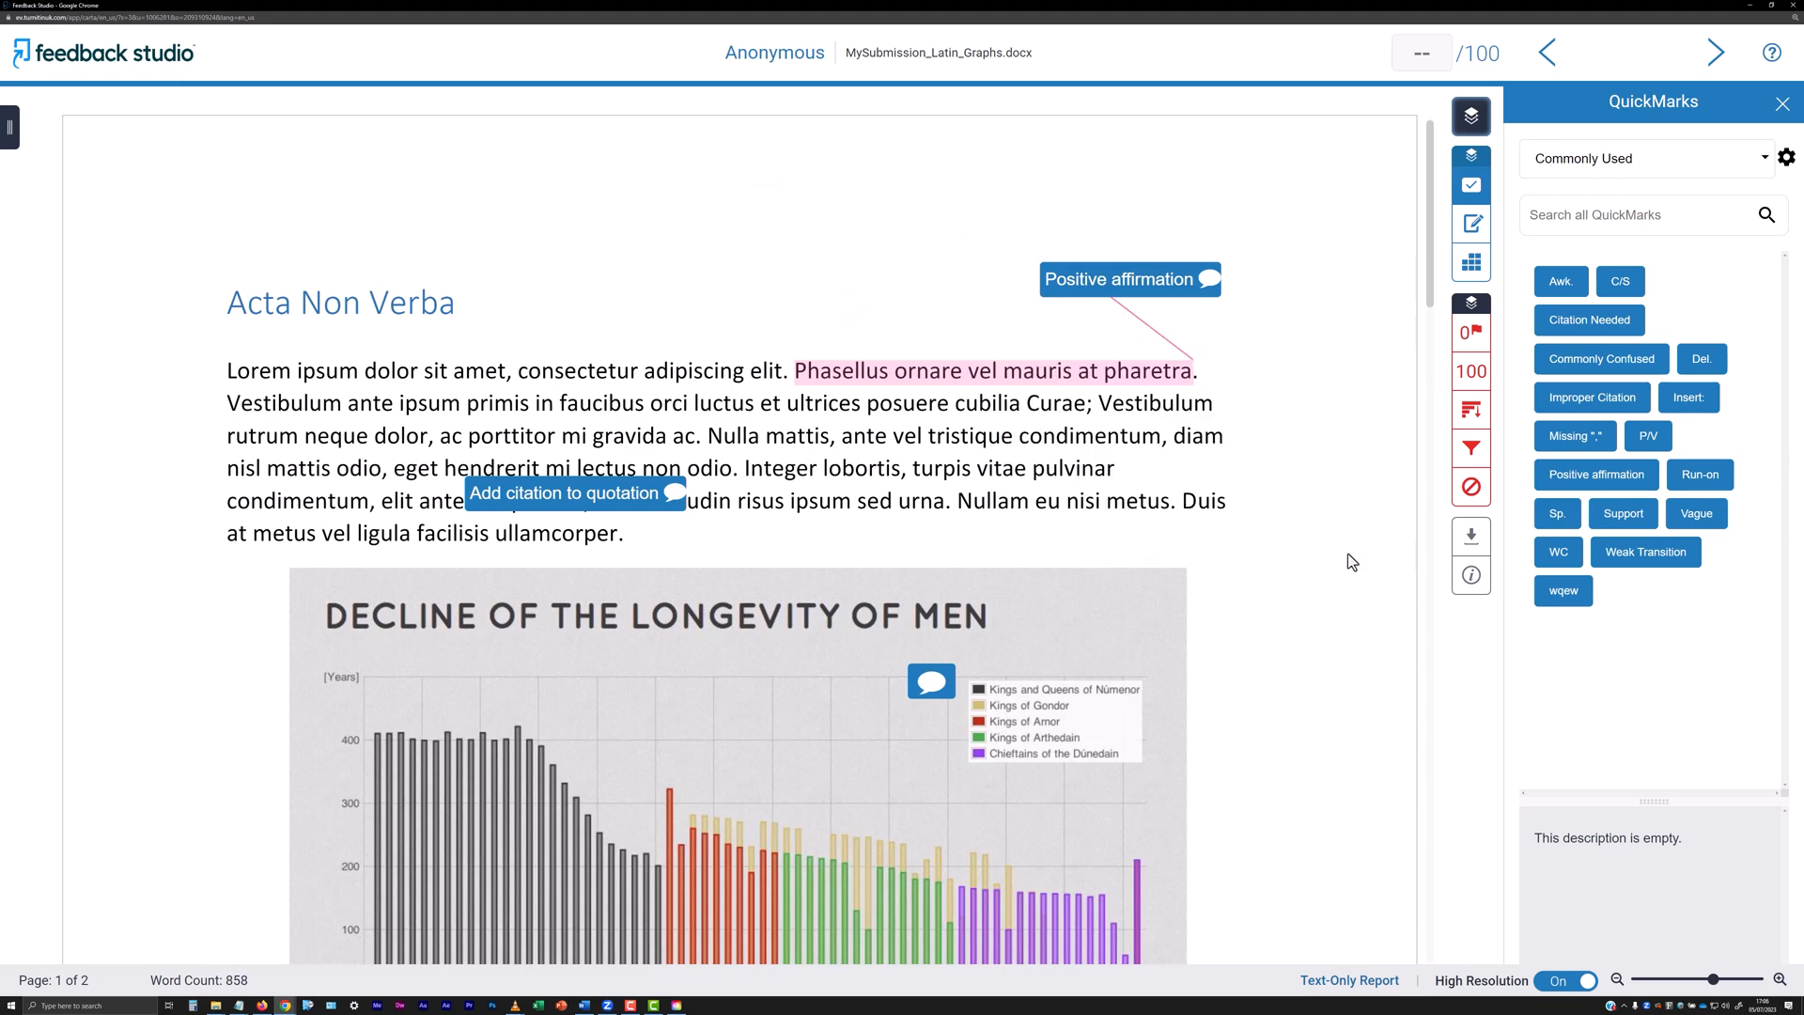
pyautogui.click(564, 492)
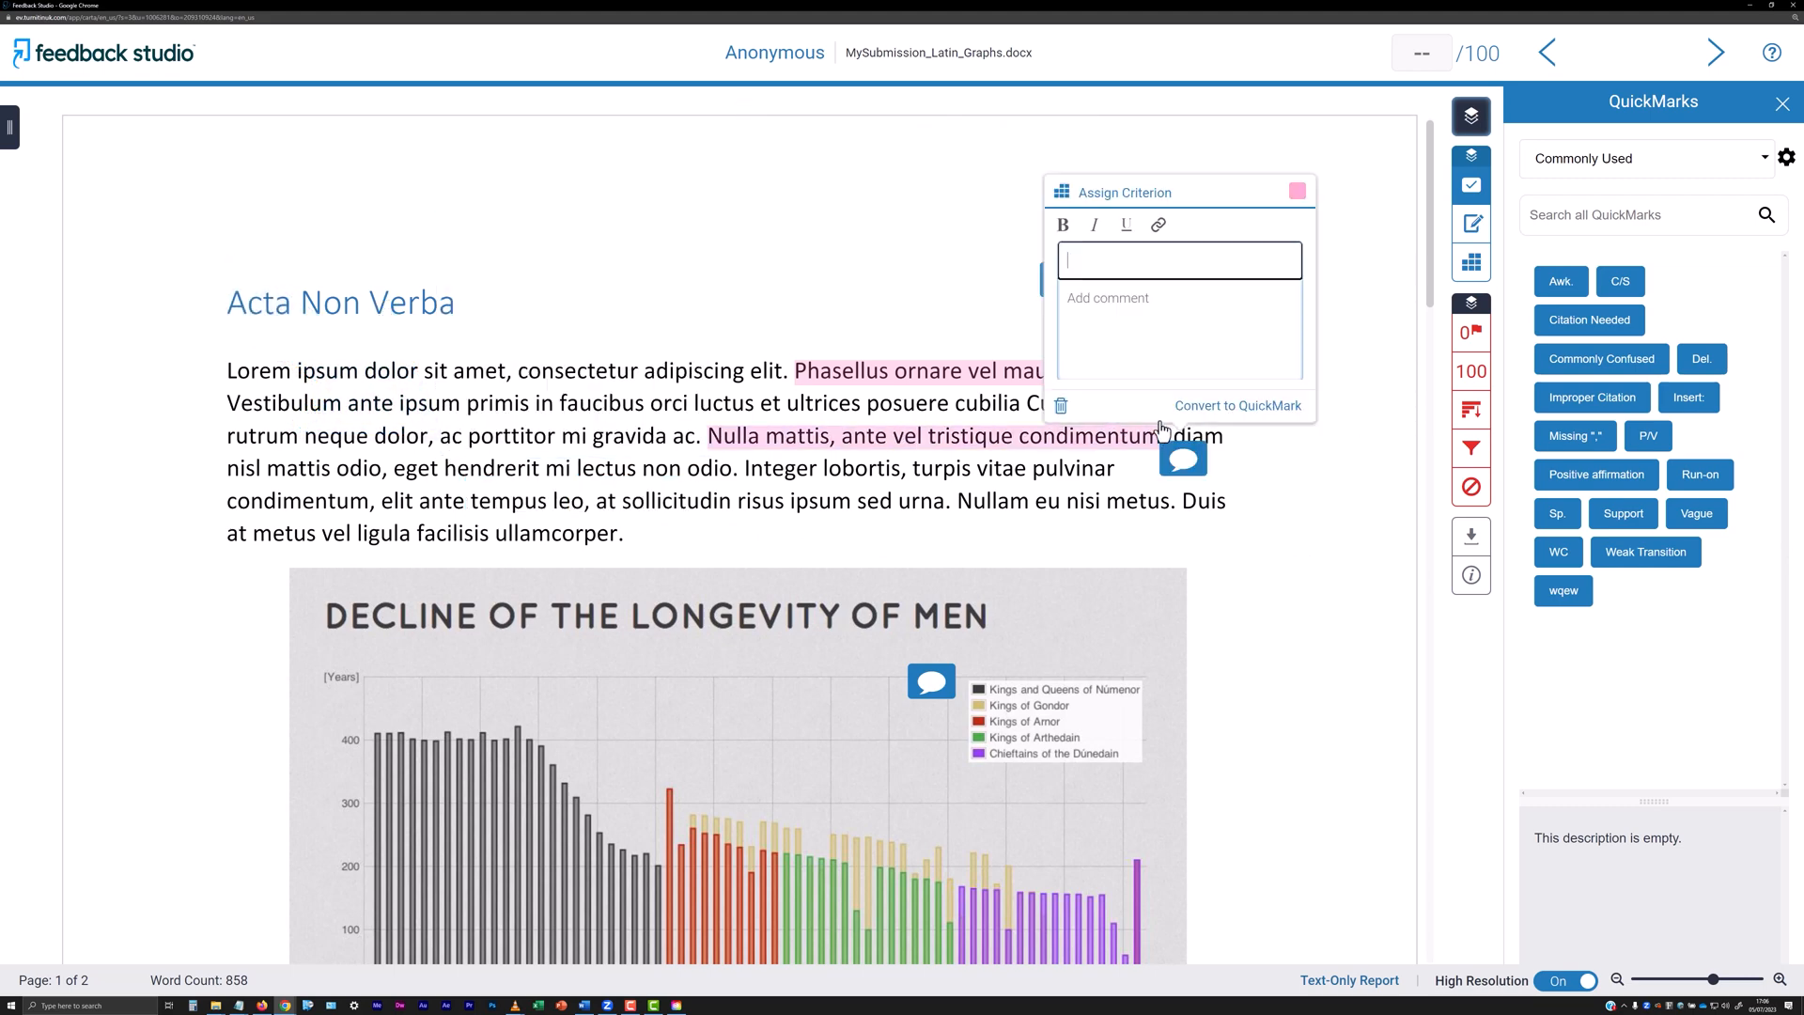
# - Type the comment 'Proin tem' and save it as the QuickMark 'Latin Demo'
pyautogui.write('Proin tempor quam a lectus vestibulum ulticles')
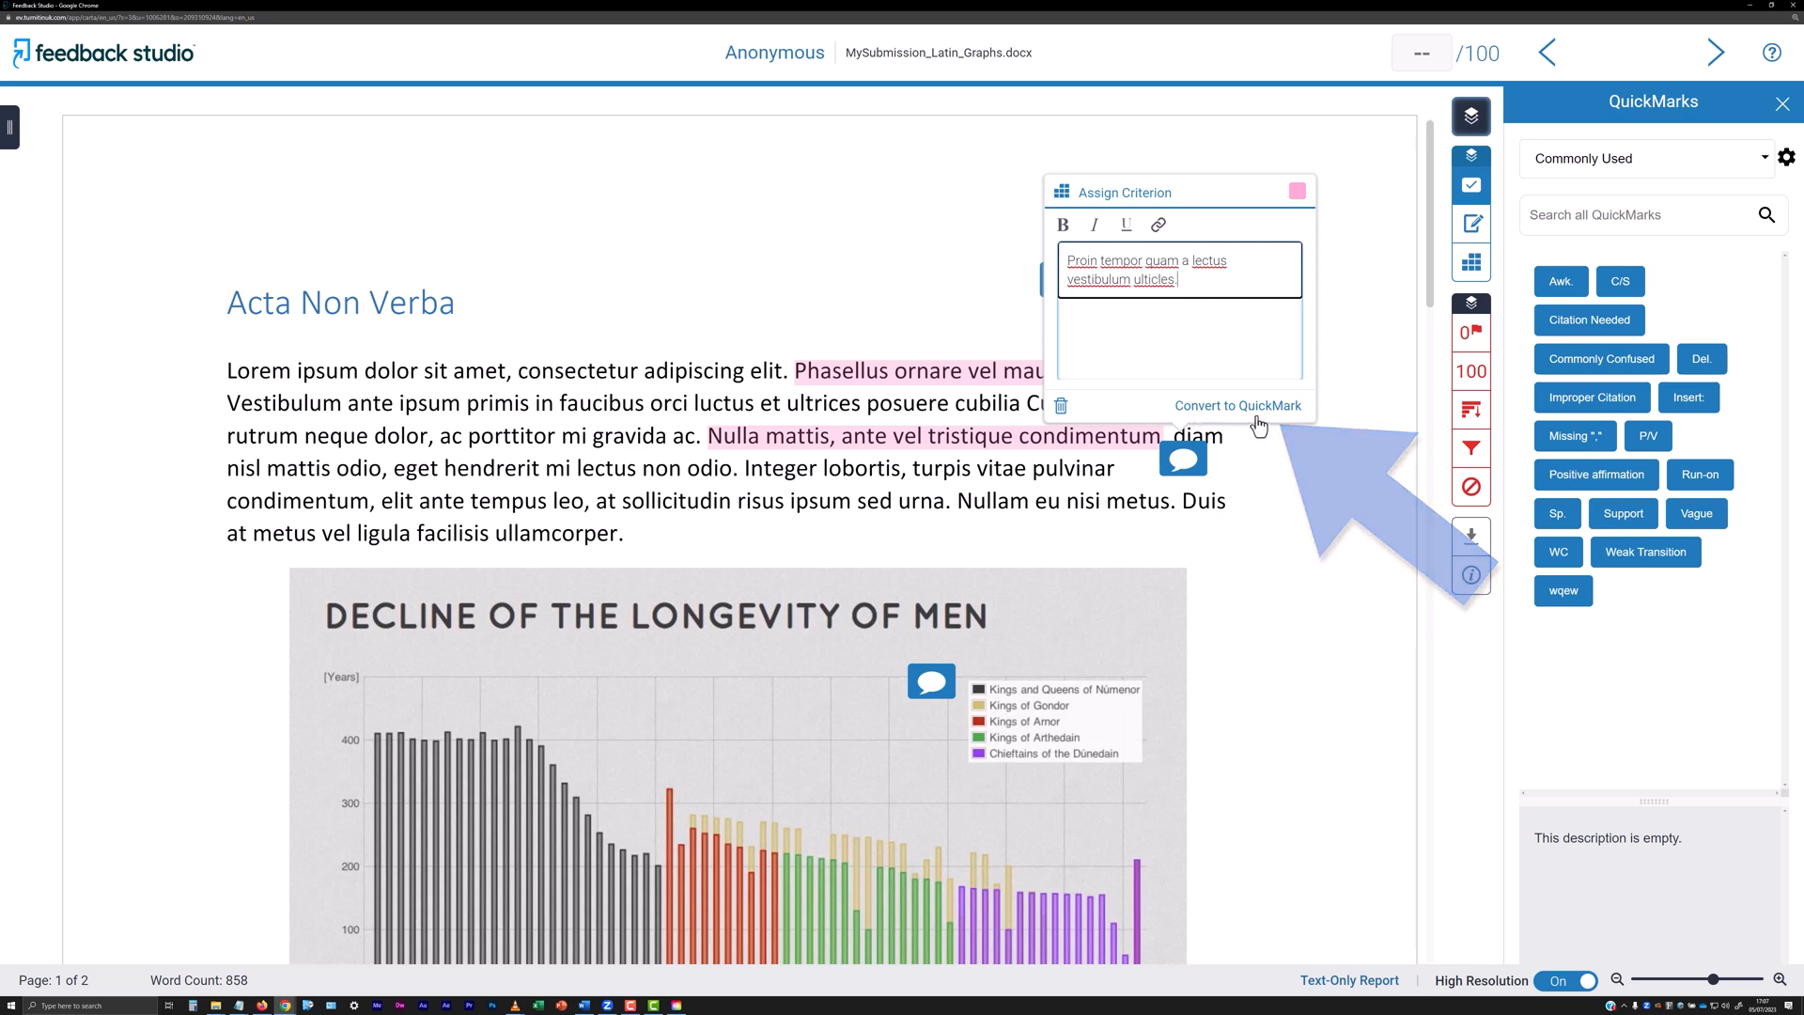
pyautogui.click(1236, 405)
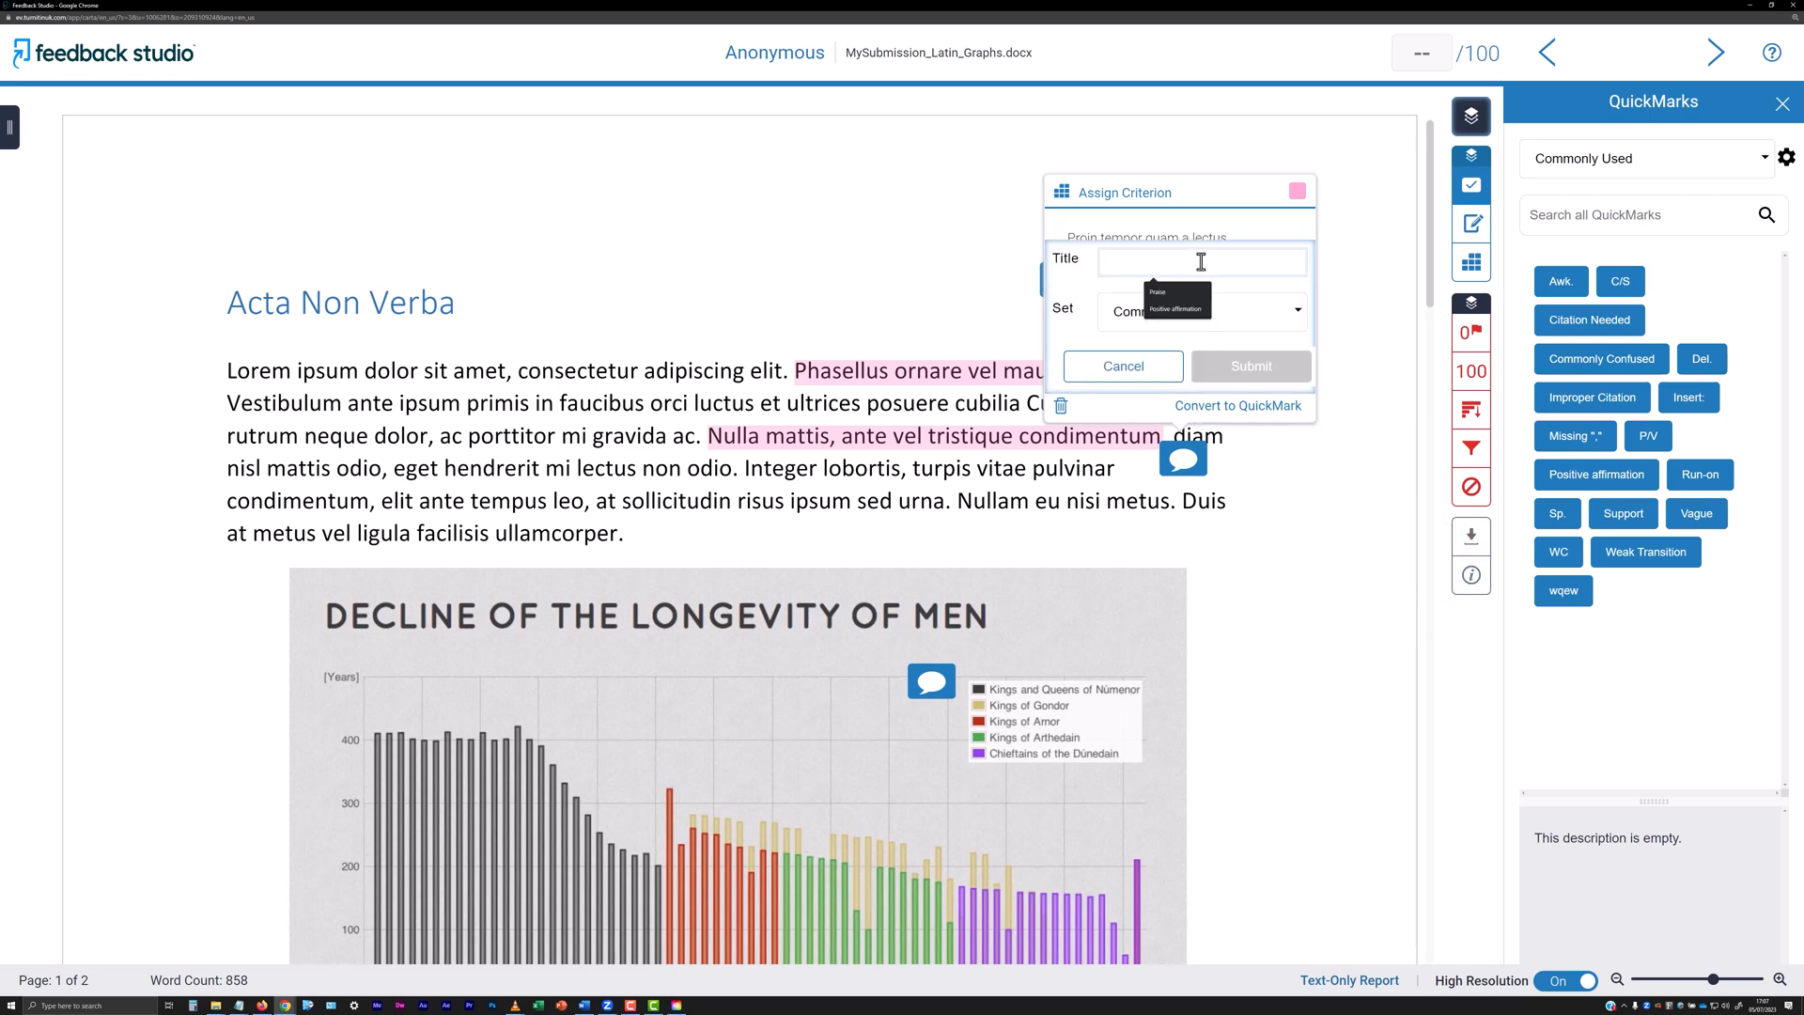
pyautogui.write('Latin Demo')
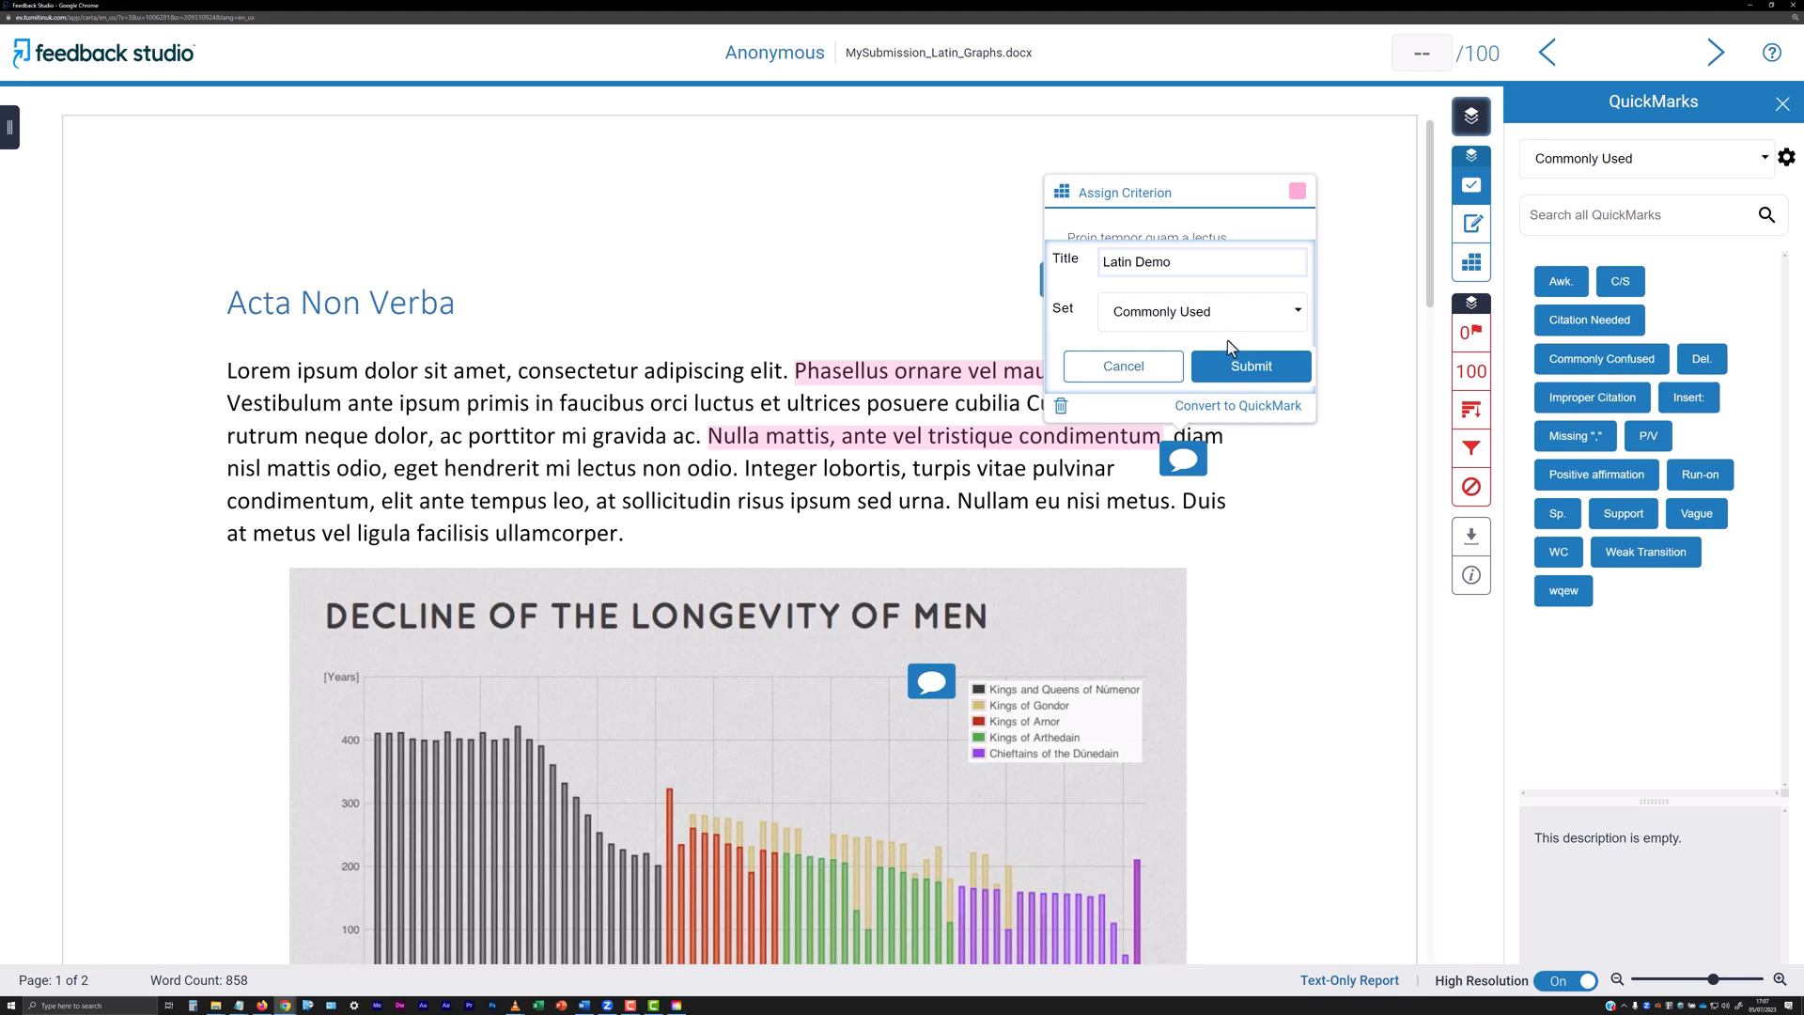
pyautogui.click(1249, 365)
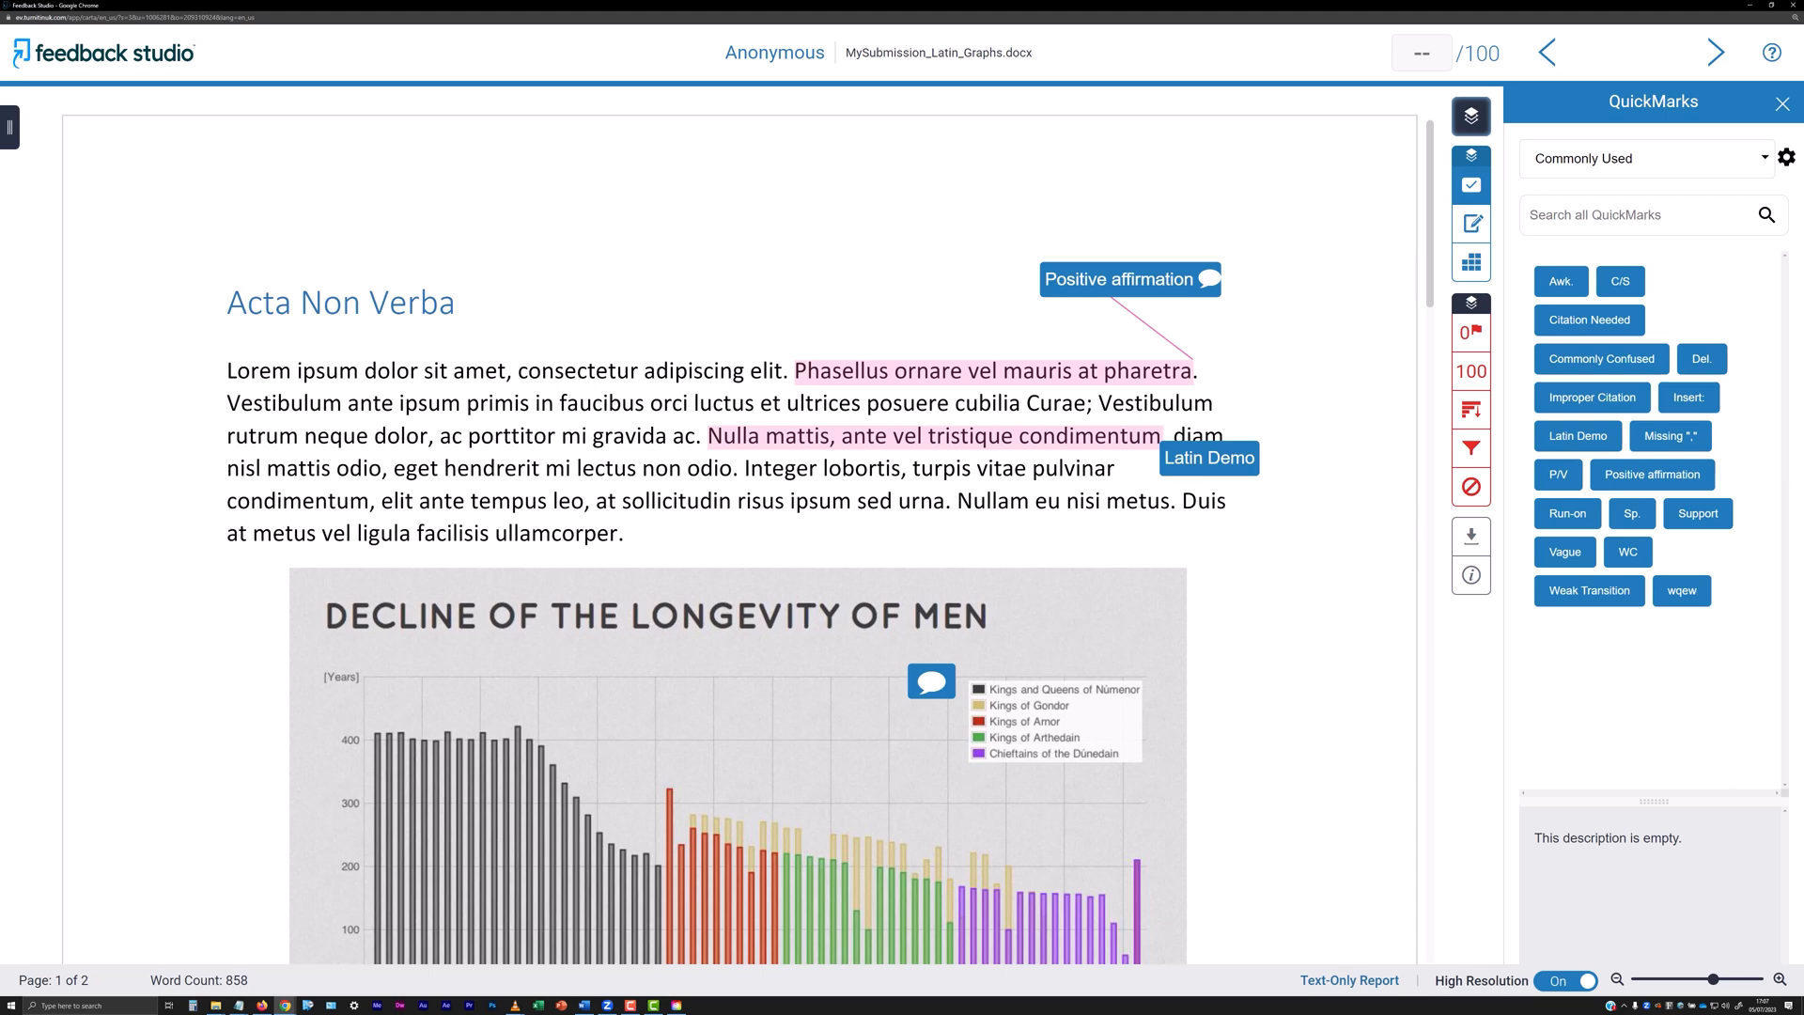
pyautogui.moveTo(1794, 244)
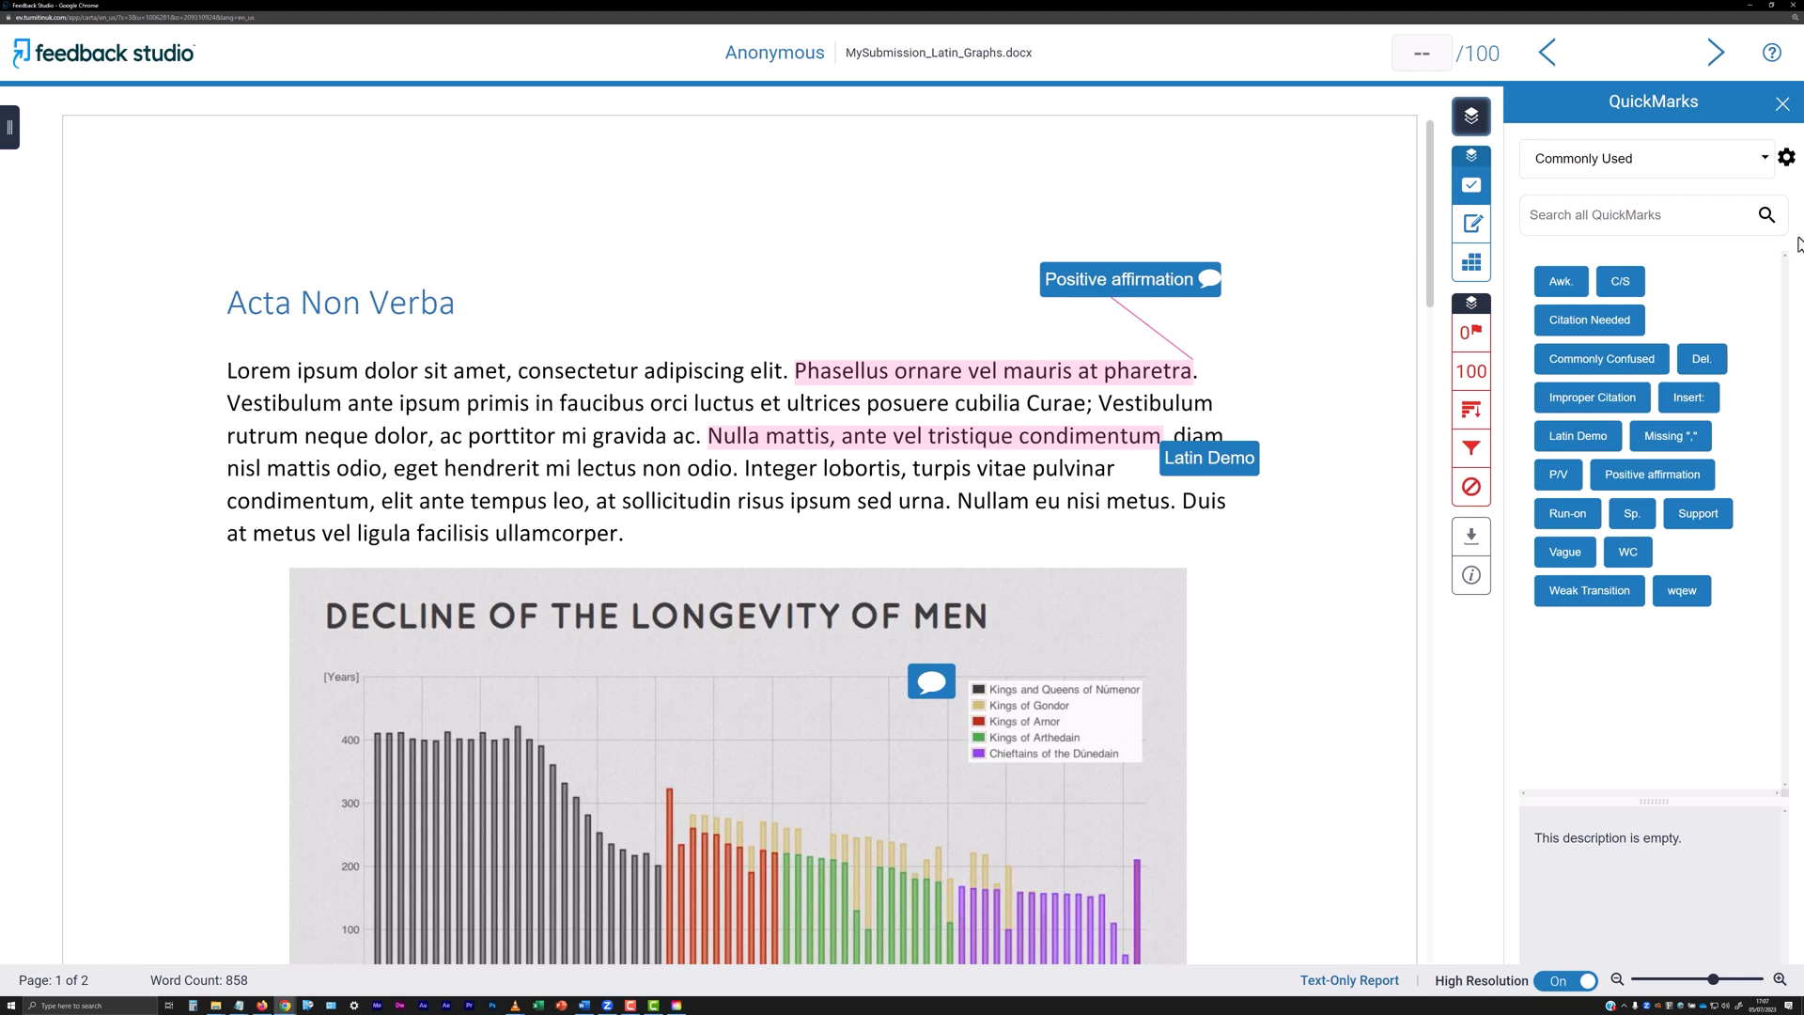
# - Show the QuickMark sets list and scroll to its end, keeping Commonly Used active
pyautogui.click(1764, 158)
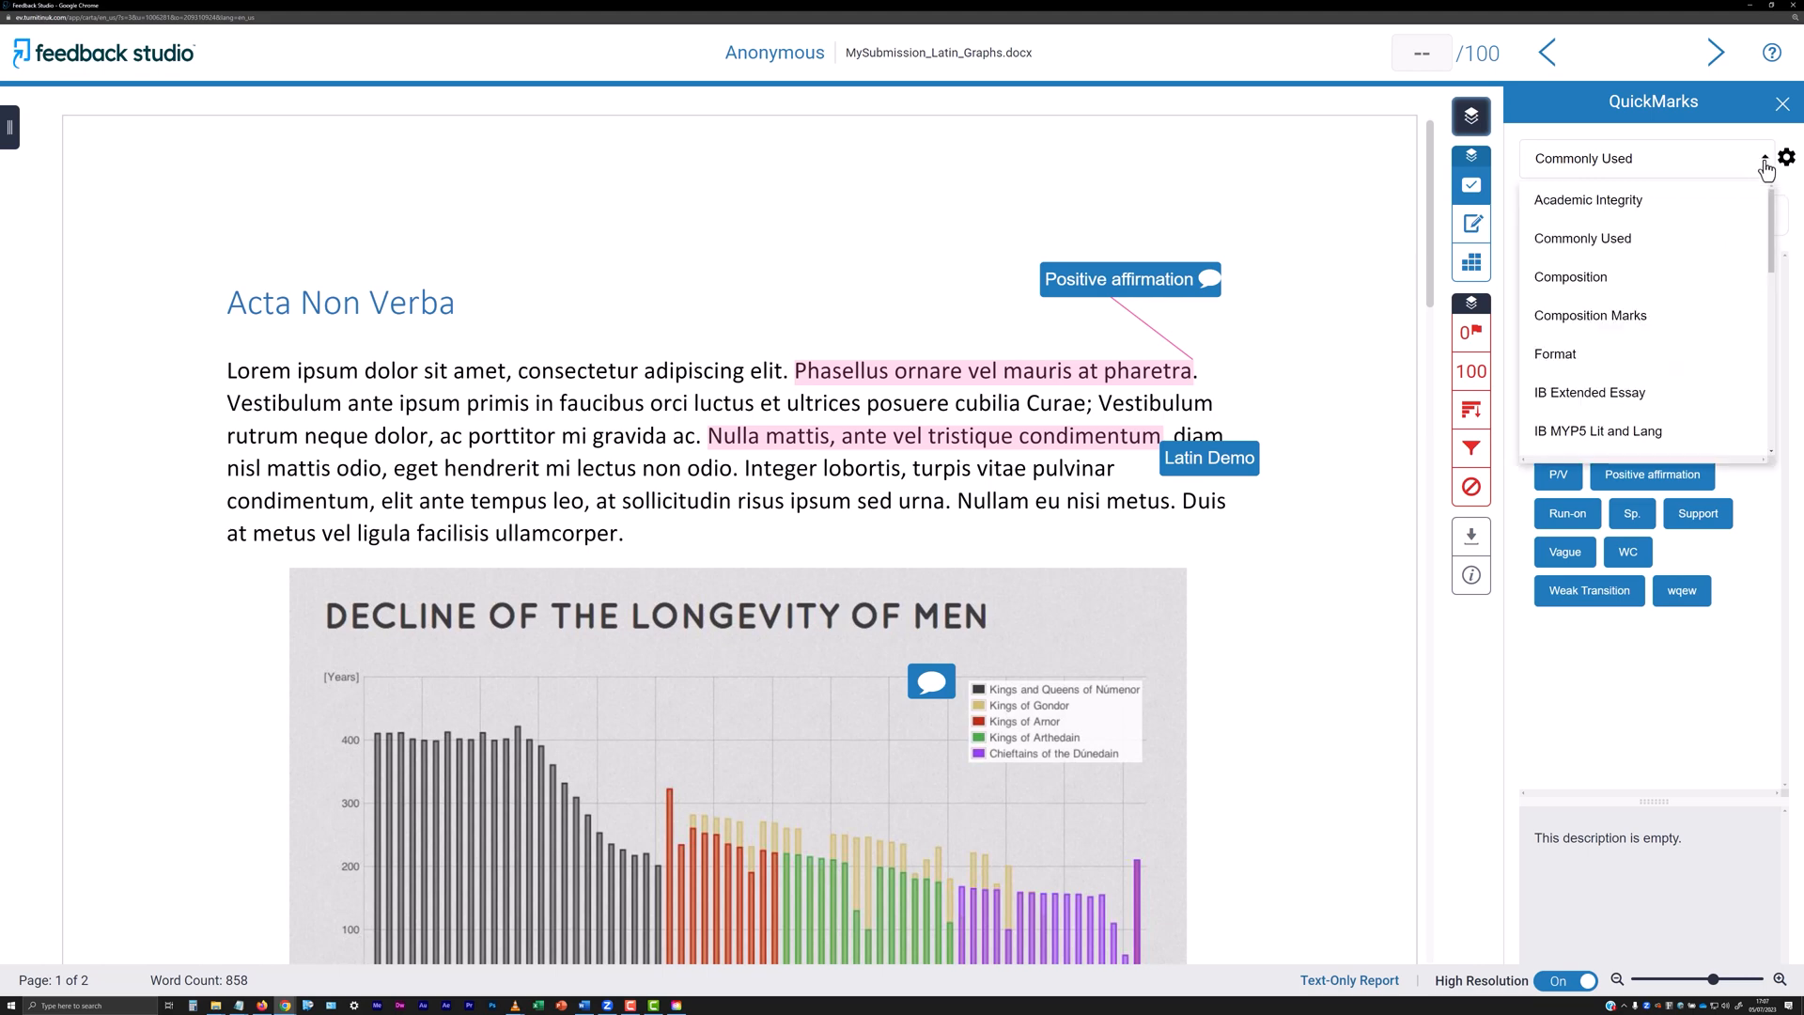
pyautogui.scroll(-3)
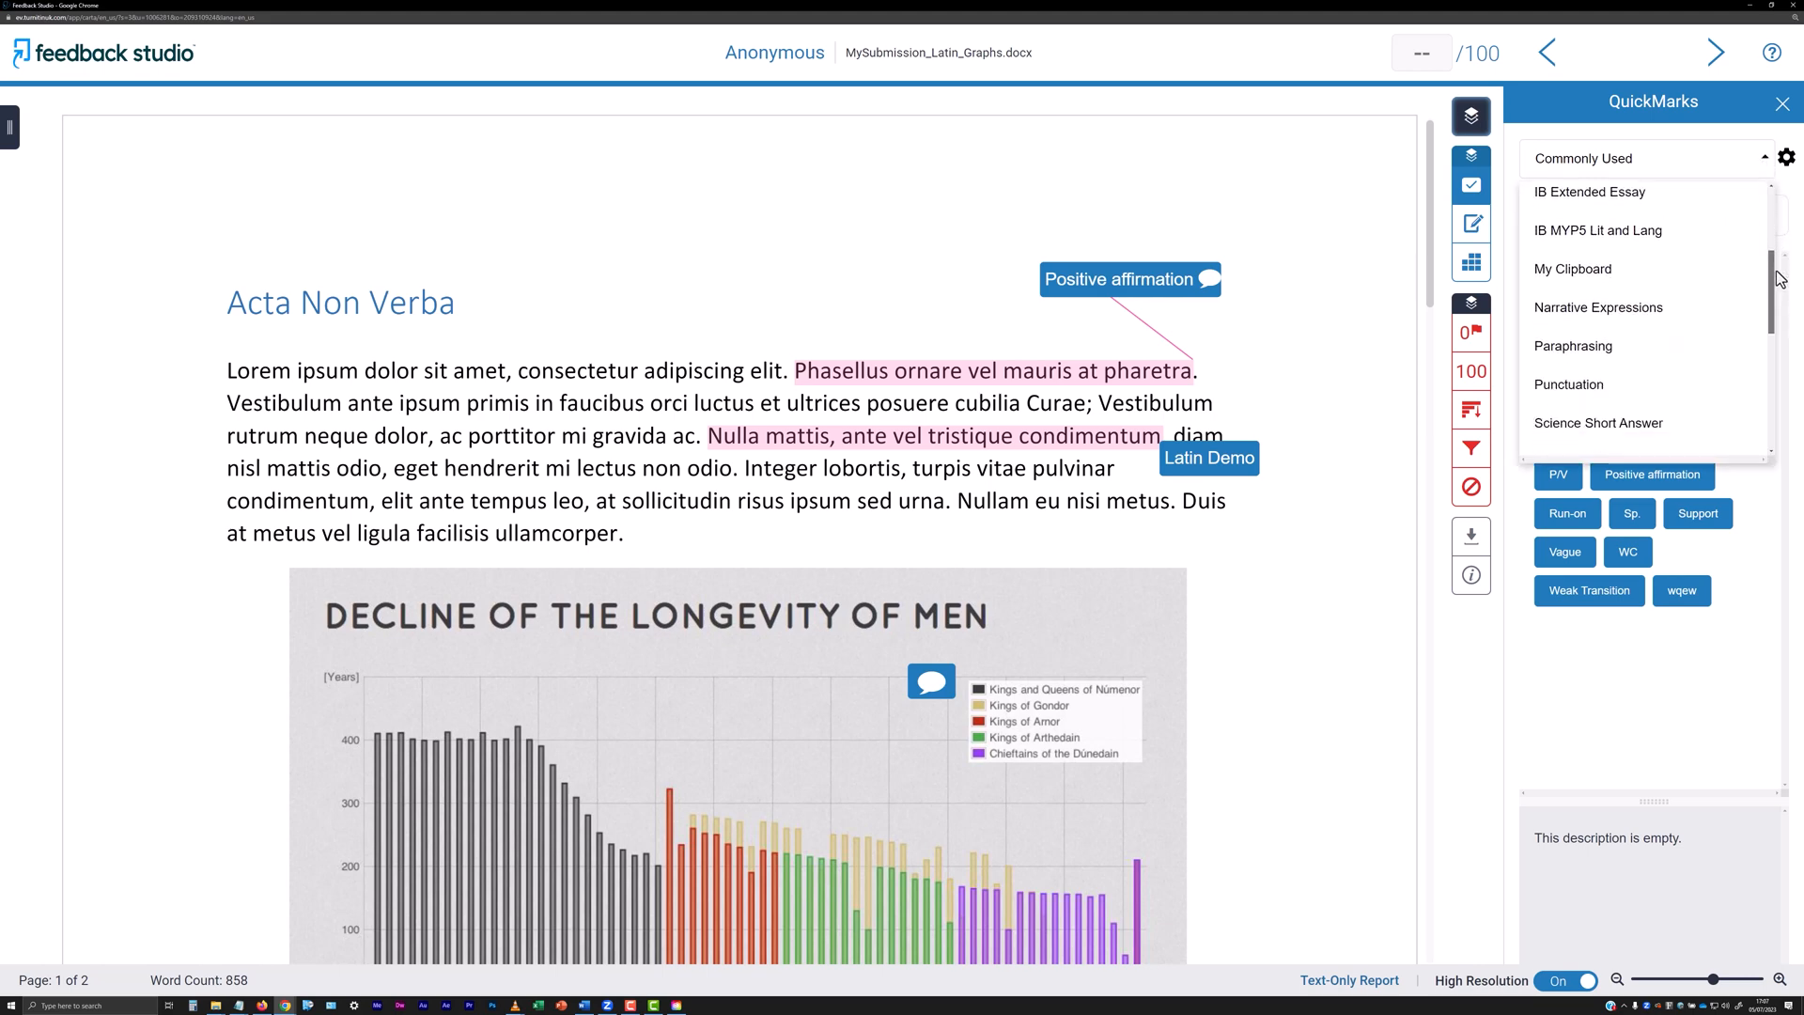
pyautogui.scroll(-3)
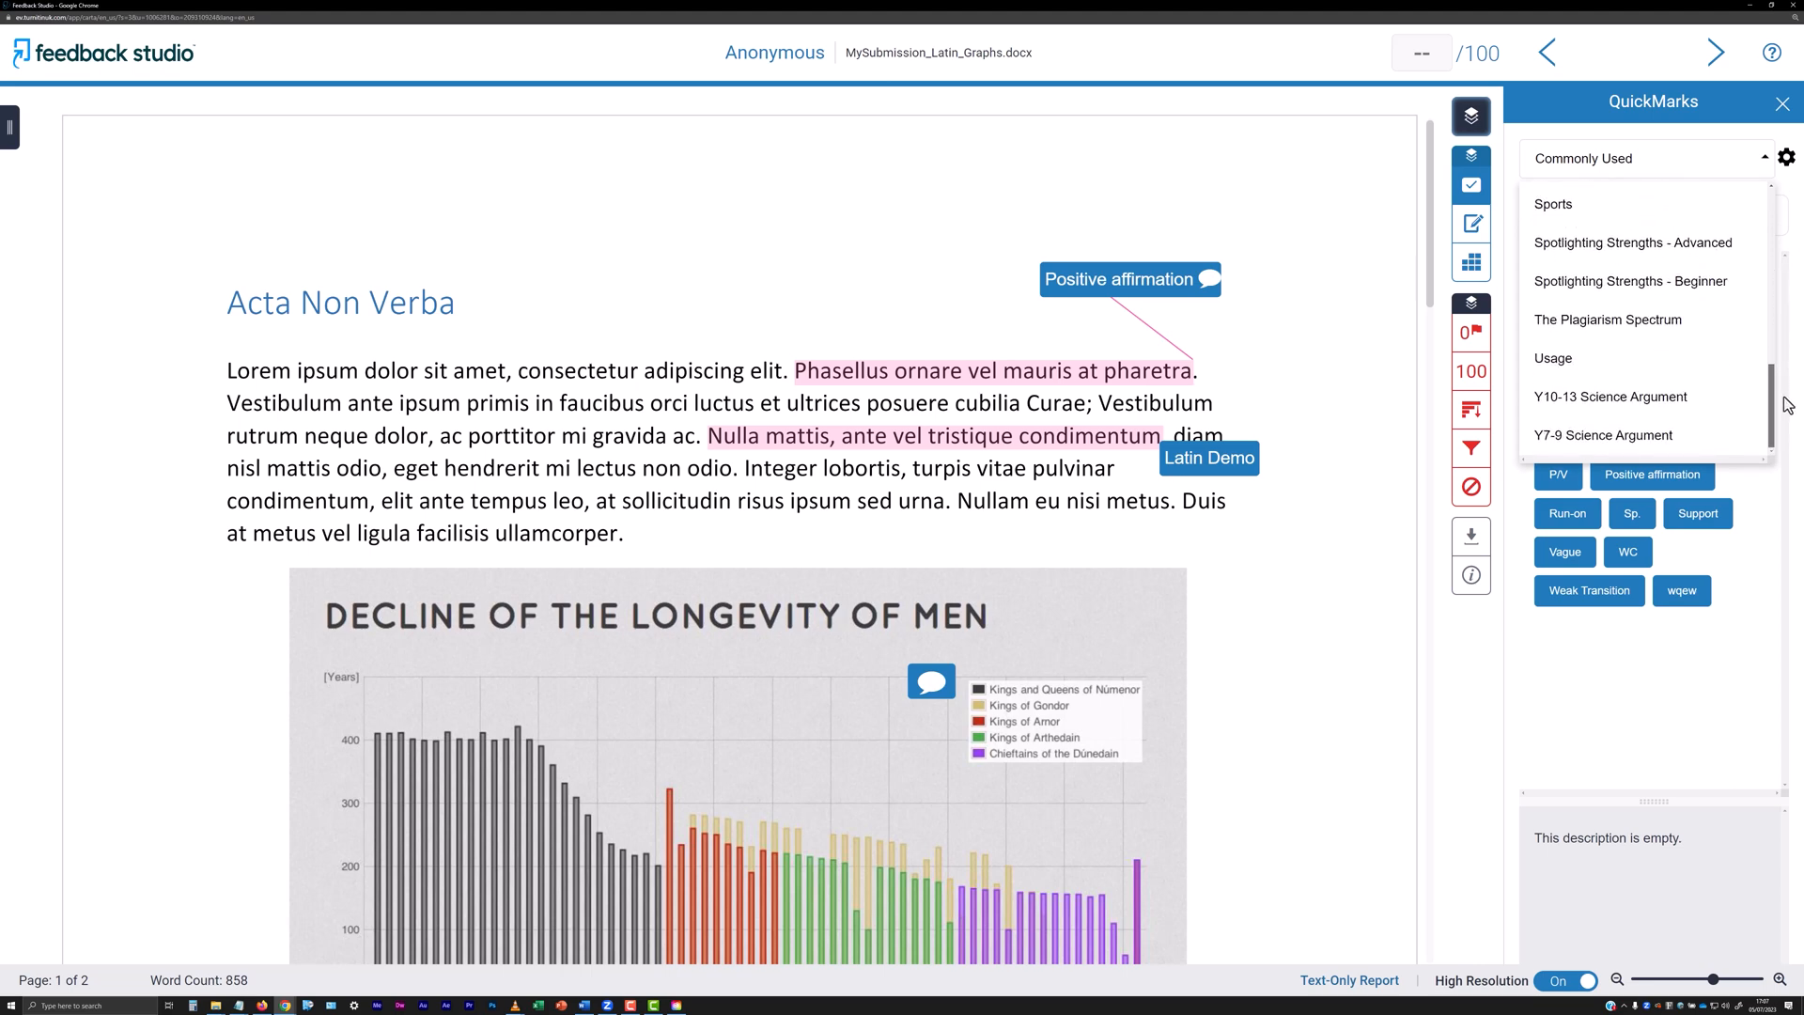
pyautogui.moveTo(1789, 416)
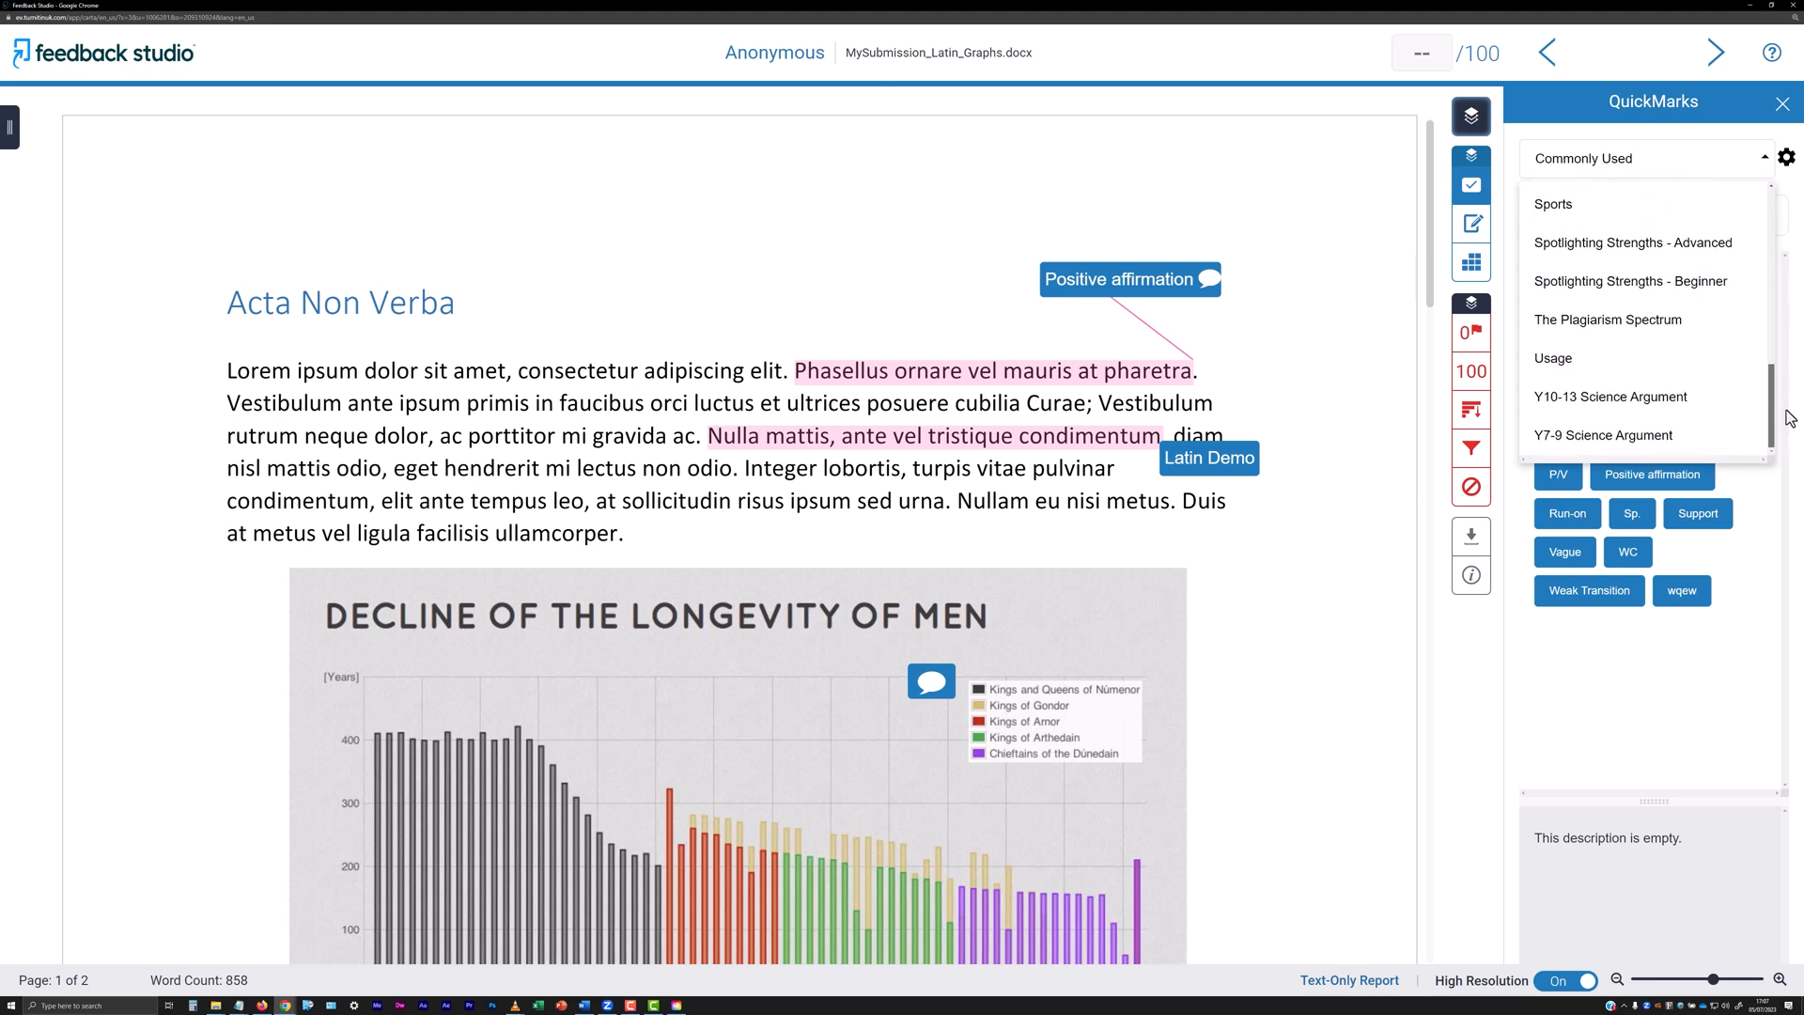